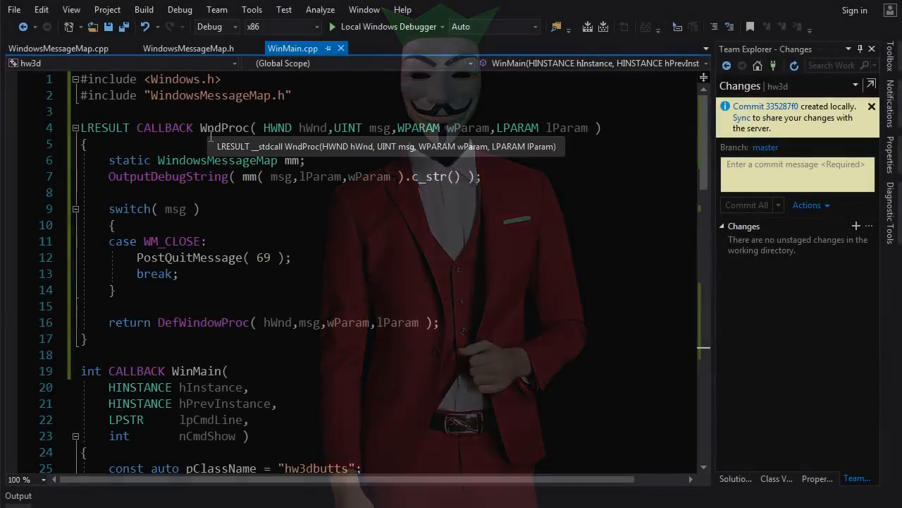
# - Select the WM_CLOSE case label and scroll through the code and WM_QUIT article
pyautogui.click(116, 290)
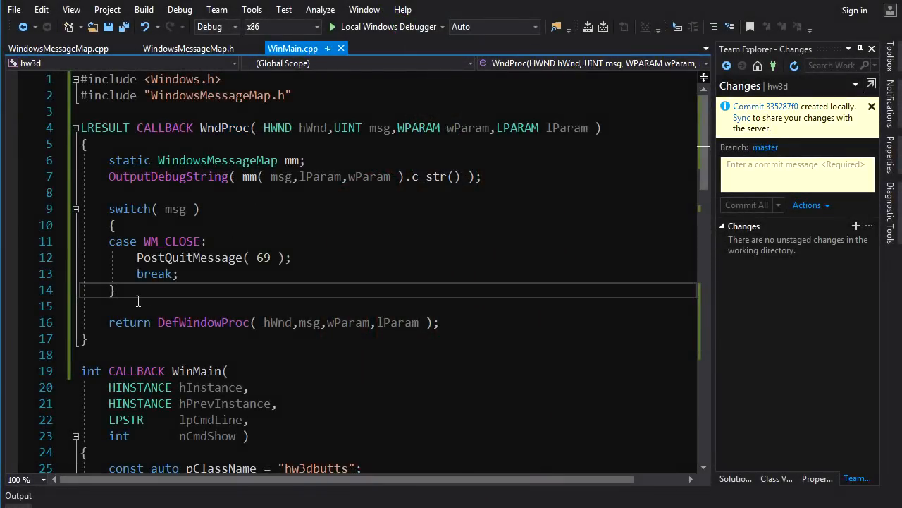
pyautogui.doubleClick(172, 241)
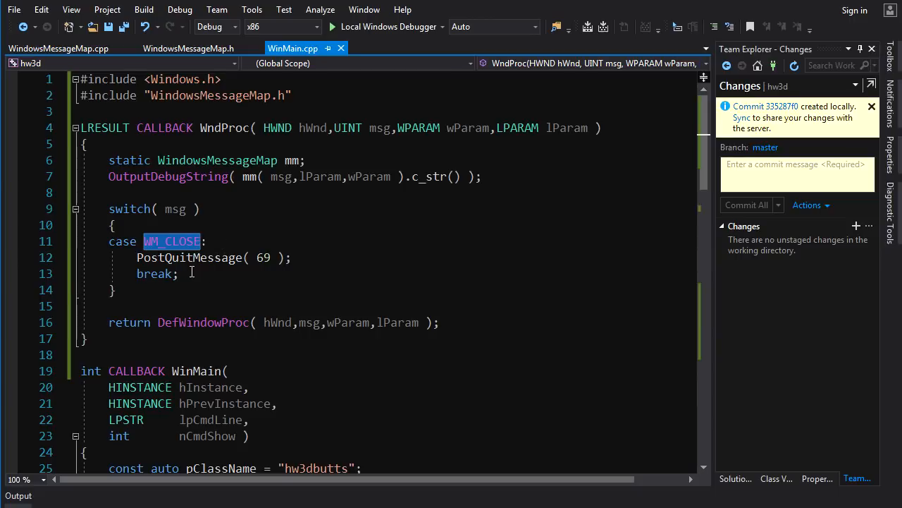
pyautogui.scroll(-3)
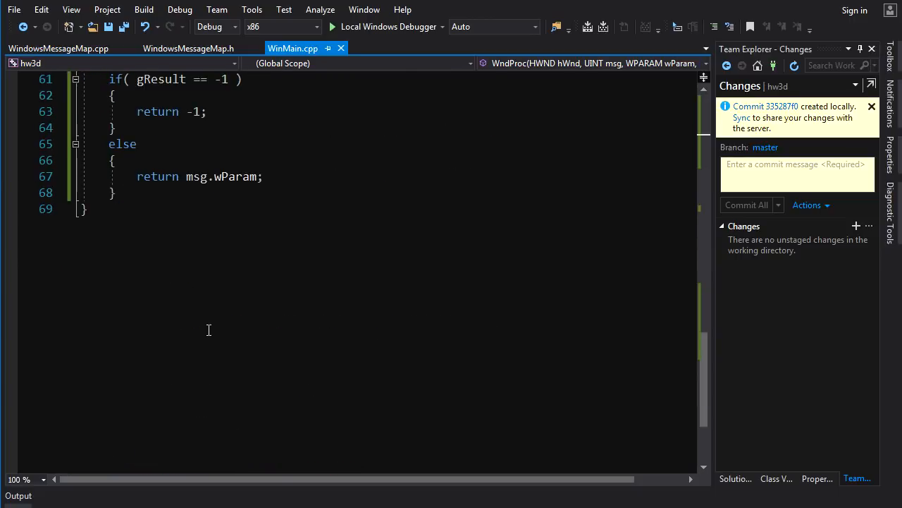
pyautogui.scroll(3)
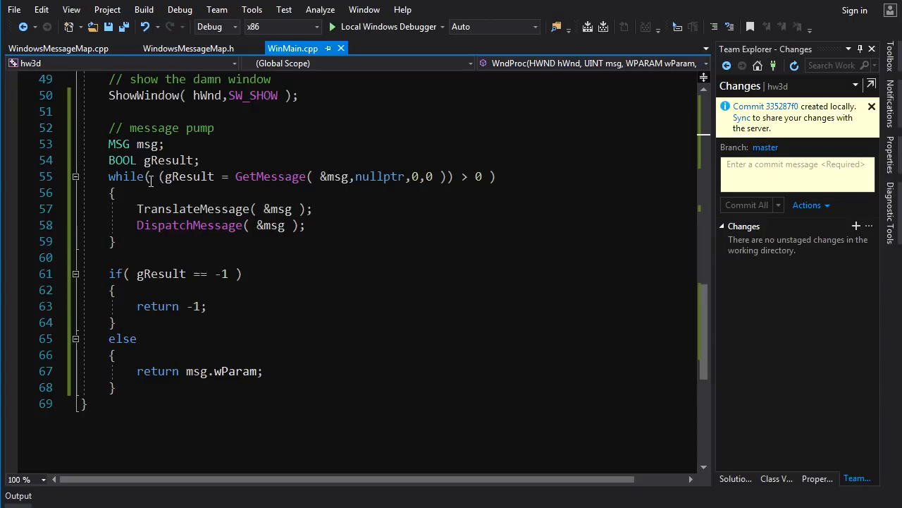
pyautogui.moveTo(326, 400)
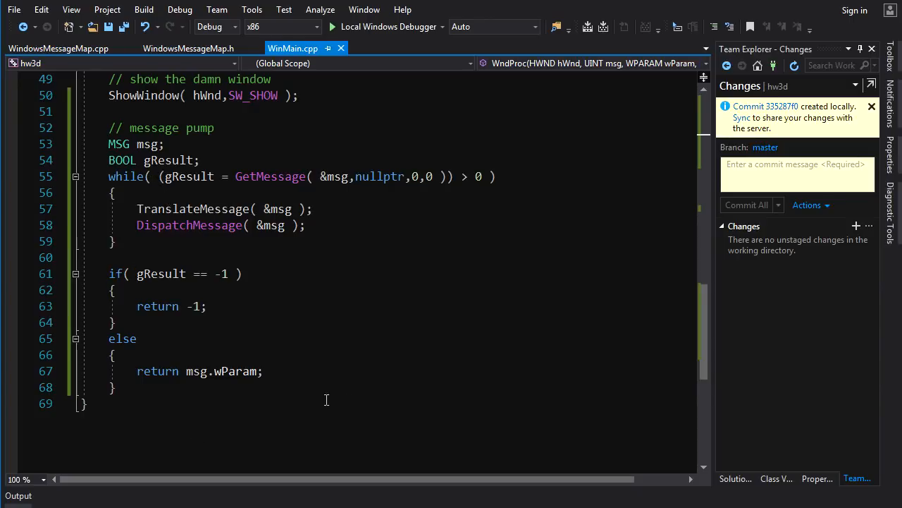
pyautogui.scroll(3)
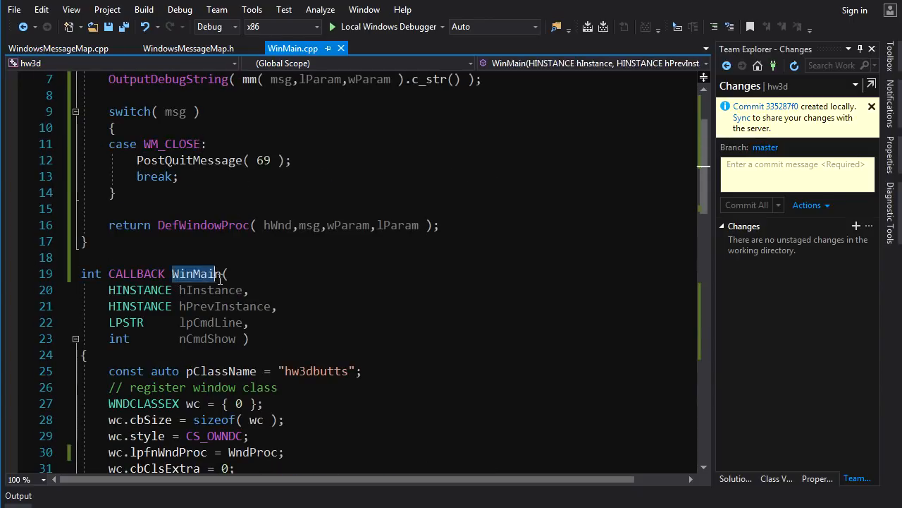
pyautogui.scroll(3)
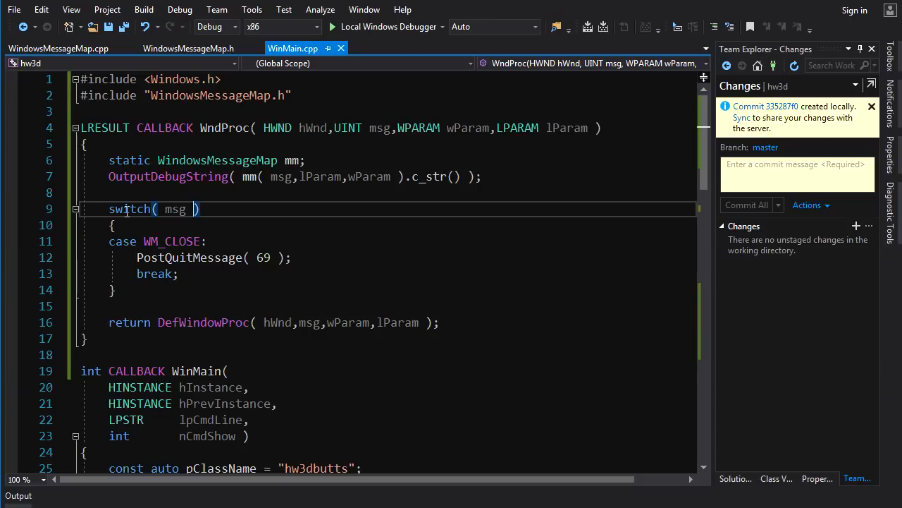
pyautogui.doubleClick(189, 257)
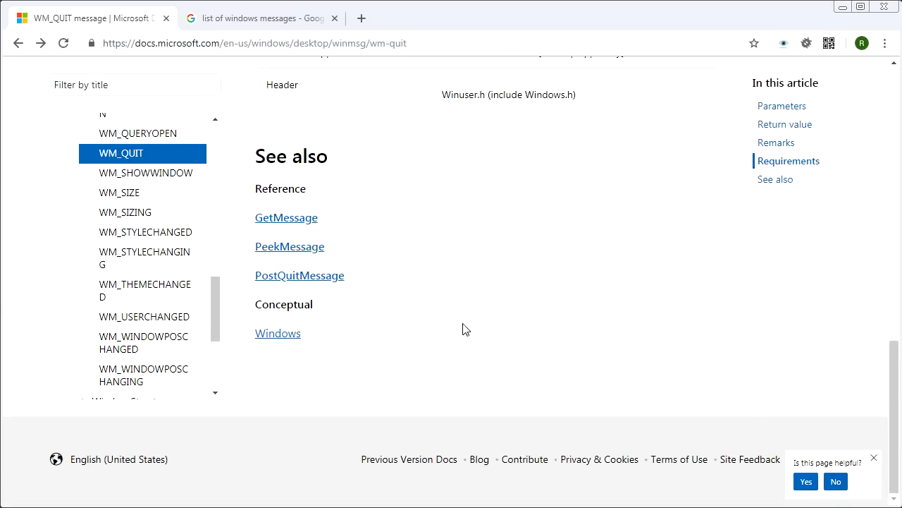
pyautogui.moveTo(395, 260)
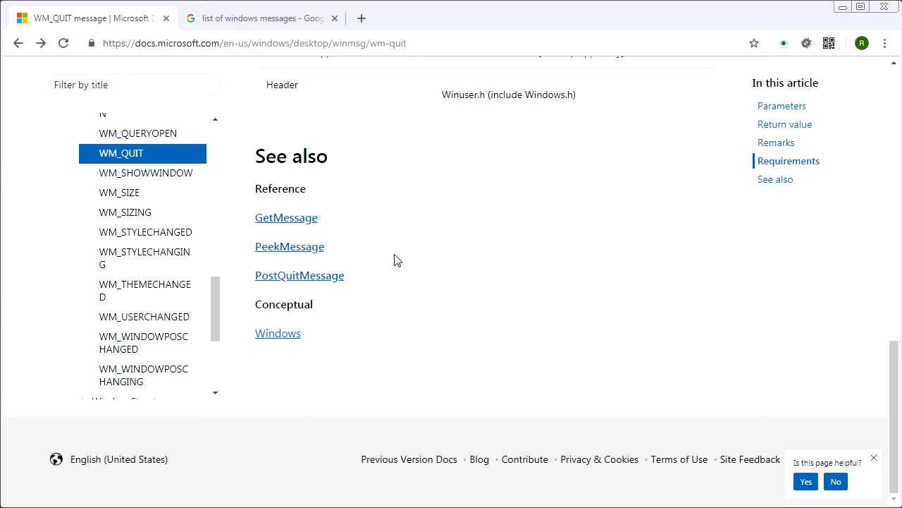
# - Follow Windows, Window Reference and Window Messages links, then open a new tab to search
pyautogui.scroll(3)
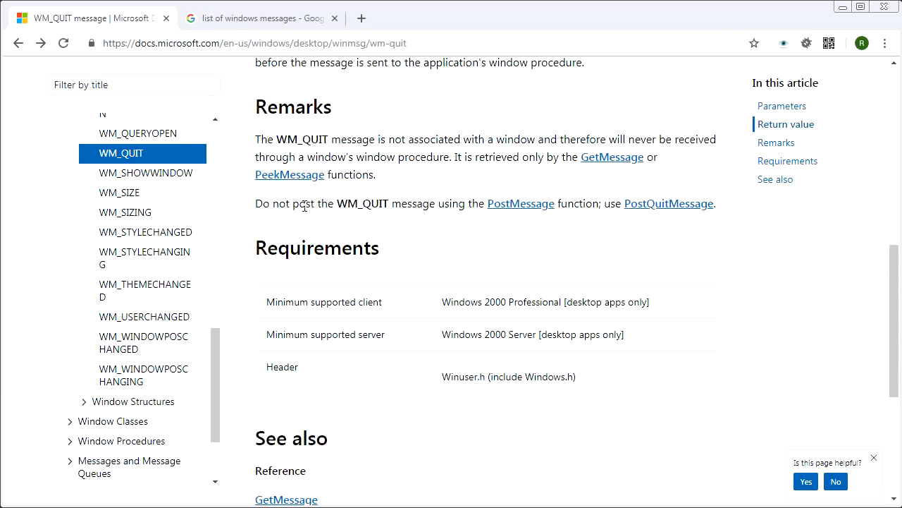
pyautogui.scroll(-3)
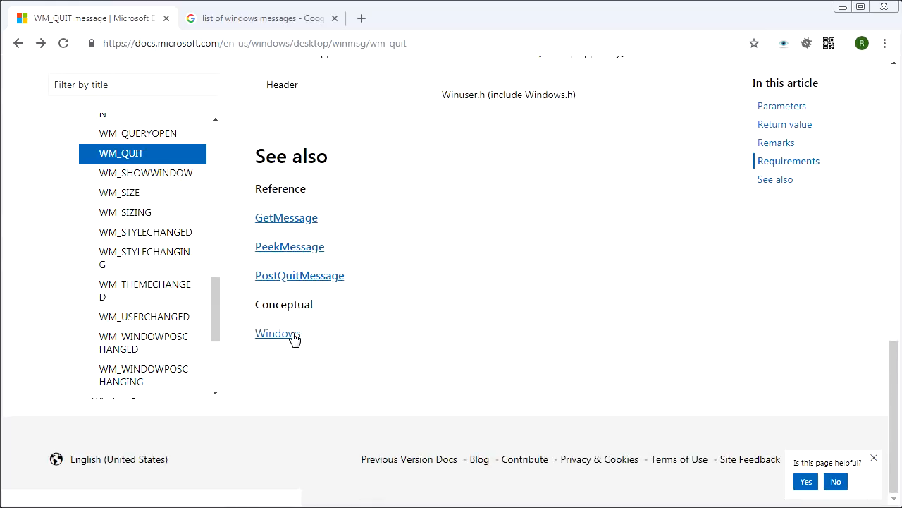
pyautogui.click(278, 333)
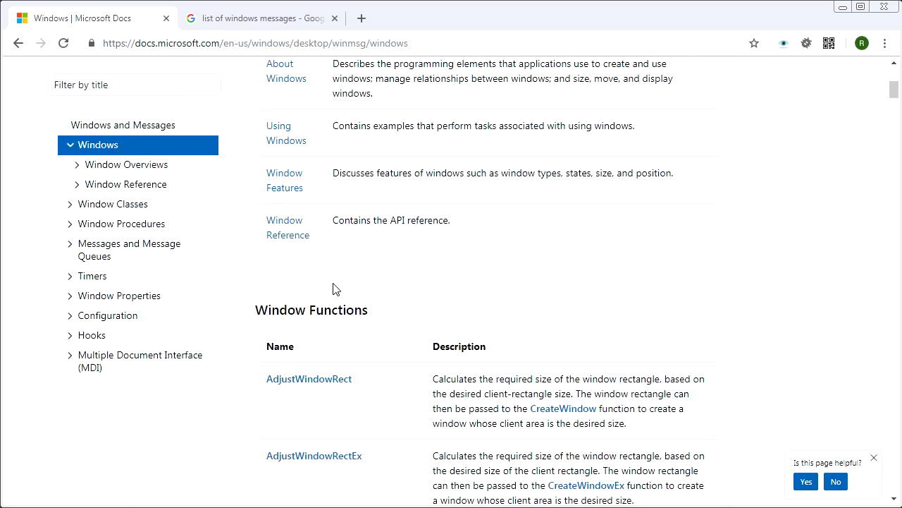
pyautogui.click(287, 227)
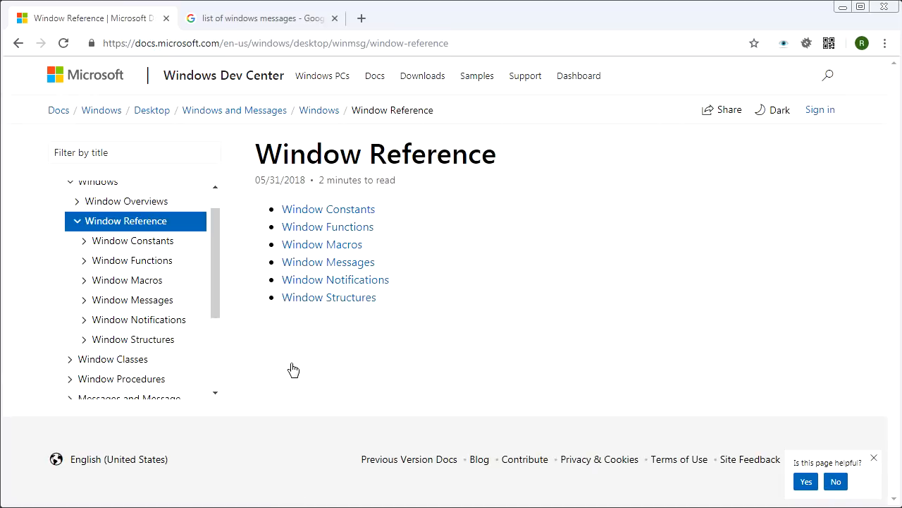
pyautogui.click(328, 261)
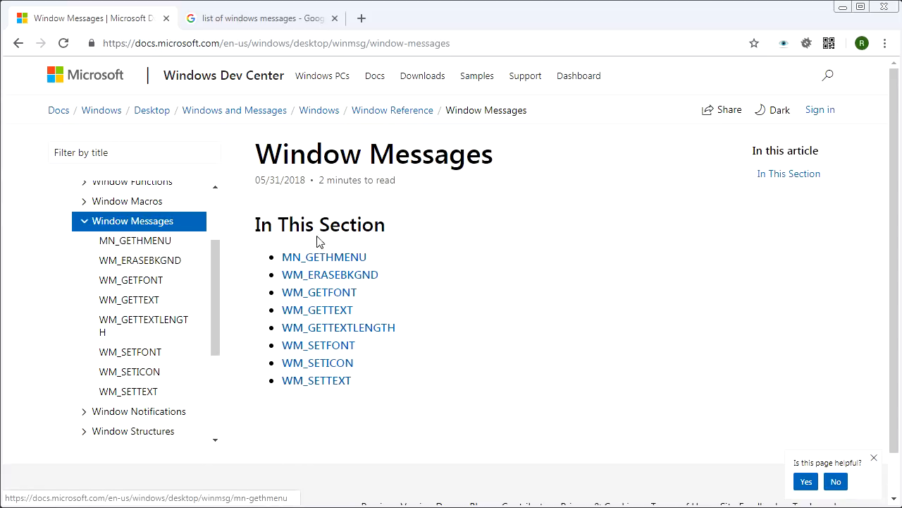
pyautogui.click(134, 151)
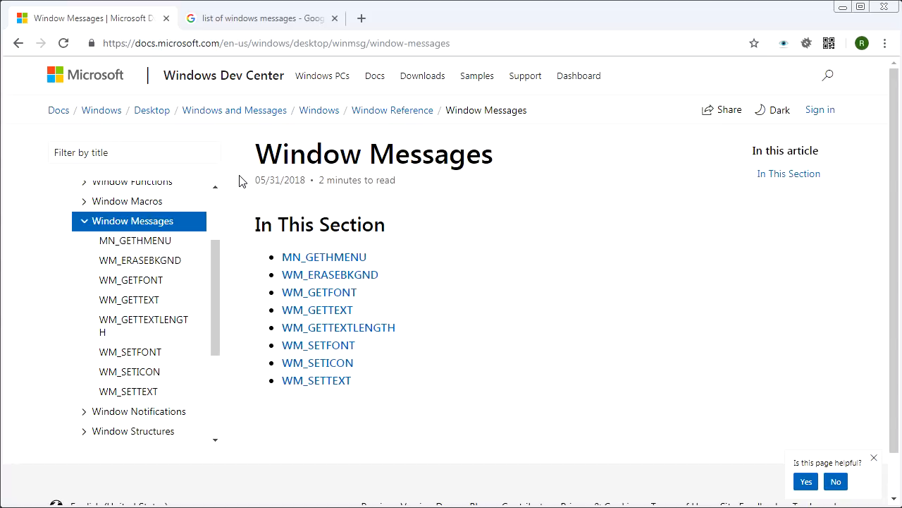
pyautogui.moveTo(328, 445)
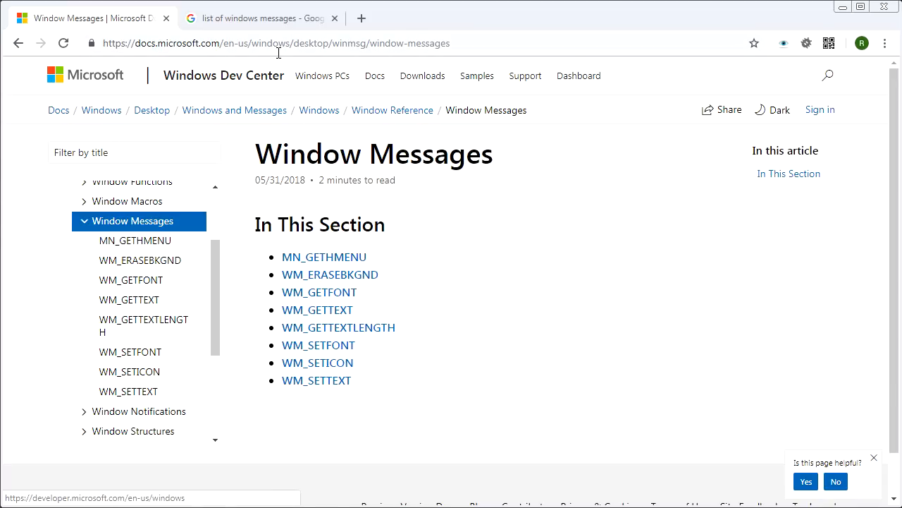
pyautogui.click(261, 18)
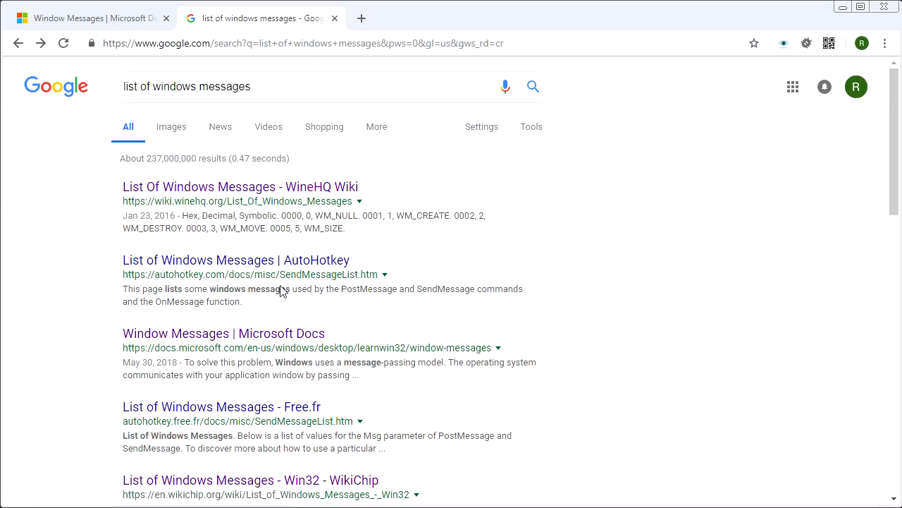
pyautogui.moveTo(188, 394)
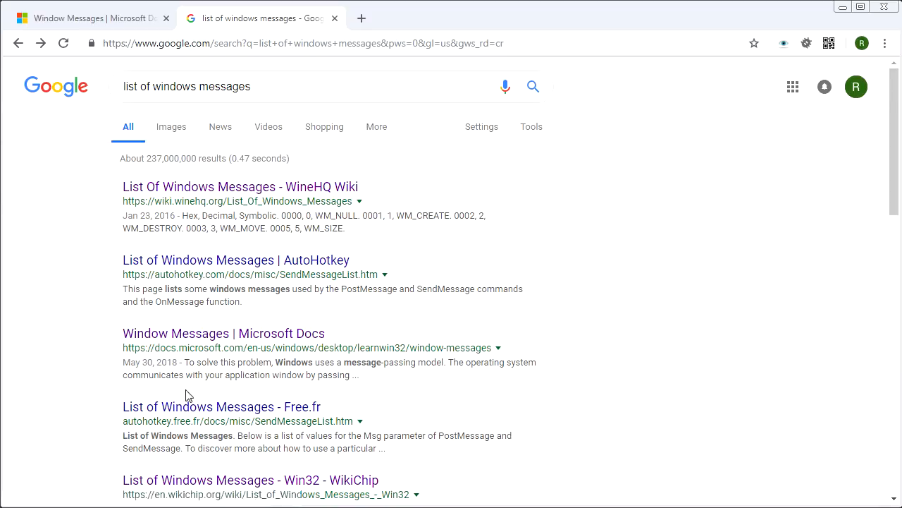
pyautogui.moveTo(222, 198)
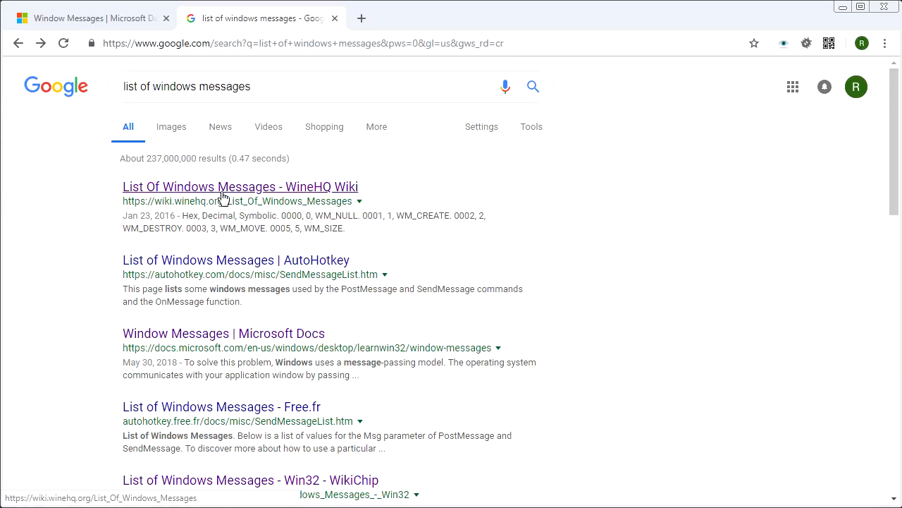
# - Open the WineHQ result, scroll its message-number table, and select WM_MOVE
pyautogui.click(240, 186)
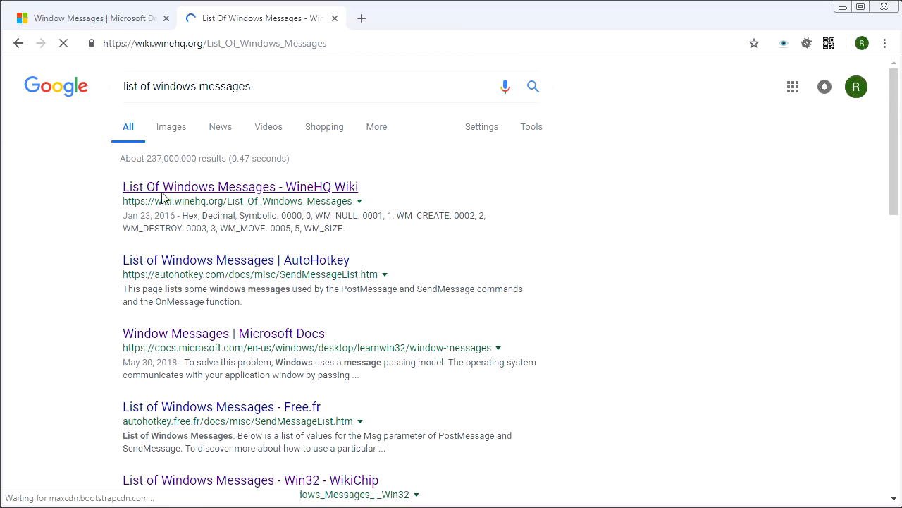
pyautogui.click(240, 186)
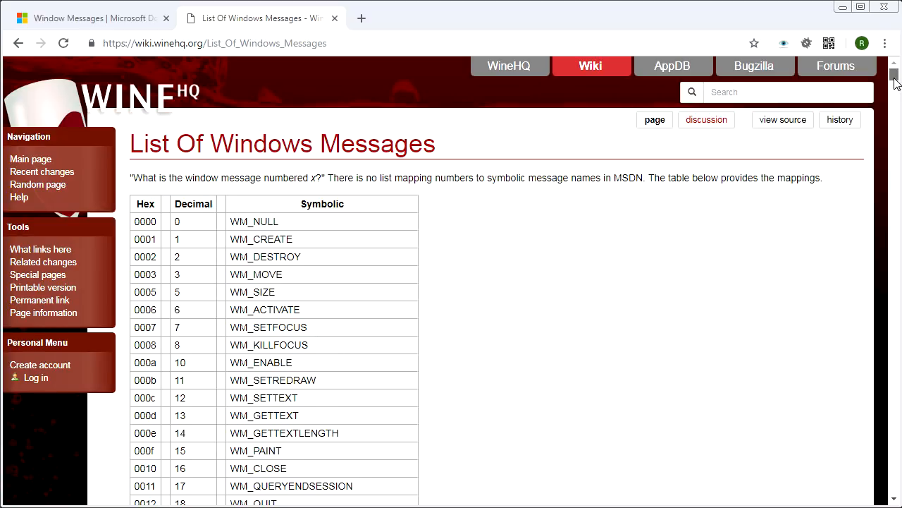
pyautogui.scroll(-3)
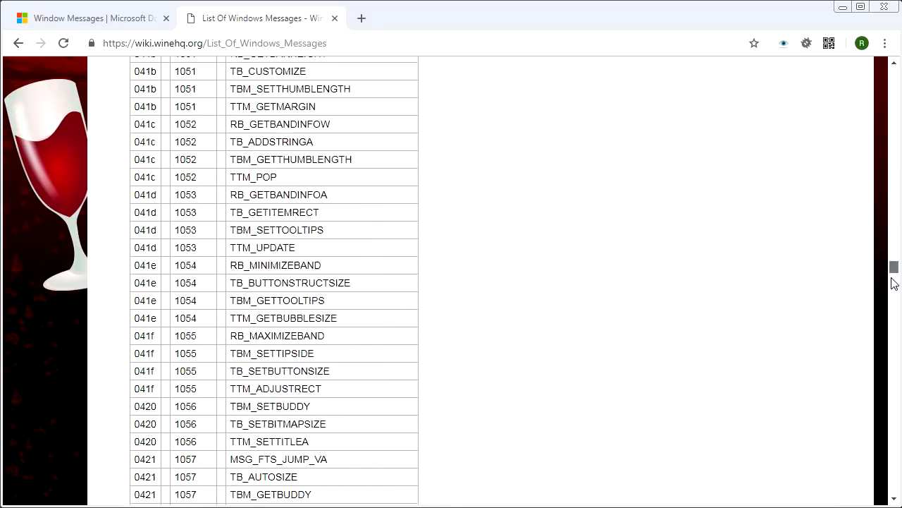
pyautogui.scroll(-3)
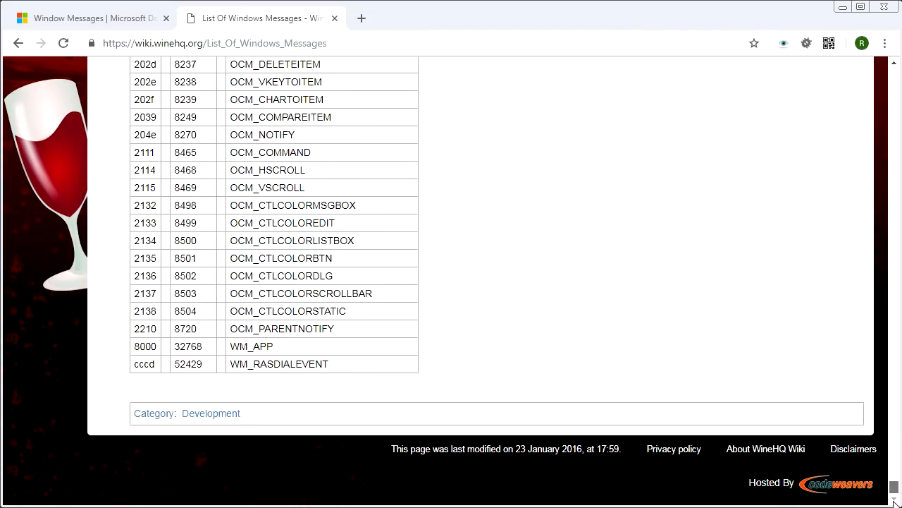
pyautogui.scroll(3)
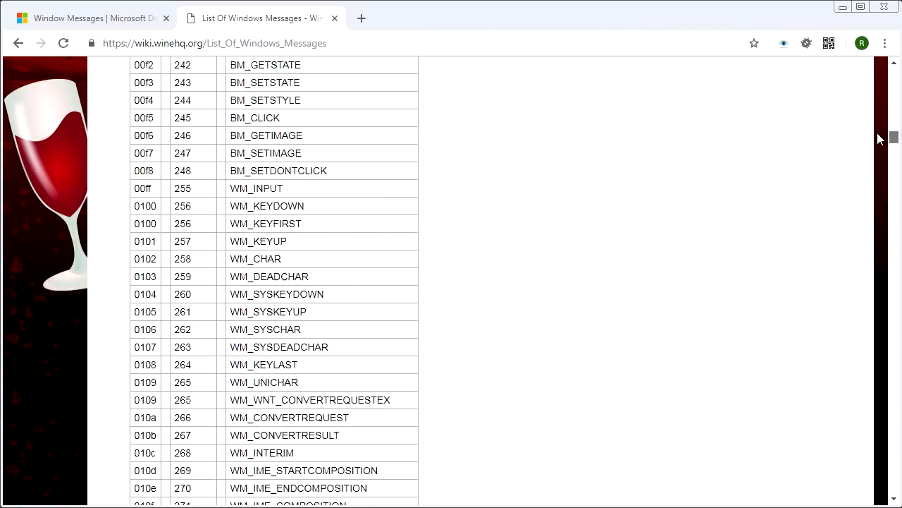
pyautogui.scroll(3)
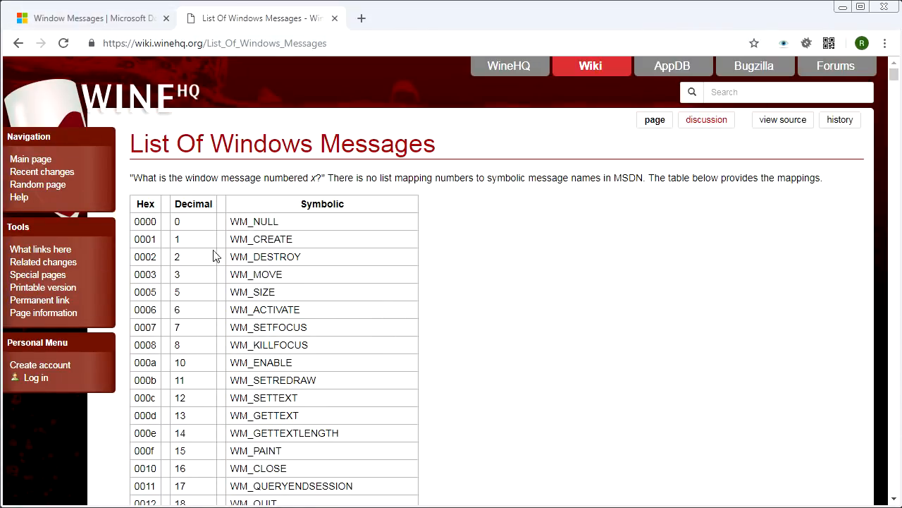
pyautogui.doubleClick(256, 274)
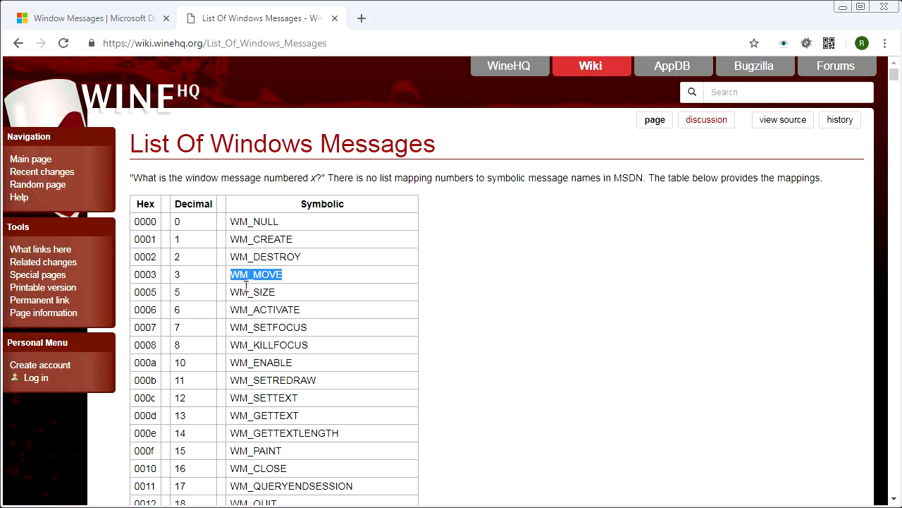
pyautogui.moveTo(301, 311)
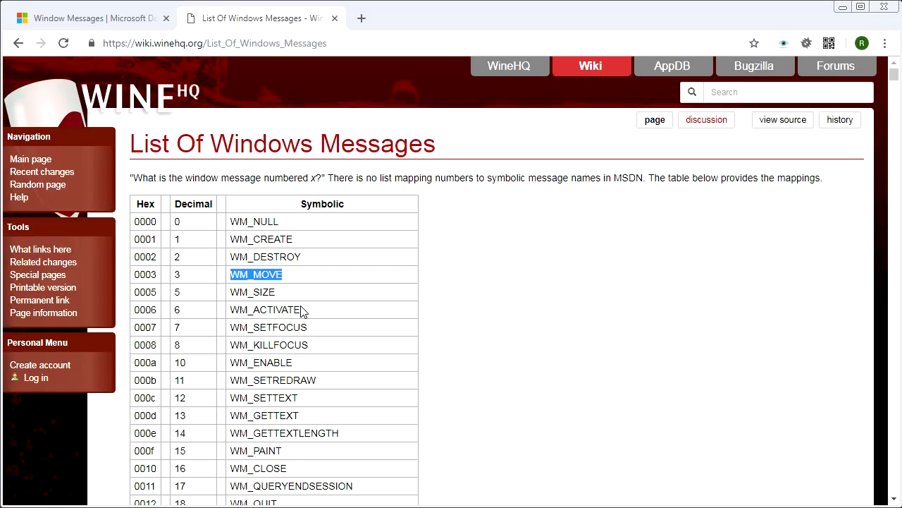
pyautogui.moveTo(387, 215)
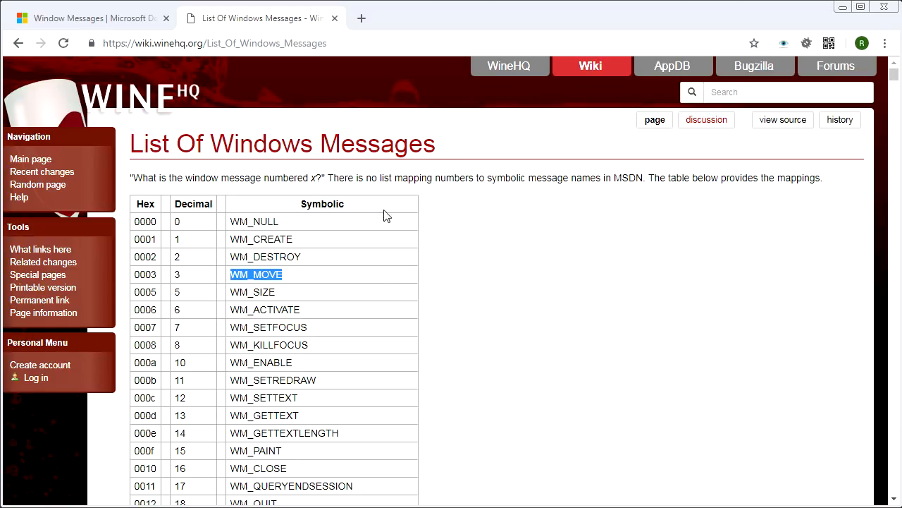
pyautogui.doubleClick(261, 362)
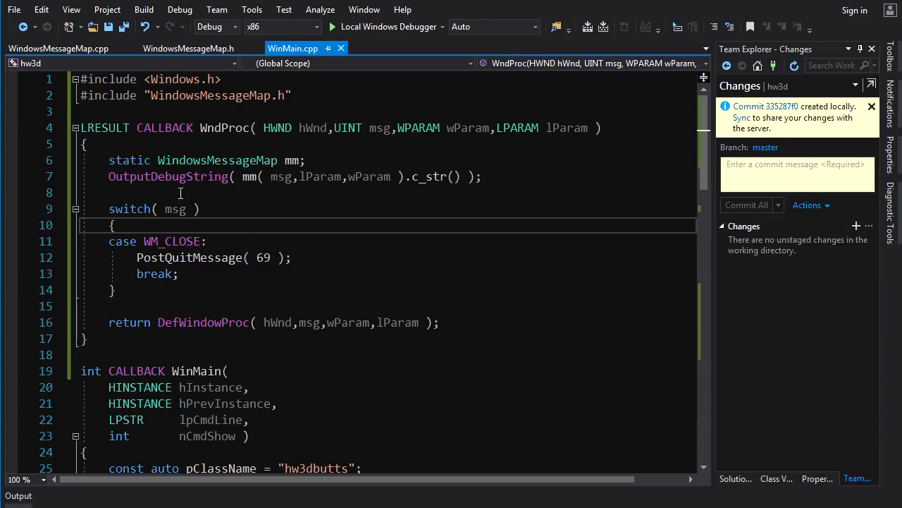
pyautogui.moveTo(740, 470)
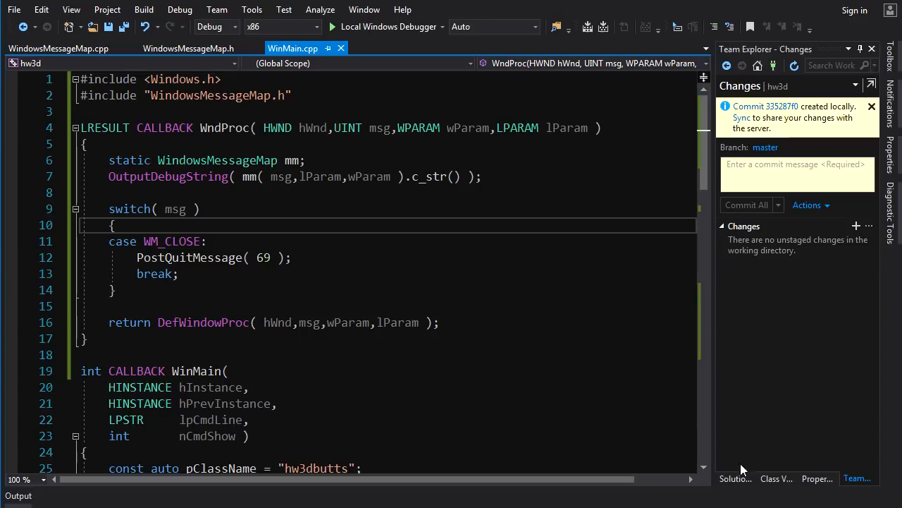
# - Open WindowsMessageMap.h and highlight the map's DWORD key and std::string value types
pyautogui.click(735, 478)
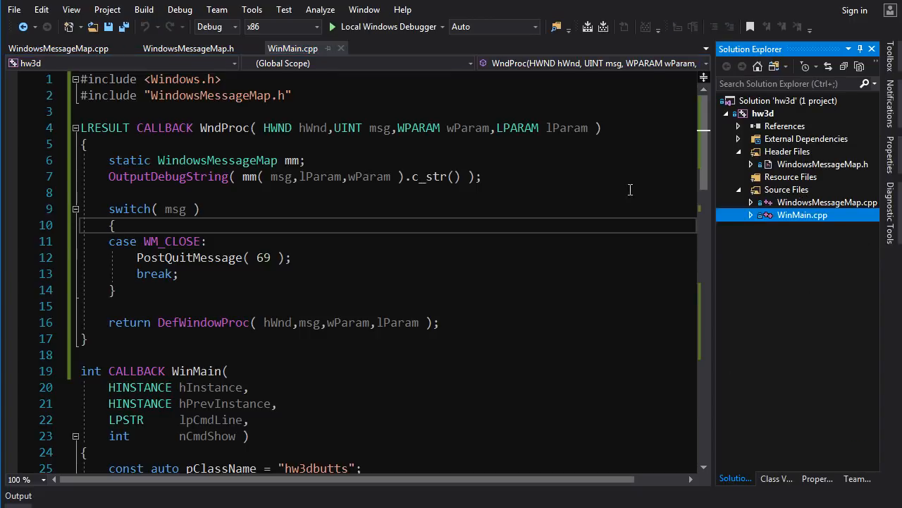
pyautogui.moveTo(795, 171)
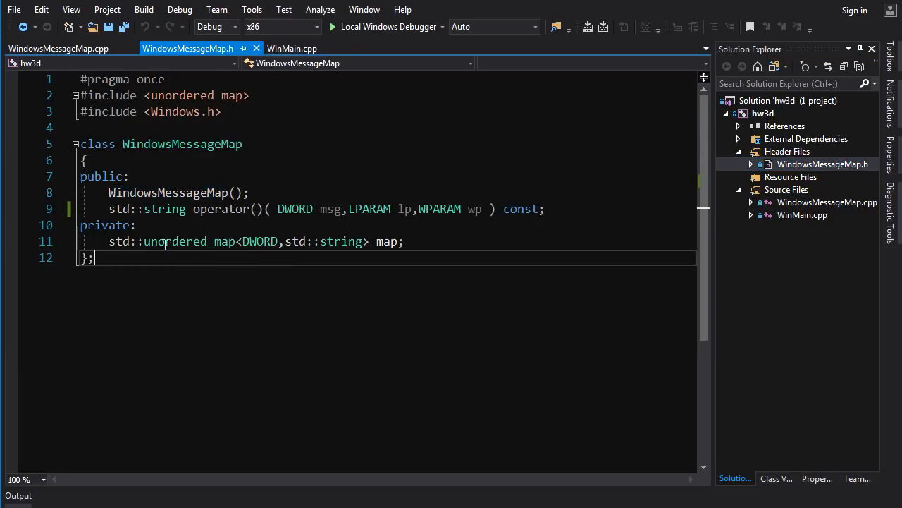
pyautogui.doubleClick(259, 241)
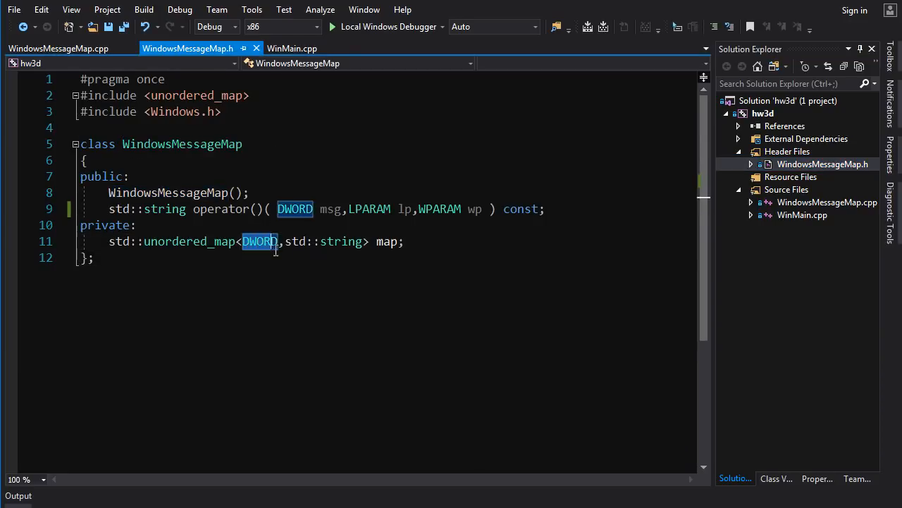
pyautogui.doubleClick(341, 241)
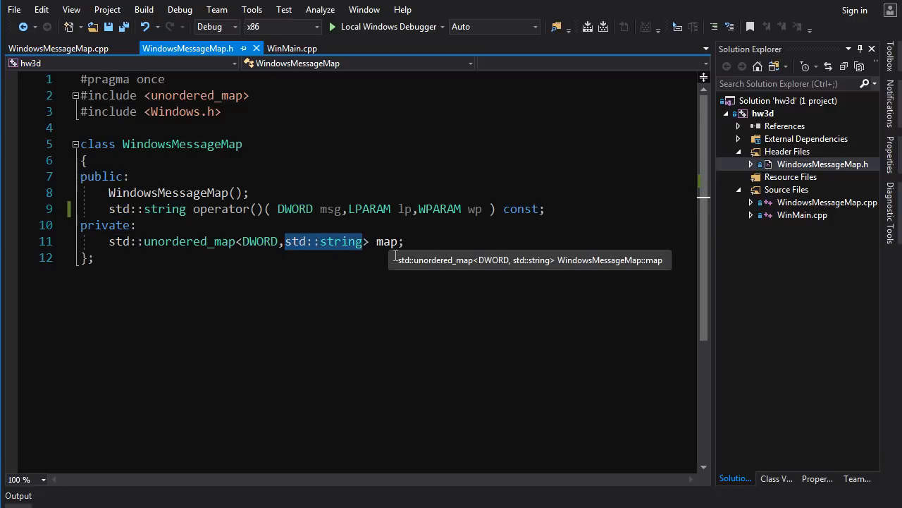
# - Open WindowsMessageMap.cpp and highlight msg and #msg in the REGISTER_MESSAGE macro
pyautogui.click(58, 48)
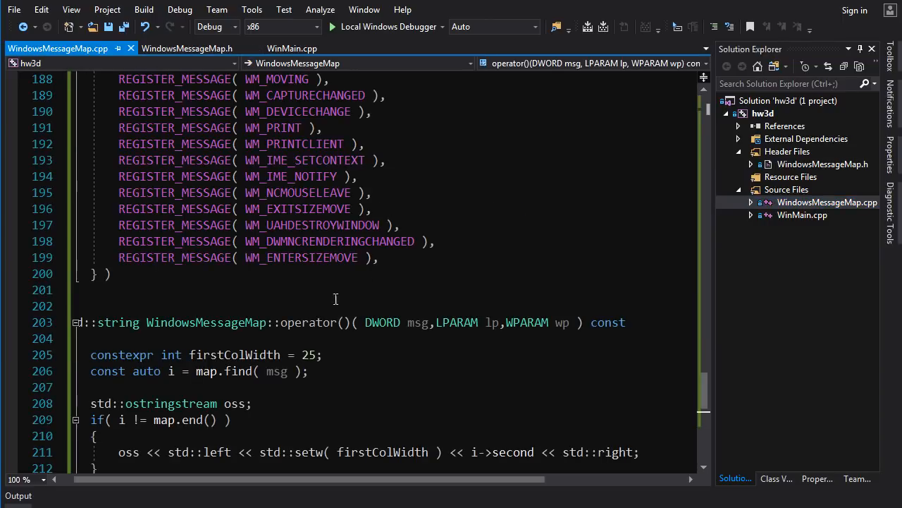
pyautogui.scroll(3)
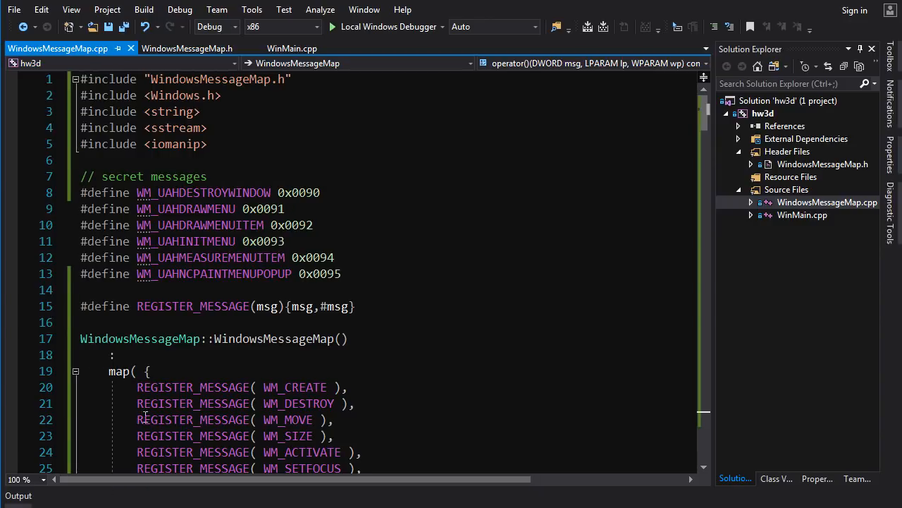
pyautogui.doubleClick(267, 306)
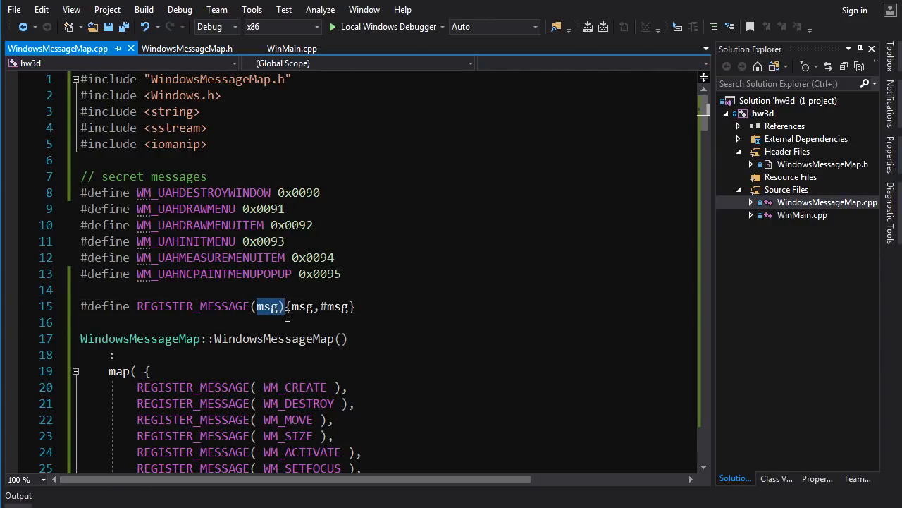
pyautogui.click(212, 339)
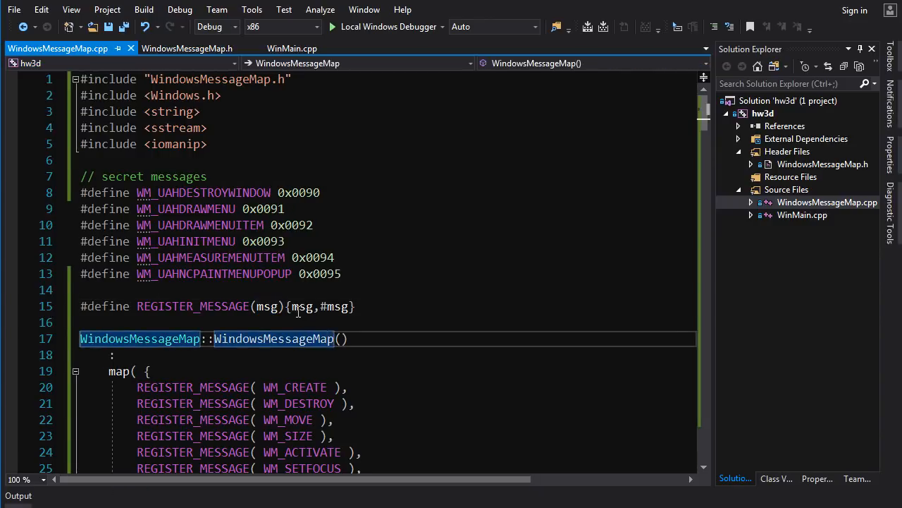
pyautogui.click(296, 322)
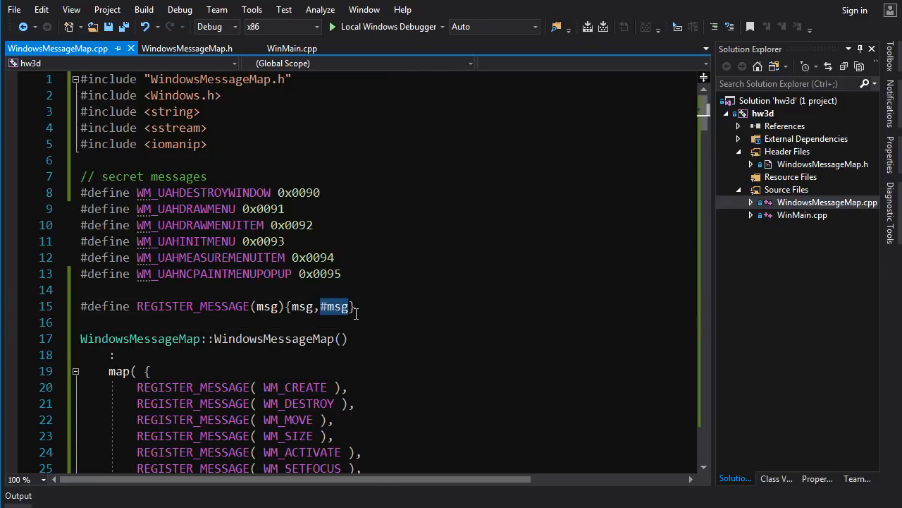
# - Scroll down past the message list to the operator formatting LP and WP
pyautogui.scroll(-3)
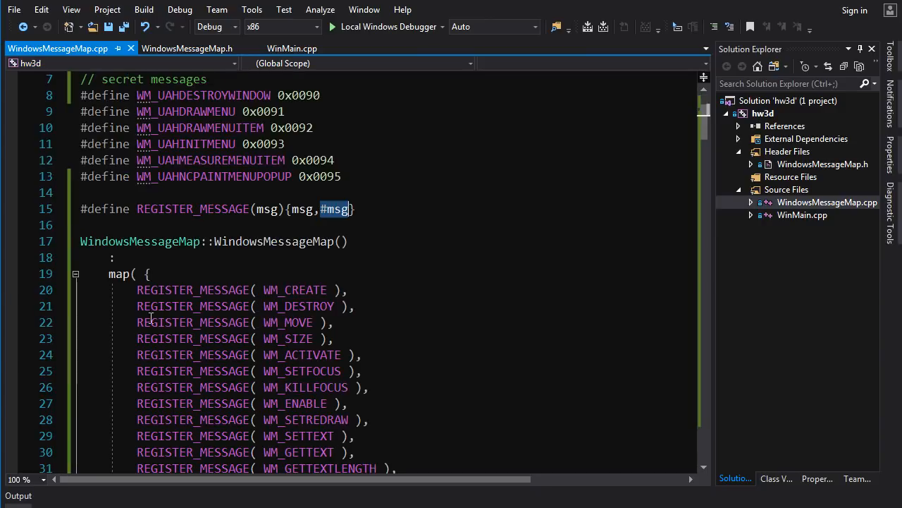
pyautogui.scroll(-3)
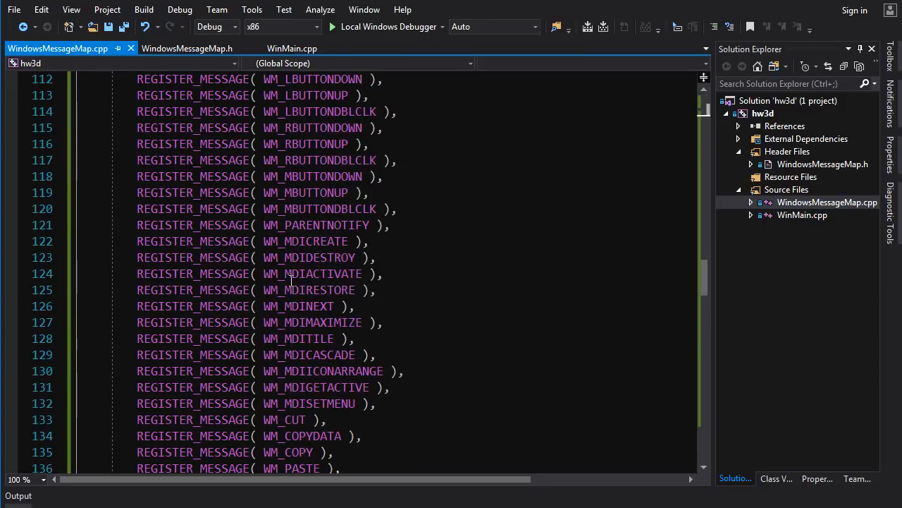
pyautogui.scroll(-3)
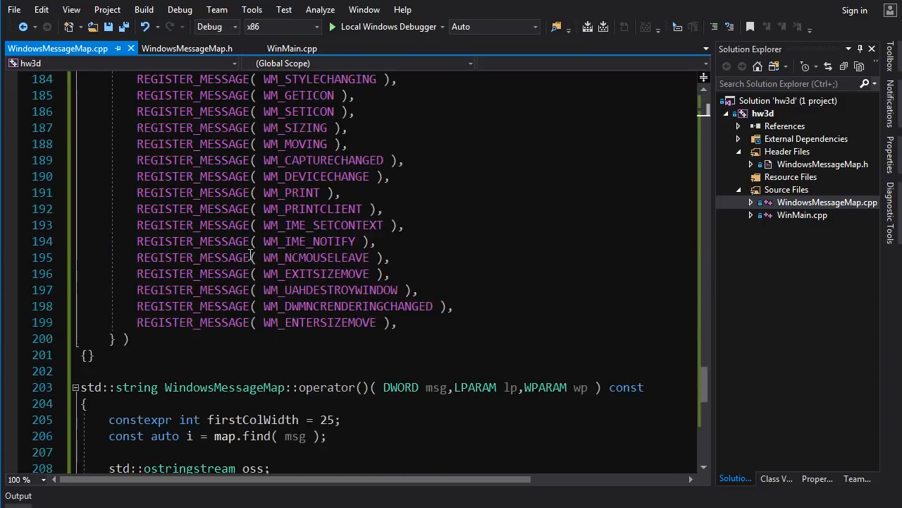
pyautogui.moveTo(314, 159)
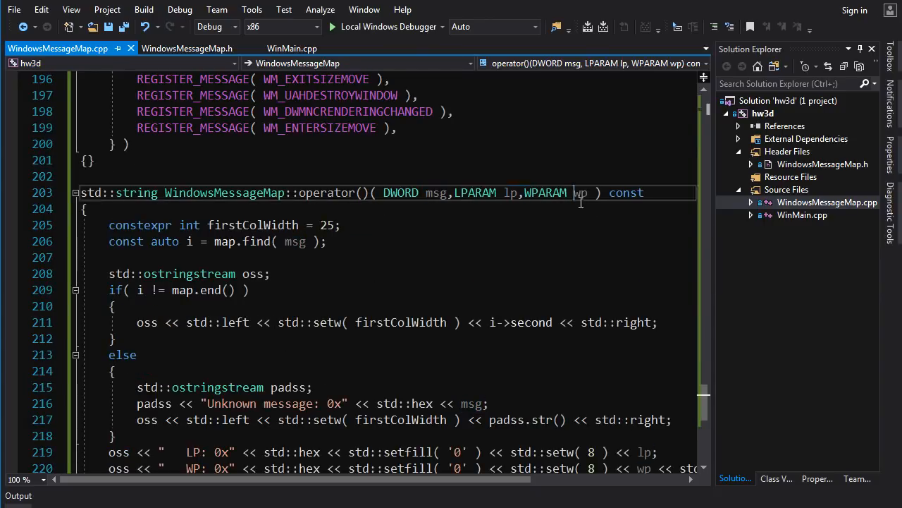
pyautogui.scroll(-3)
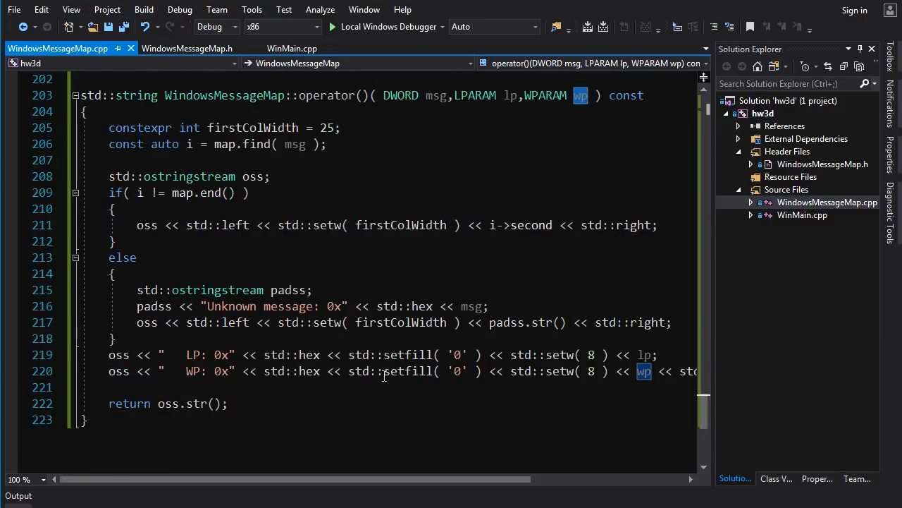
pyautogui.moveTo(169, 104)
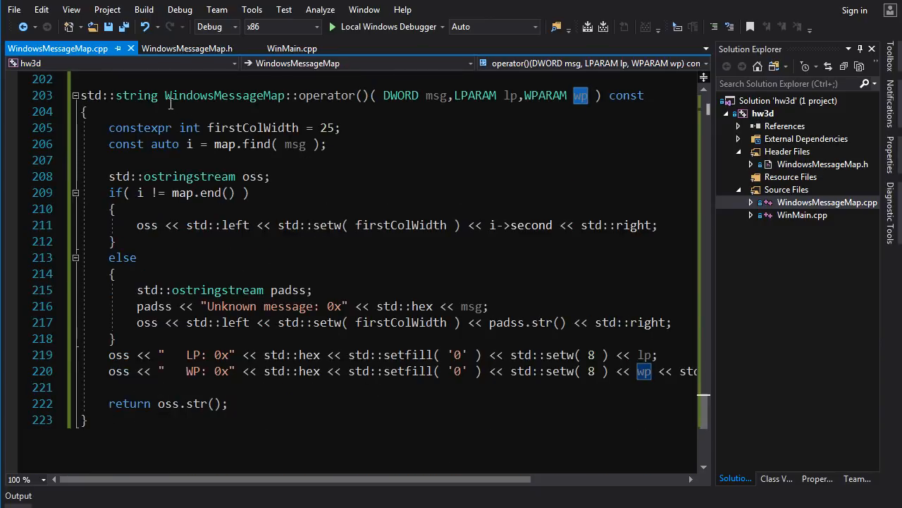
# - Return to WinMain.cpp and highlight OutputDebugString and c_str() in WndProc
pyautogui.click(292, 48)
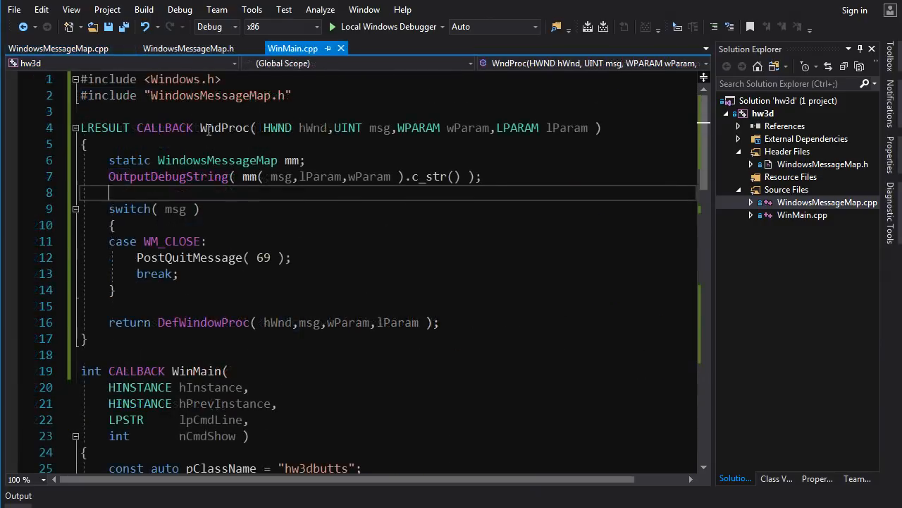
pyautogui.doubleClick(320, 177)
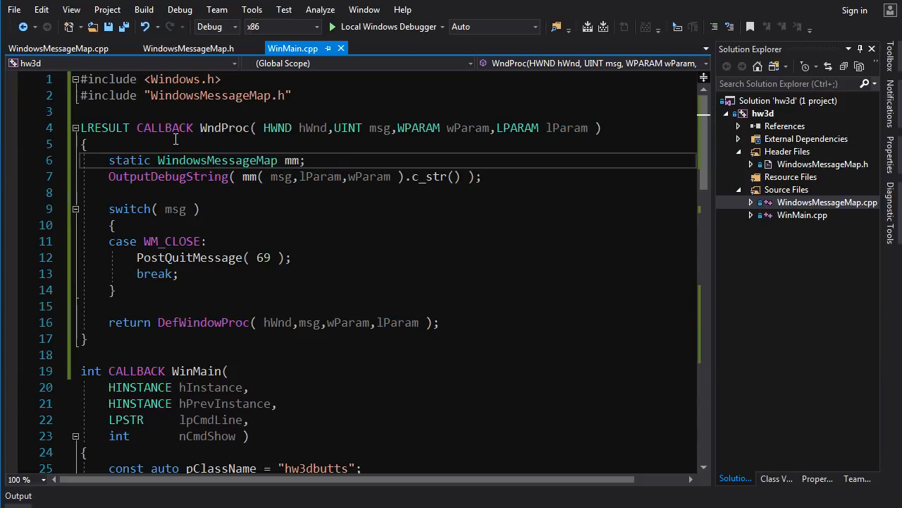
pyautogui.doubleClick(169, 176)
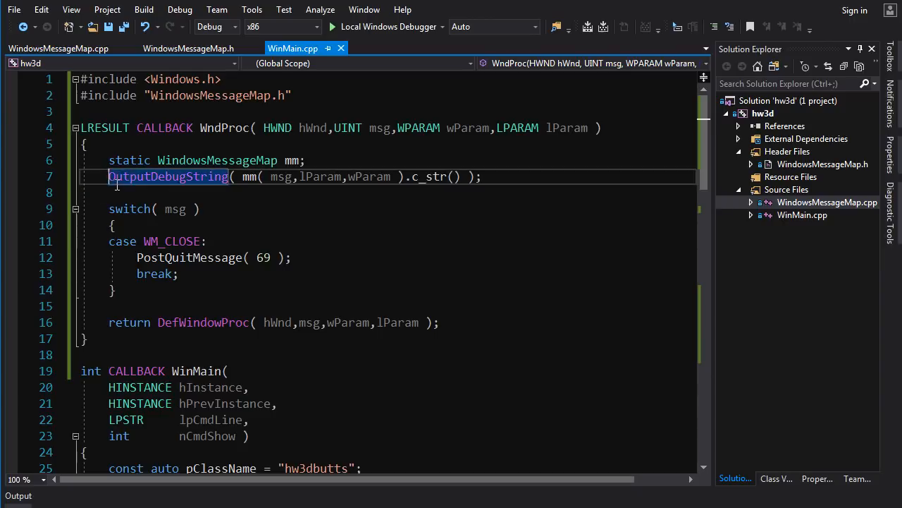
pyautogui.click(247, 193)
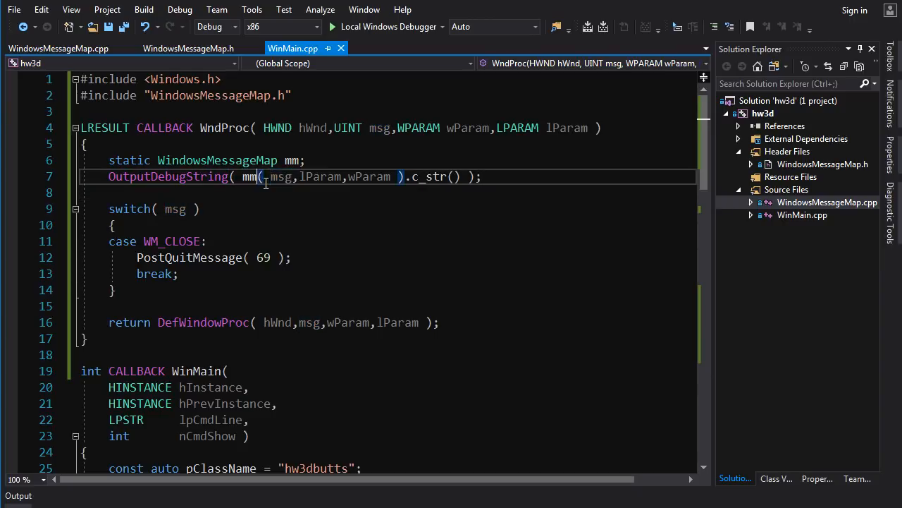
pyautogui.click(404, 177)
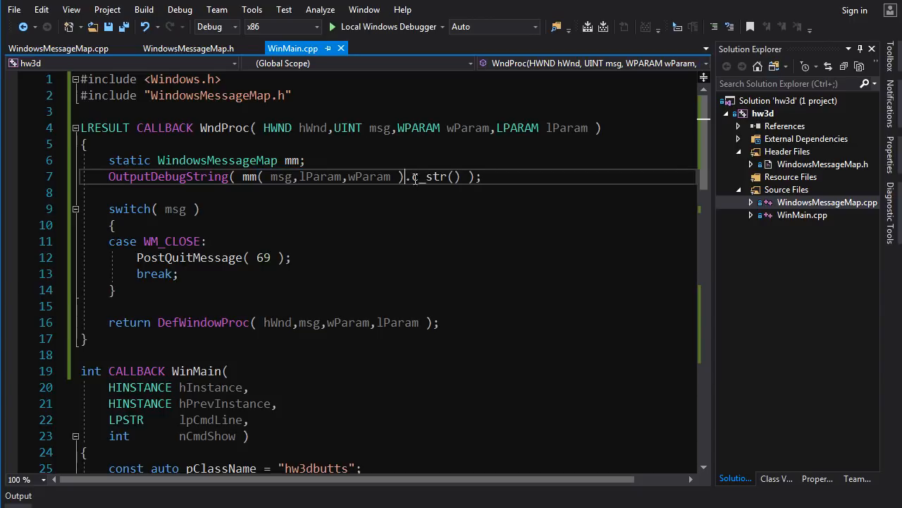
pyautogui.doubleClick(430, 176)
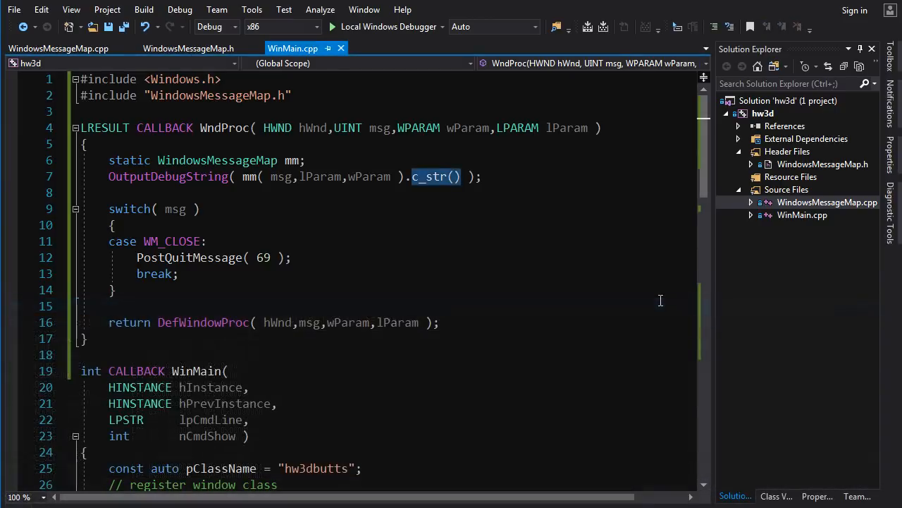
pyautogui.moveTo(353, 34)
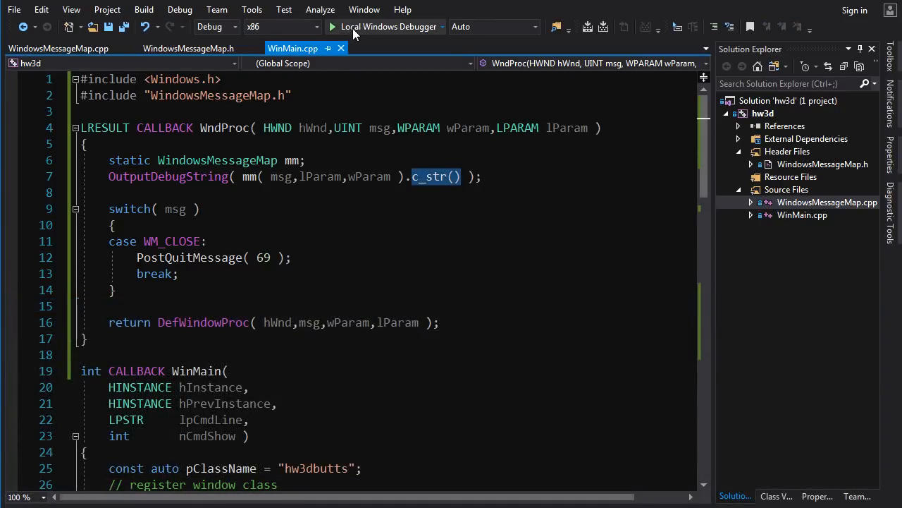
# - Run hw3d under the debugger, scroll the Output log, and select WM_NCCREATE
pyautogui.click(333, 27)
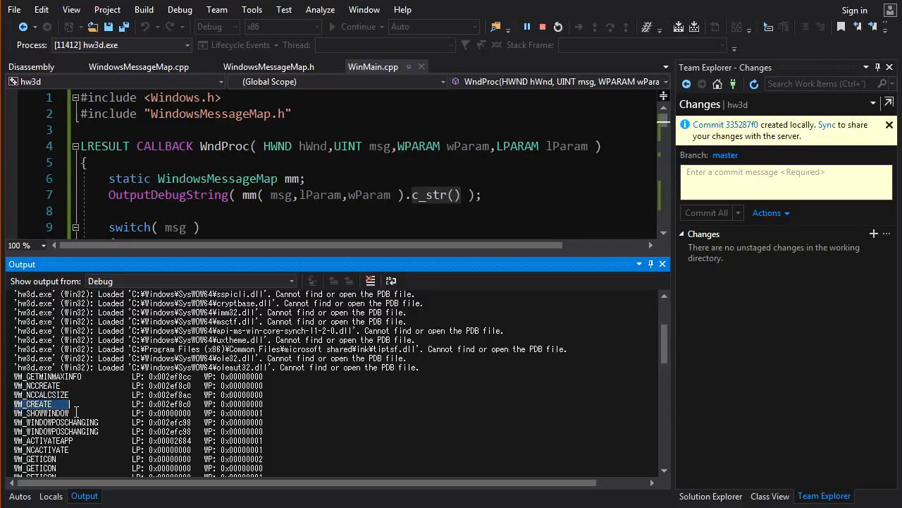
pyautogui.scroll(-3)
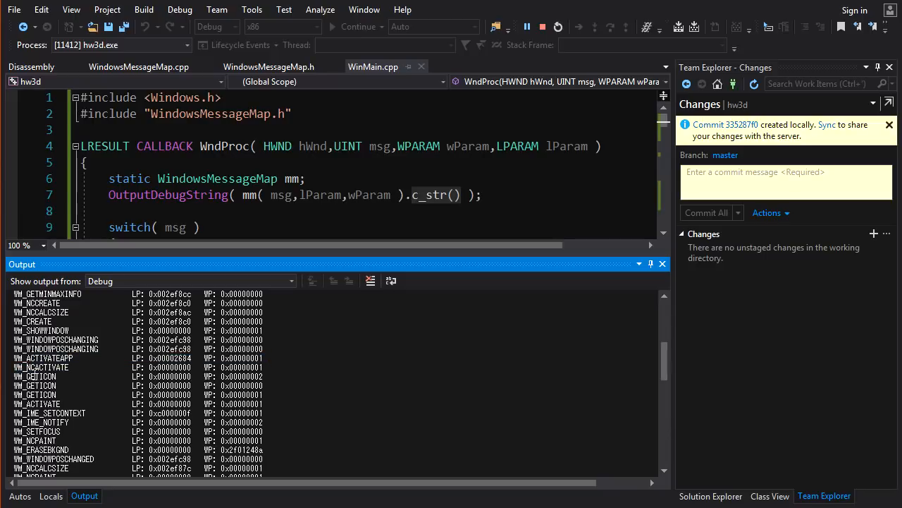
pyautogui.scroll(-3)
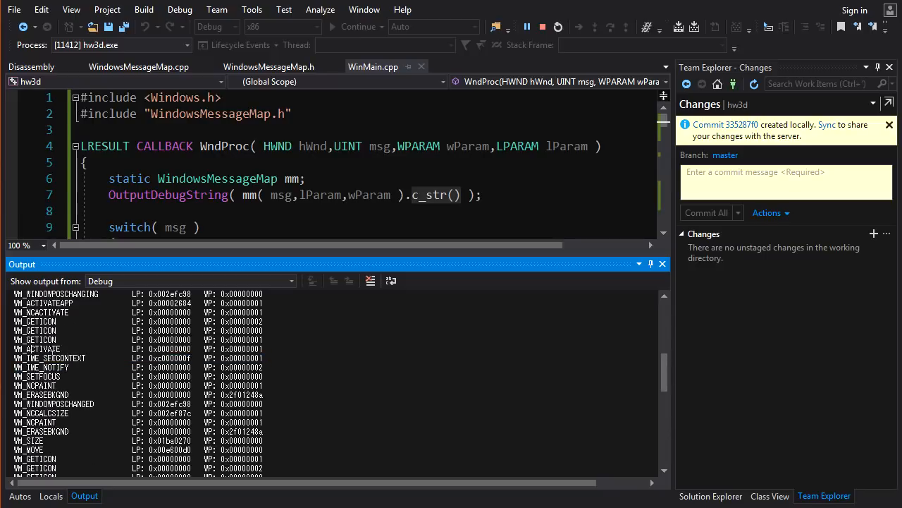
pyautogui.scroll(-3)
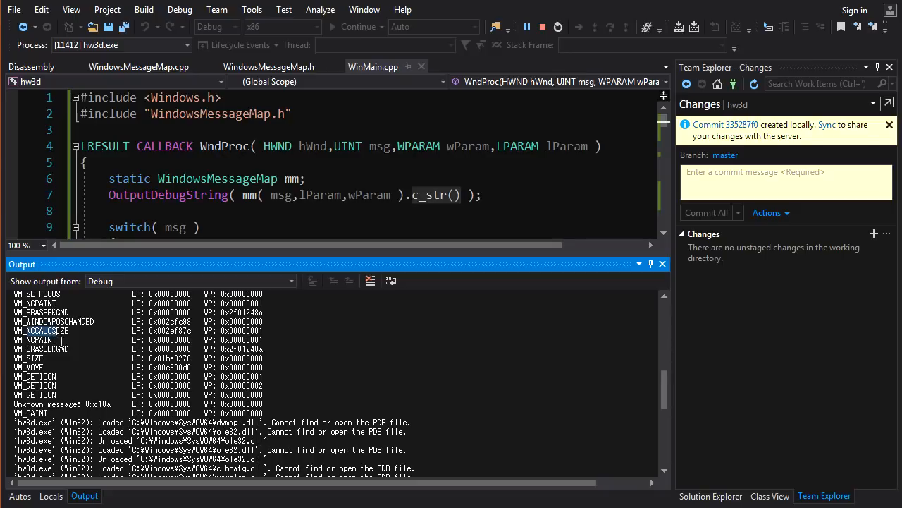
pyautogui.scroll(-3)
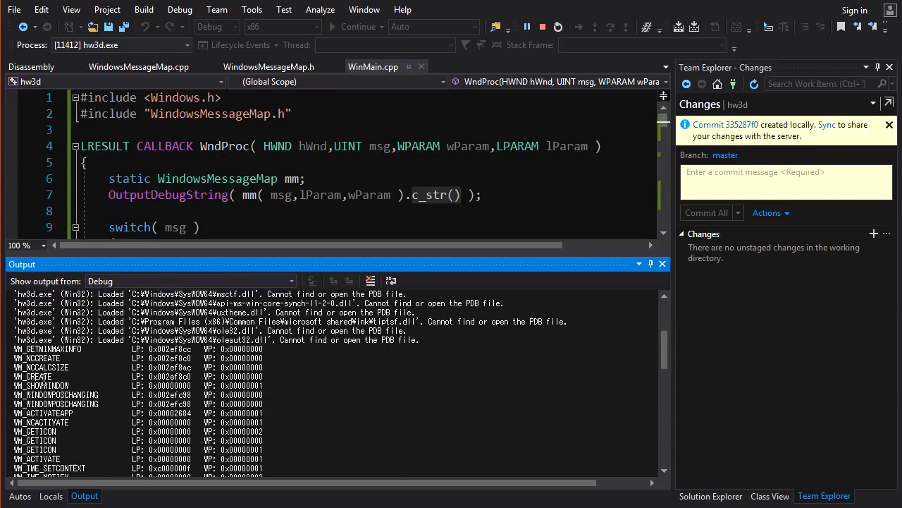
pyautogui.scroll(-3)
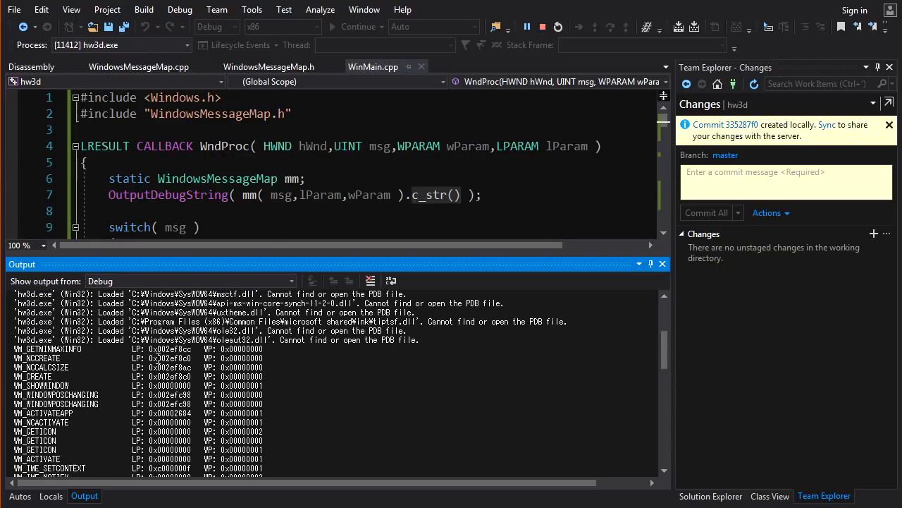
pyautogui.scroll(-3)
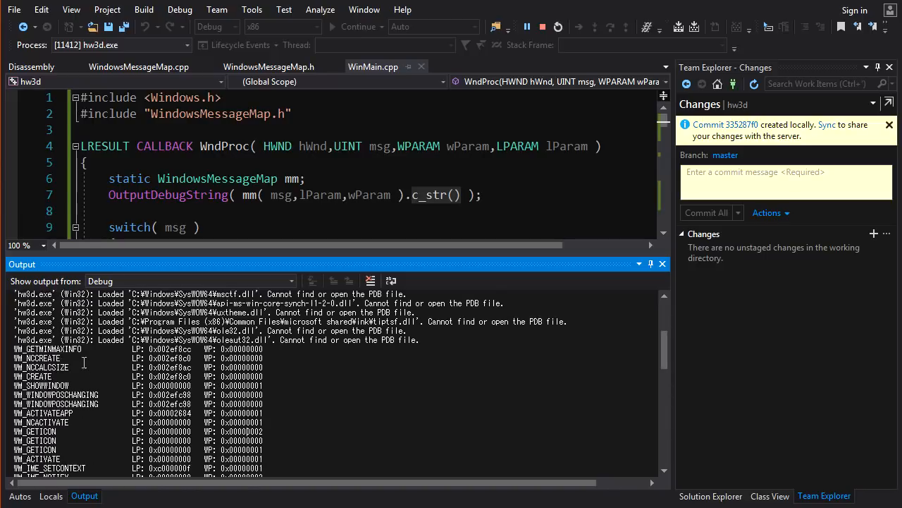
pyautogui.doubleClick(37, 358)
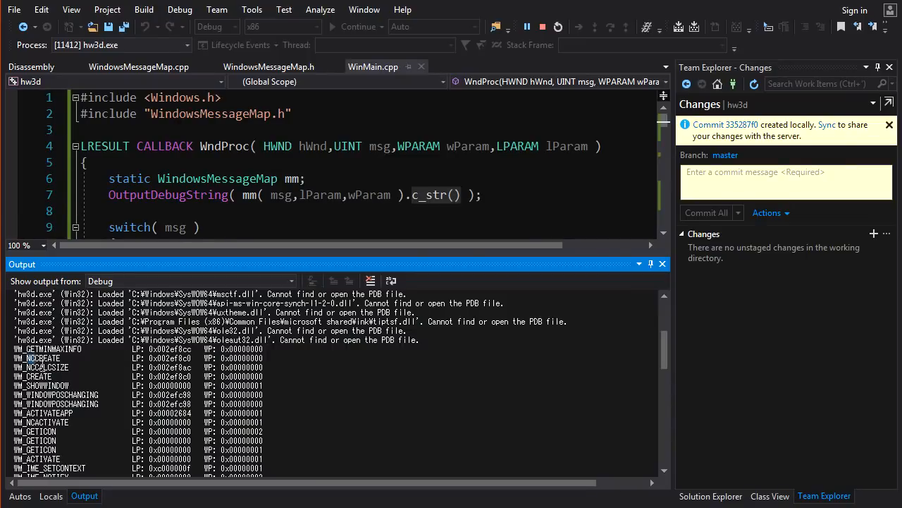
pyautogui.scroll(-3)
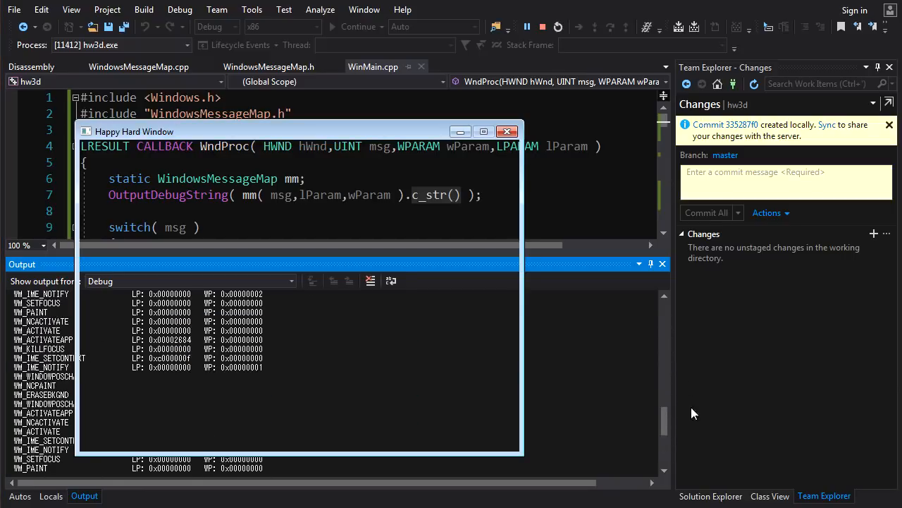
# - Interact with the Happy Hard Window and scroll Output to WM_NCHITTEST and WM_SETCURSOR entries
pyautogui.click(269, 66)
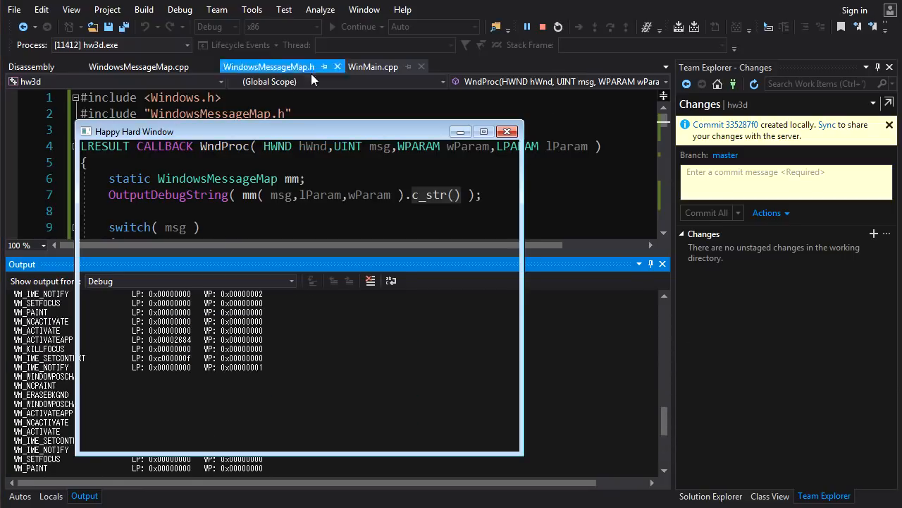
pyautogui.moveTo(326, 58)
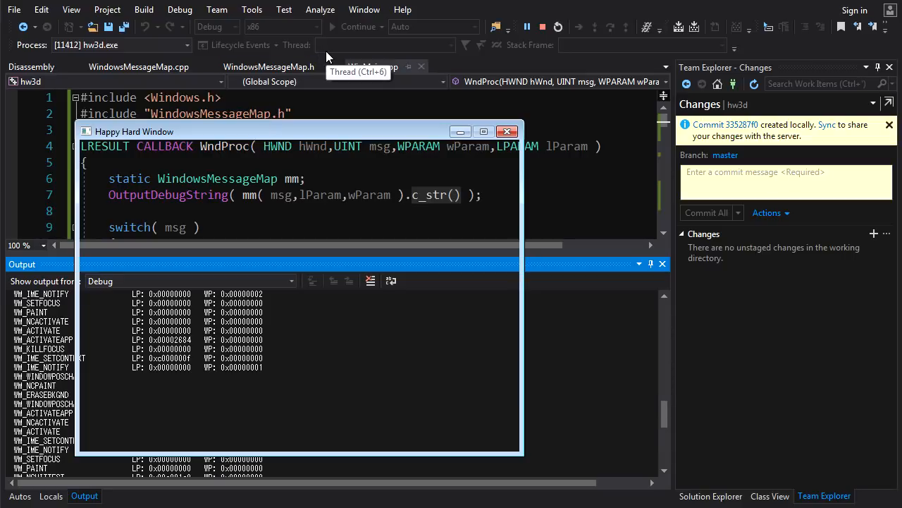
pyautogui.moveTo(322, 50)
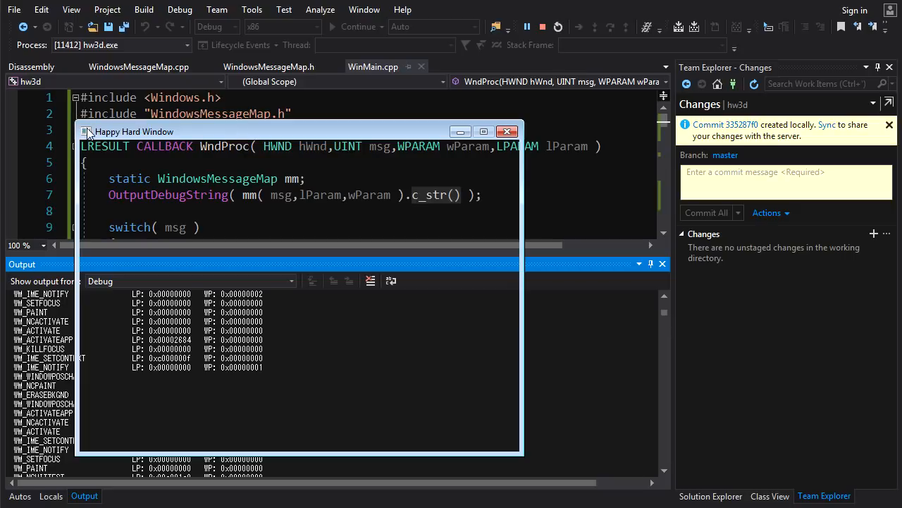
pyautogui.moveTo(139, 134)
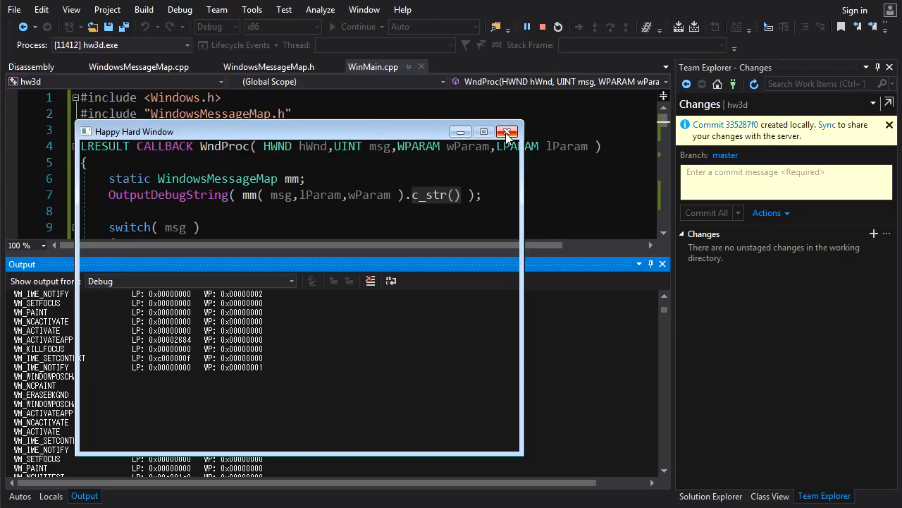
pyautogui.moveTo(80, 148)
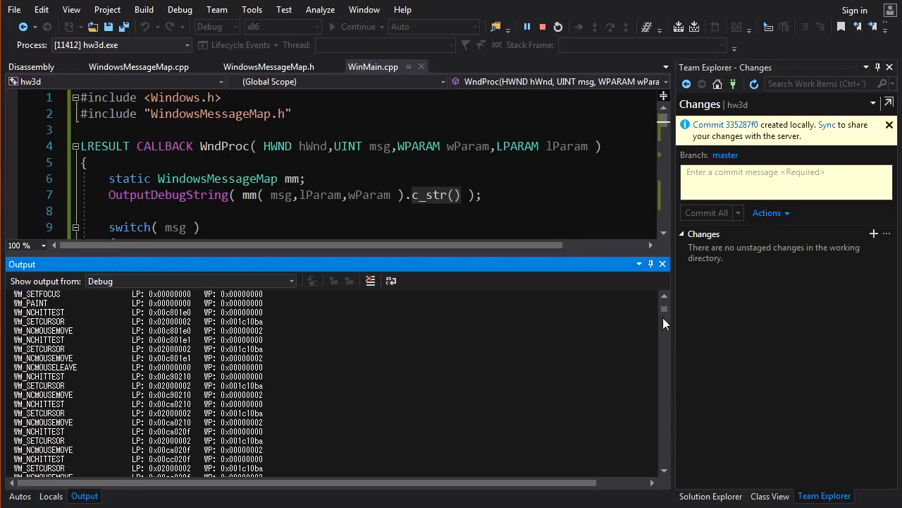
pyautogui.scroll(-3)
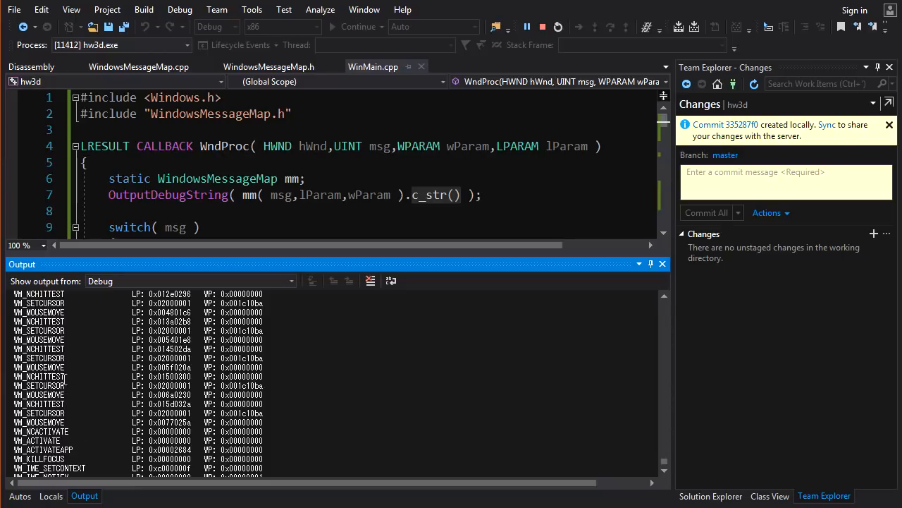
pyautogui.click(41, 430)
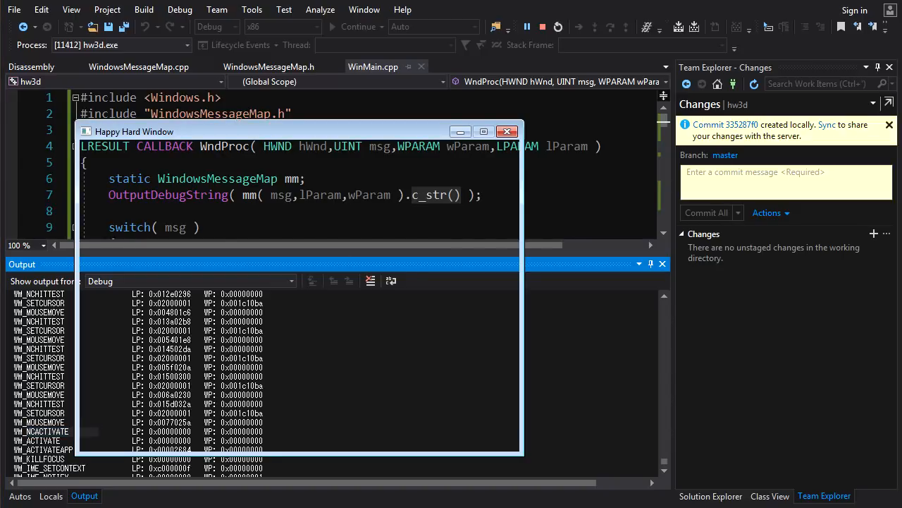
pyautogui.moveTo(253, 134)
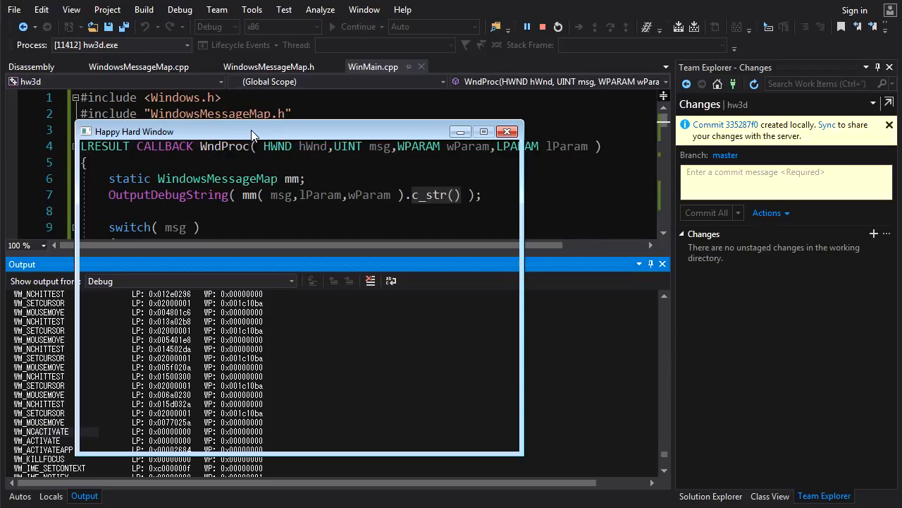
pyautogui.moveTo(268, 181)
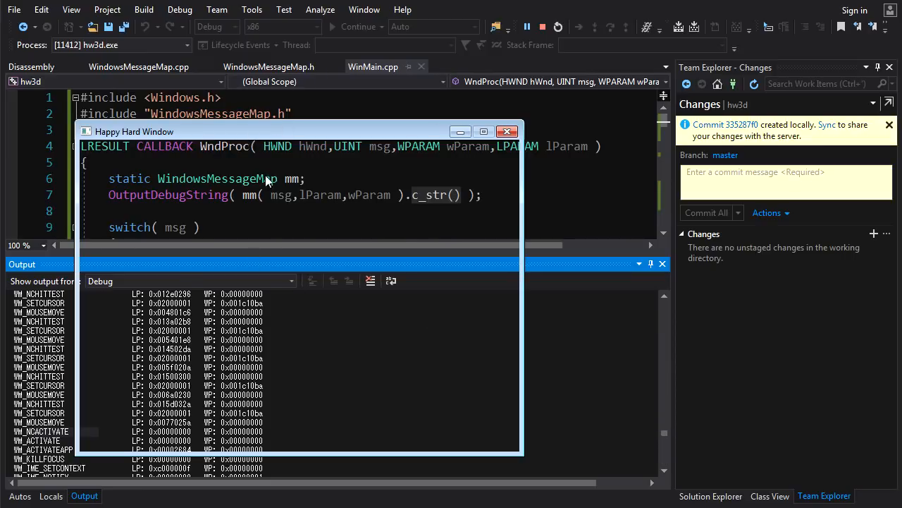
pyautogui.moveTo(586, 286)
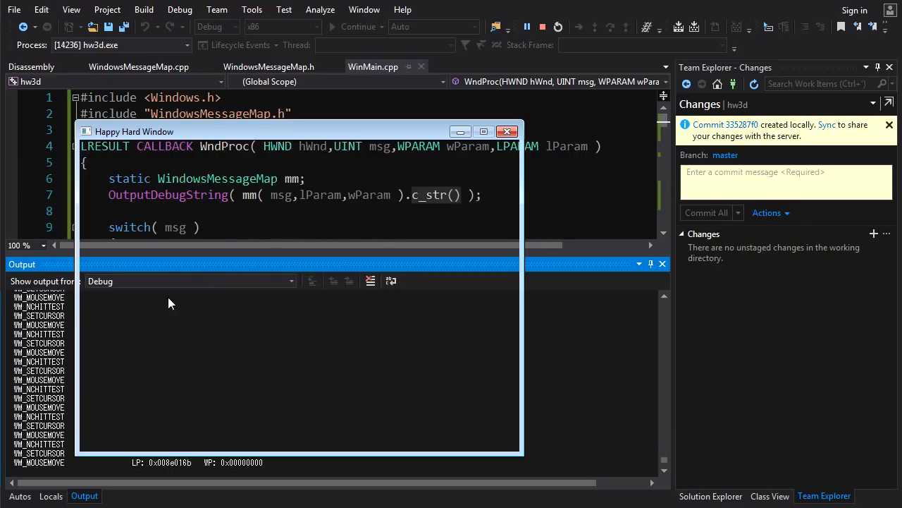
pyautogui.moveTo(212, 307)
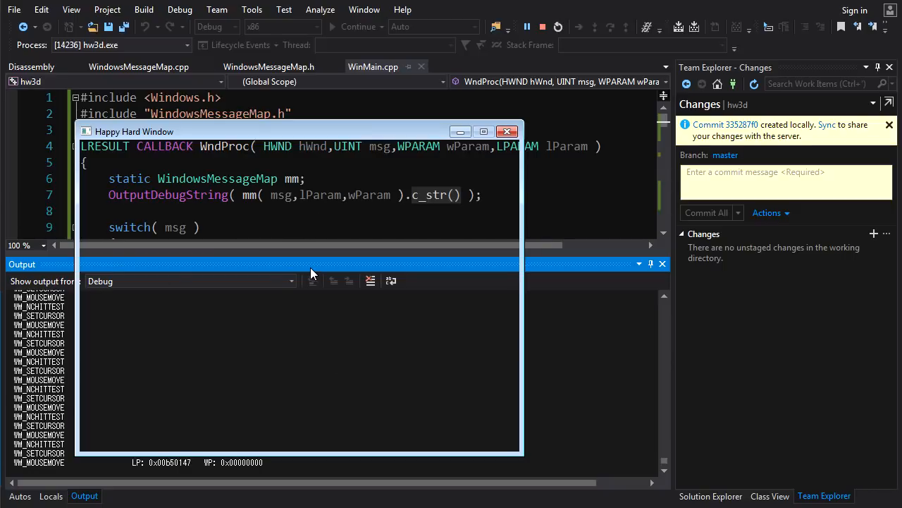
pyautogui.moveTo(234, 401)
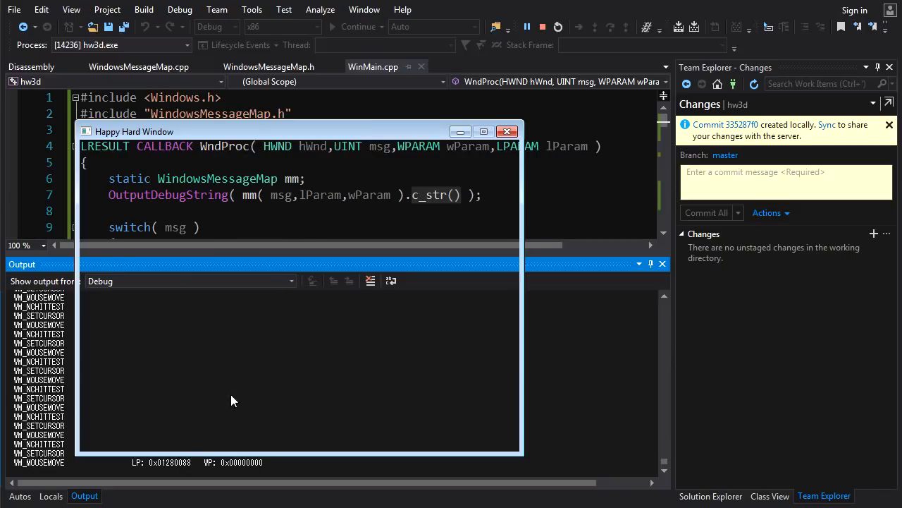
pyautogui.moveTo(228, 304)
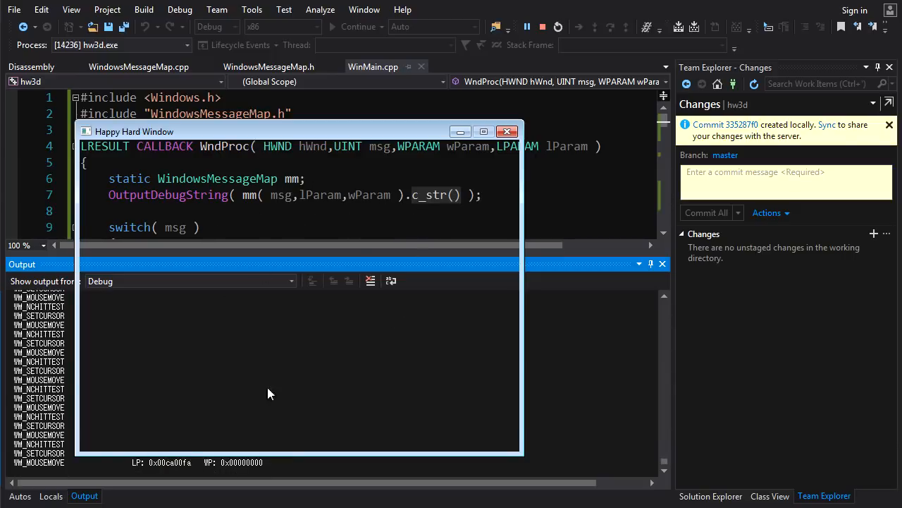
pyautogui.moveTo(228, 203)
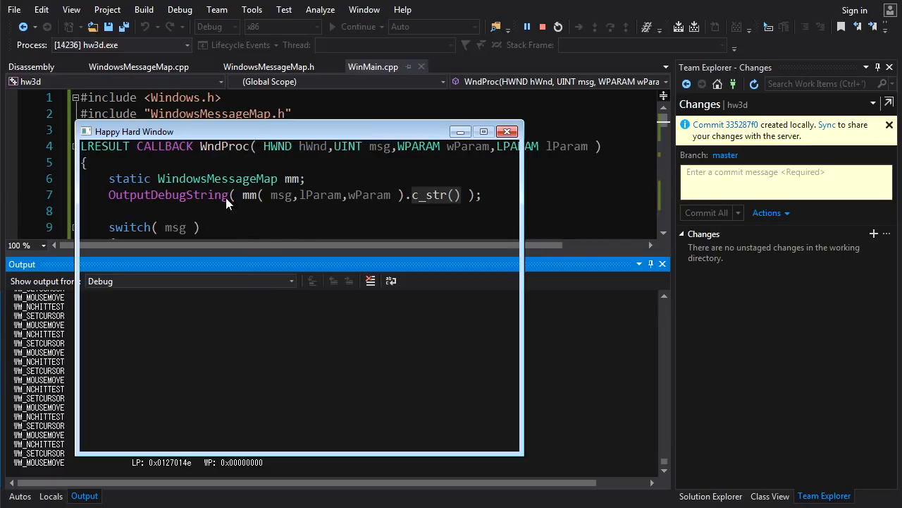
pyautogui.moveTo(327, 273)
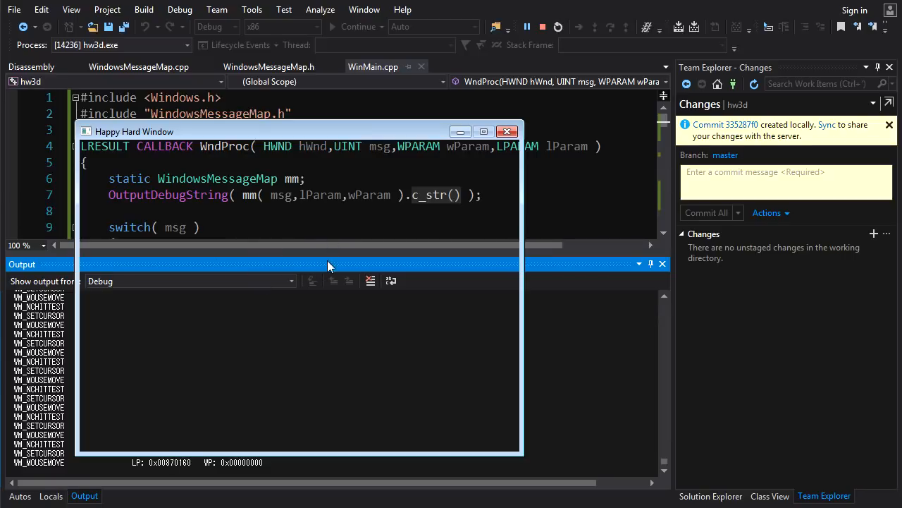
pyautogui.moveTo(322, 135)
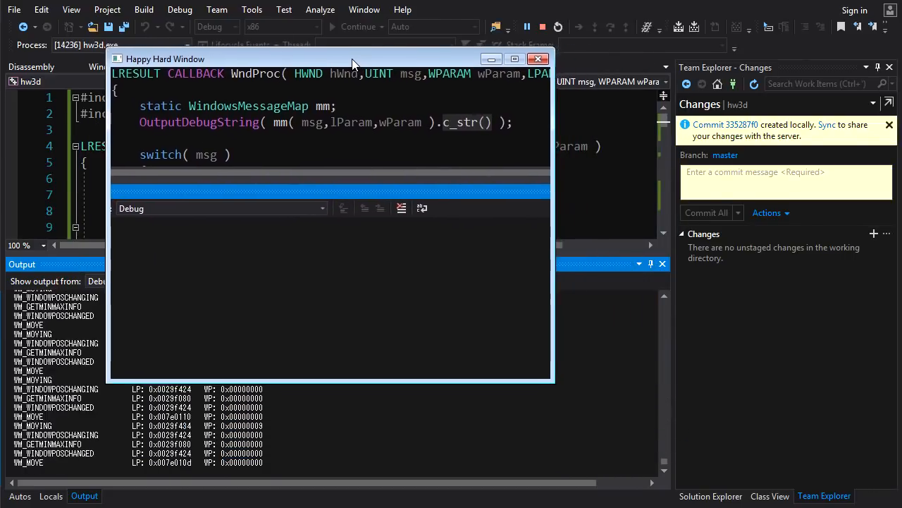
# - Drag the test window around six times, then close it to end debugging
pyautogui.moveTo(353, 58); pyautogui.dragTo(477, 88)
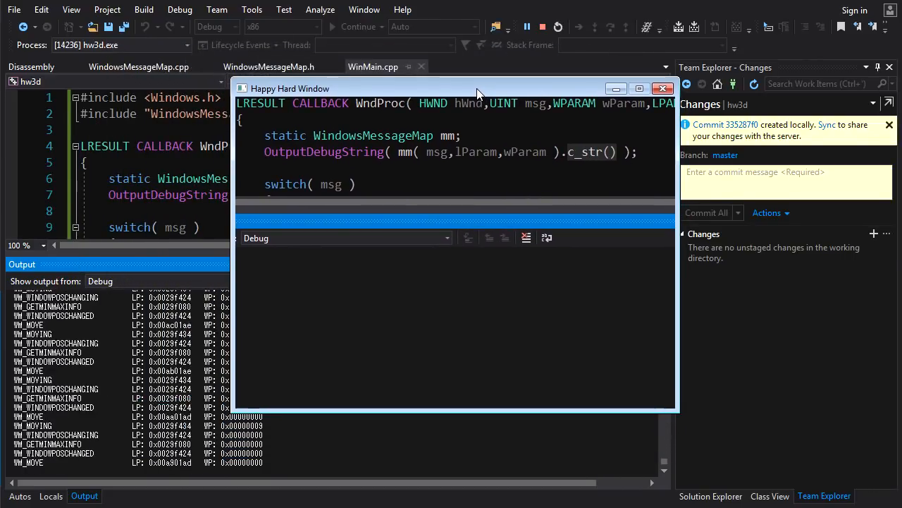
pyautogui.moveTo(478, 89); pyautogui.dragTo(426, 83)
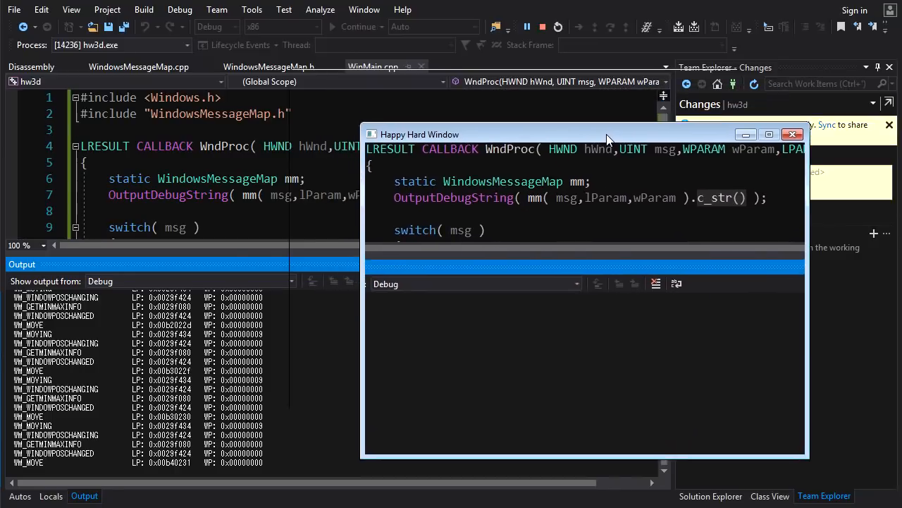
pyautogui.moveTo(610, 134); pyautogui.dragTo(647, 107)
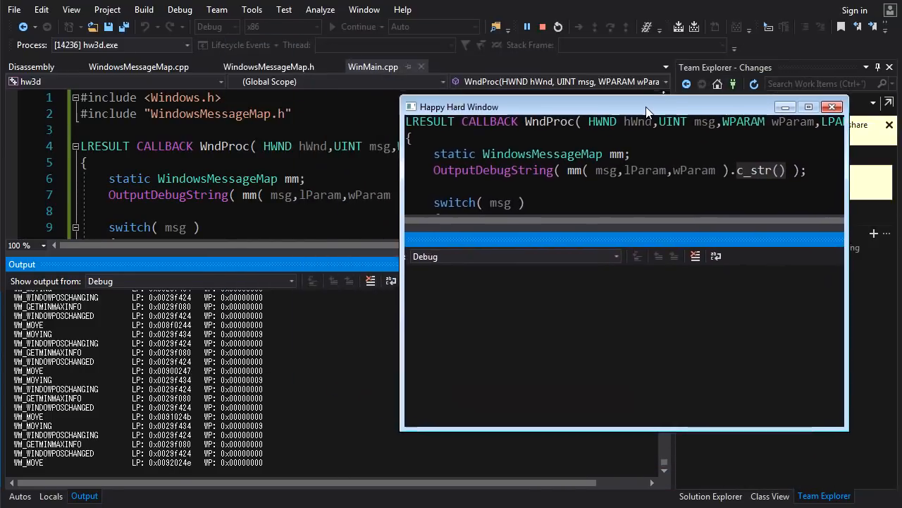
pyautogui.moveTo(626, 106); pyautogui.dragTo(548, 244)
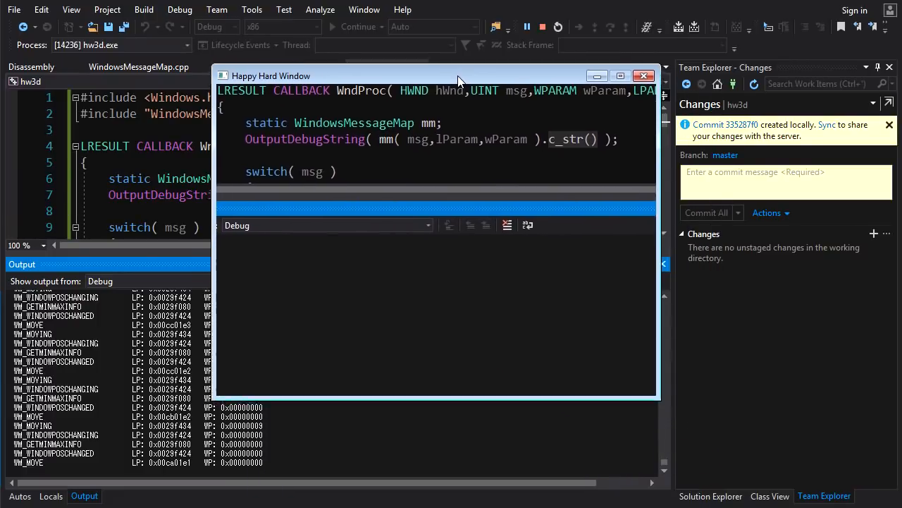
pyautogui.moveTo(458, 75); pyautogui.dragTo(508, 157)
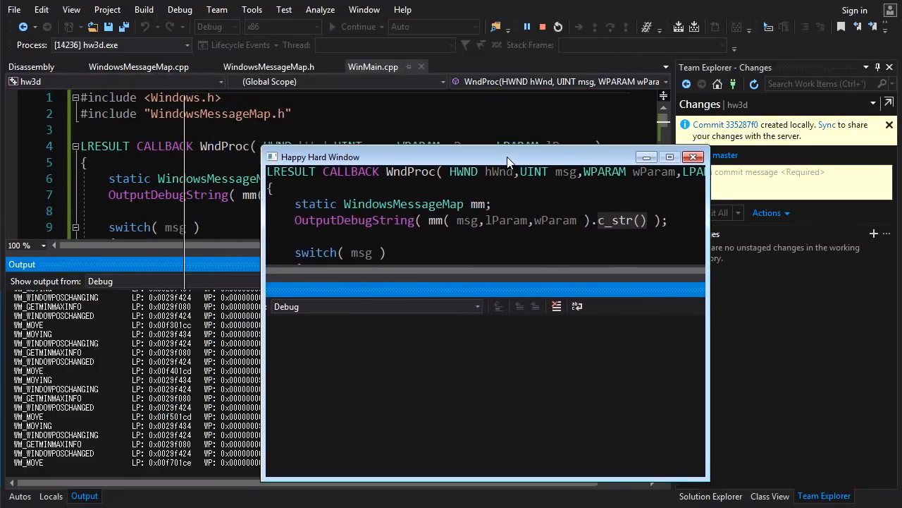
pyautogui.moveTo(507, 157); pyautogui.dragTo(388, 136)
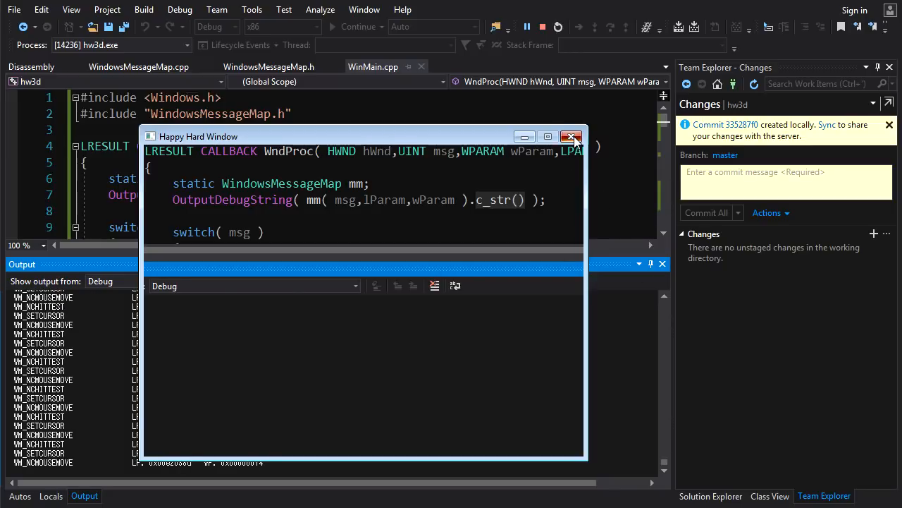
pyautogui.click(571, 136)
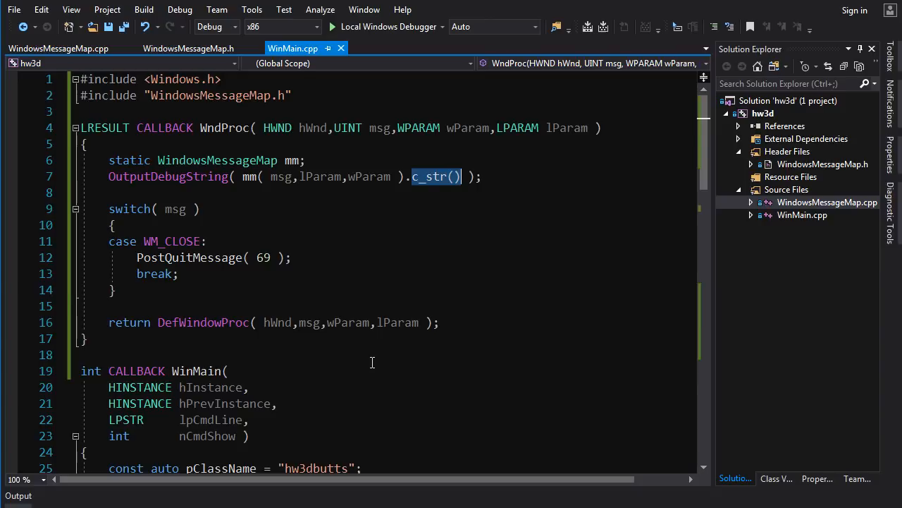
# - Restart hw3d in the debugger and nudge the Happy Hard Window right and up
pyautogui.click(312, 26)
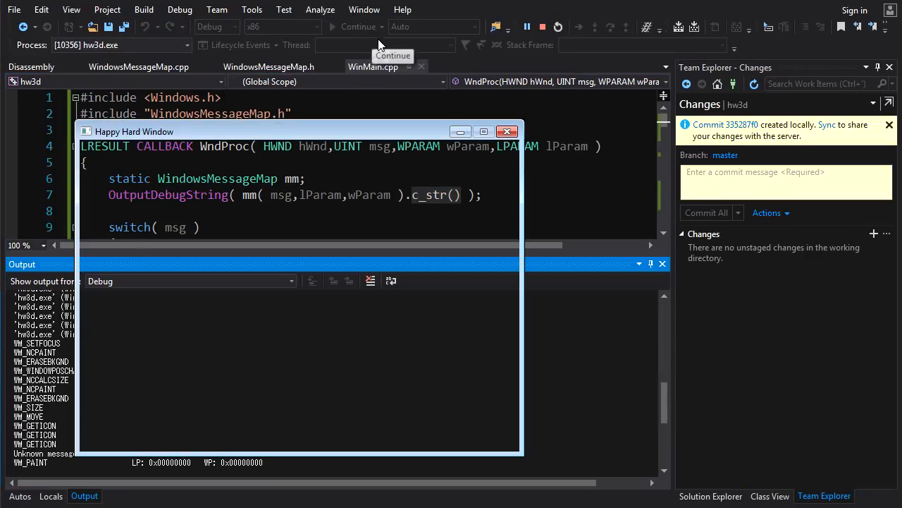
pyautogui.moveTo(134, 132); pyautogui.dragTo(214, 101)
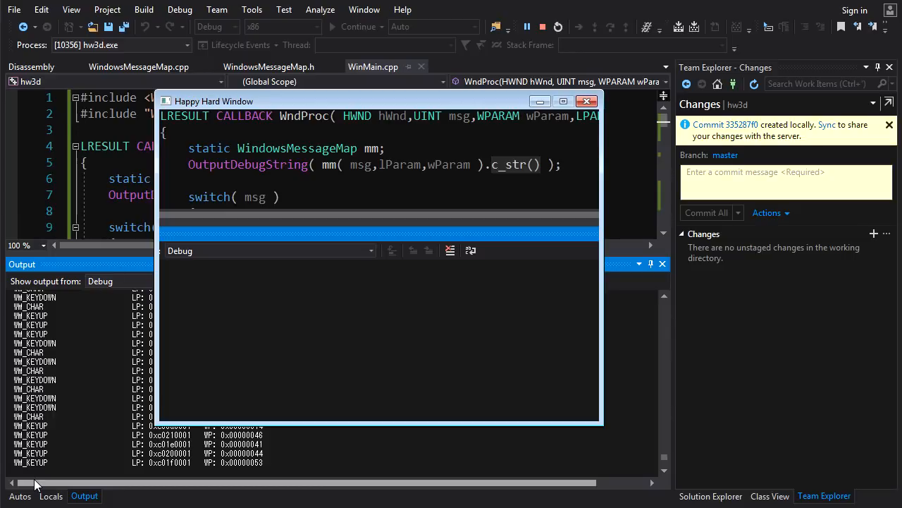
pyautogui.moveTo(58, 311)
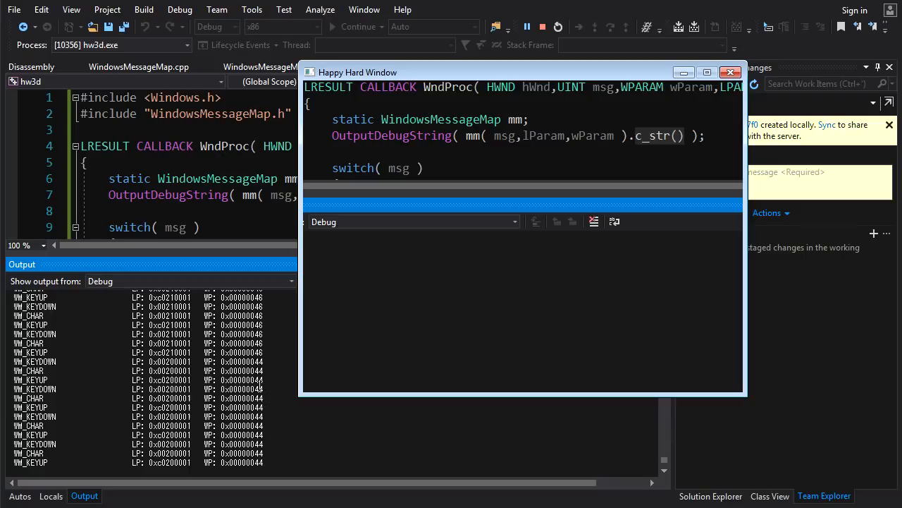
pyautogui.moveTo(273, 338)
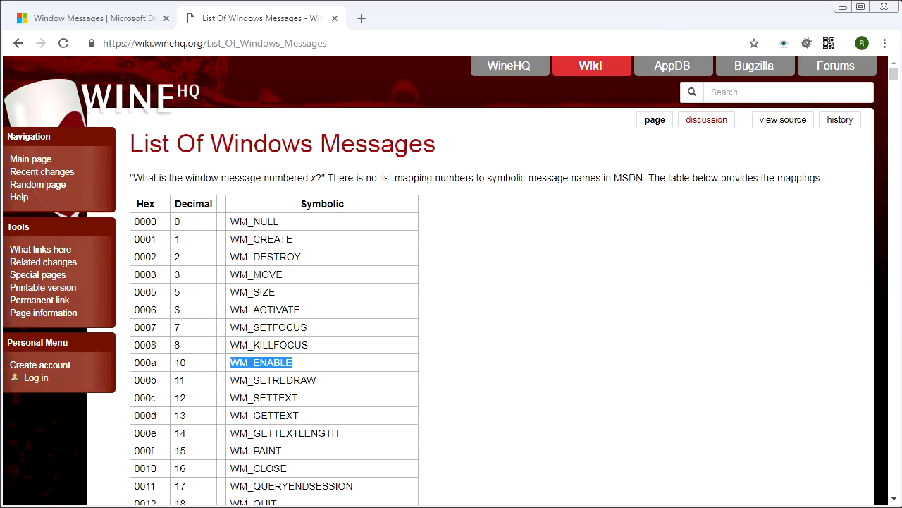
# - Search Google for wm_KEYDOWN in a new Chrome tab
pyautogui.click(85, 18)
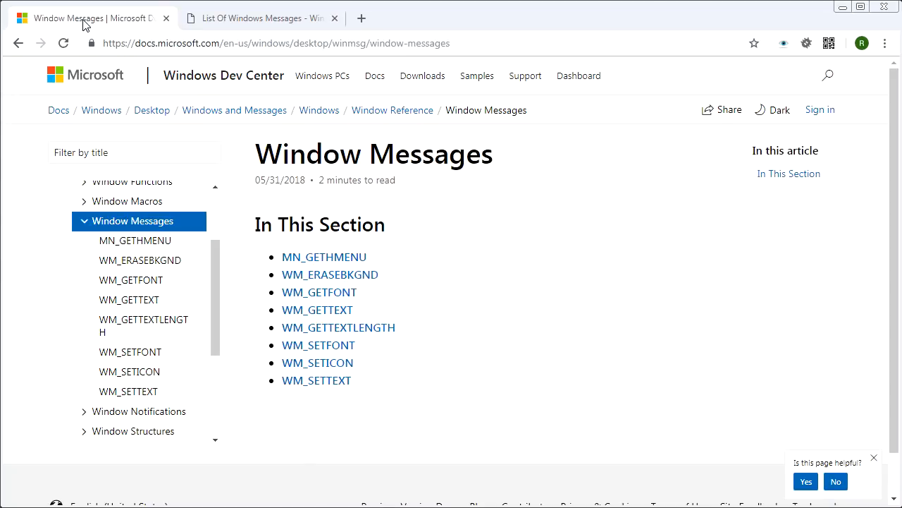
pyautogui.click(261, 17)
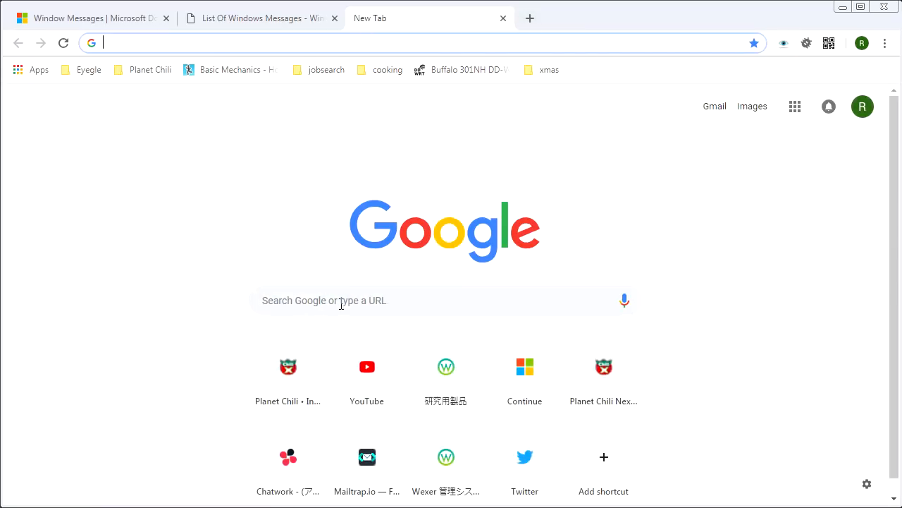
pyautogui.write('wm')
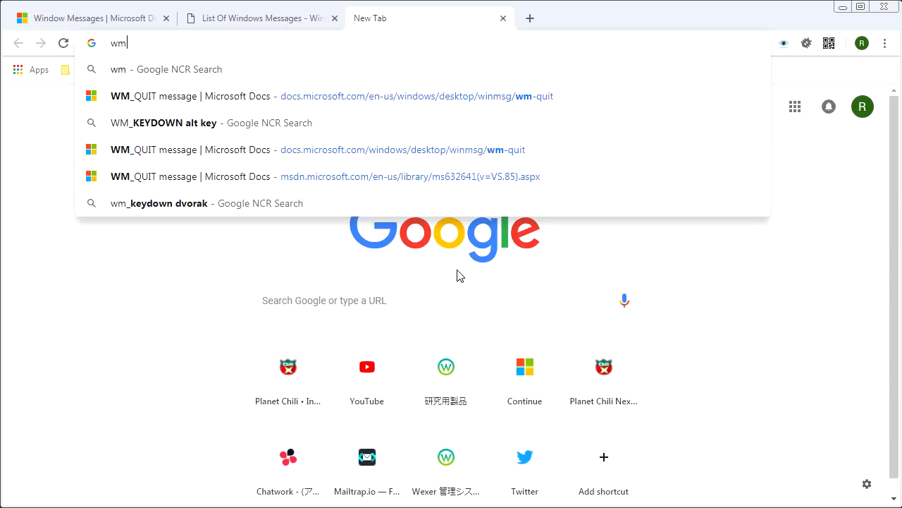
pyautogui.write('_KEYDOWN&pws=0&gl=us&gws_rd=cr')
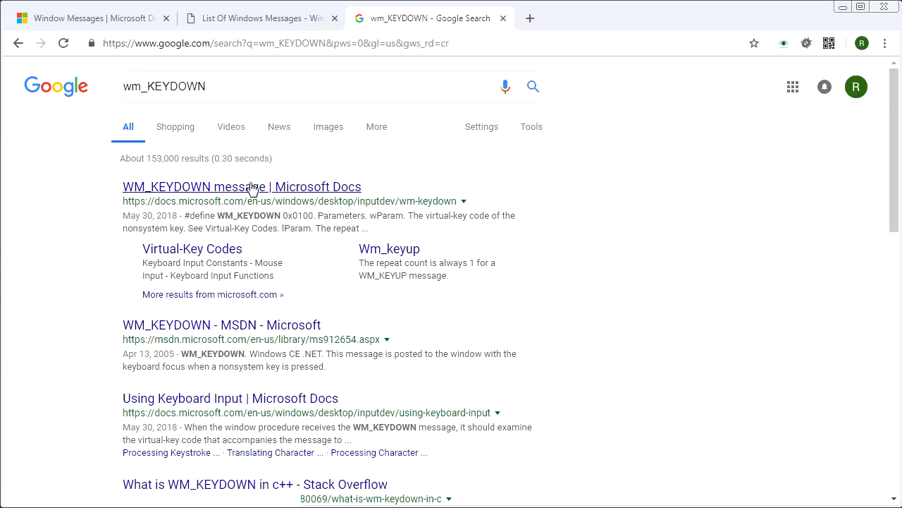
# - Open the WM_KEYDOWN message article and highlight the wParam virtual-key code description
pyautogui.click(241, 186)
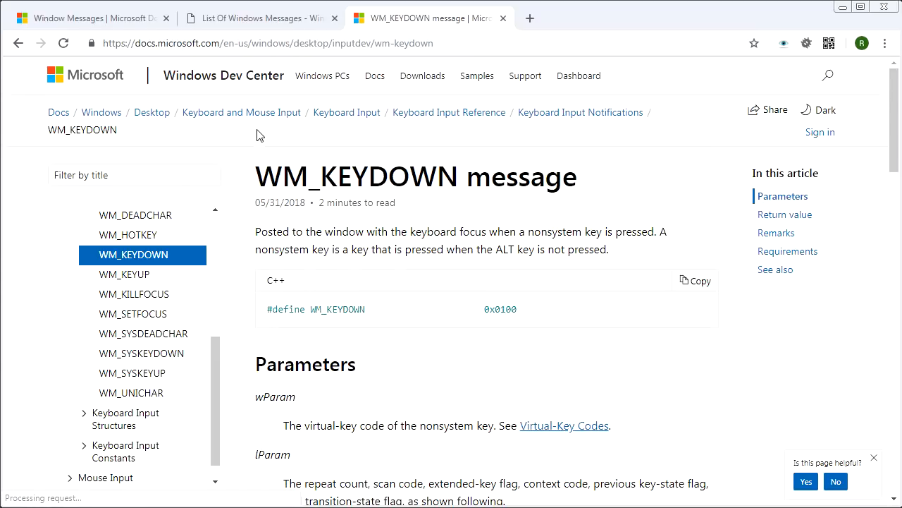
pyautogui.scroll(-3)
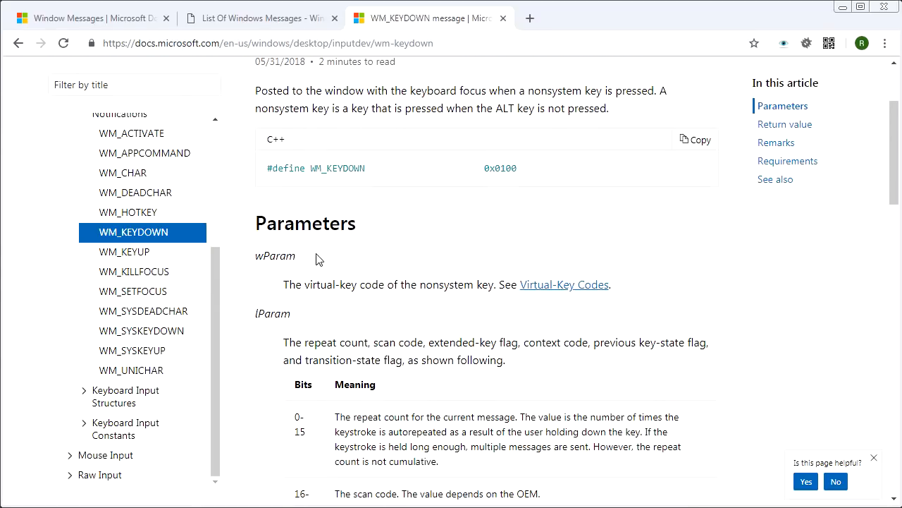
pyautogui.moveTo(282, 291)
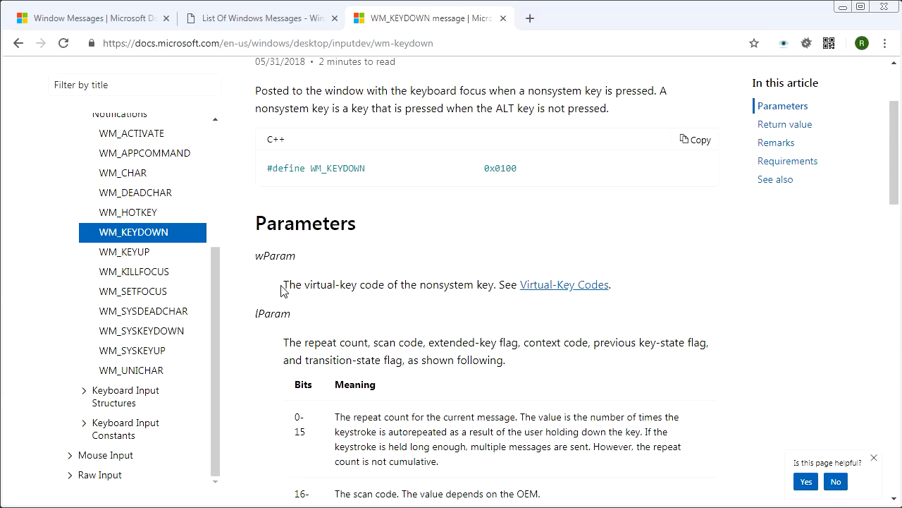
pyautogui.moveTo(282, 284); pyautogui.dragTo(487, 284)
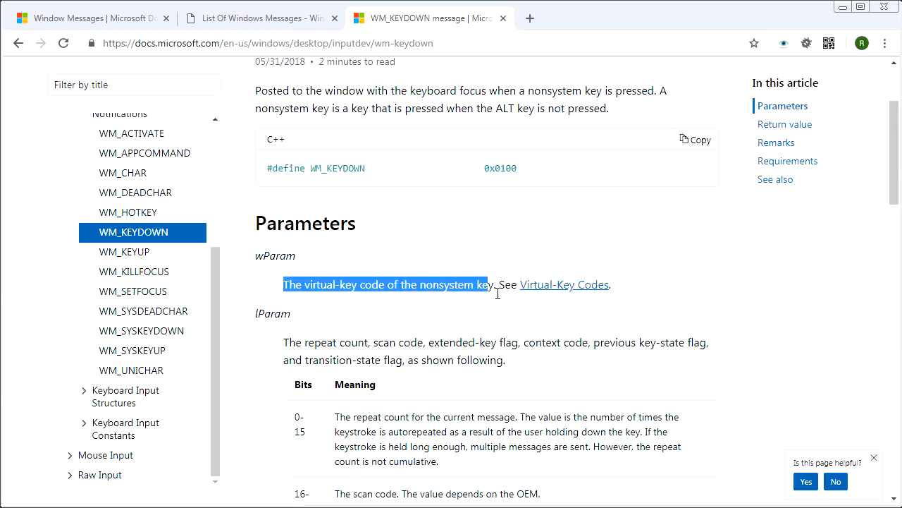
pyautogui.scroll(-3)
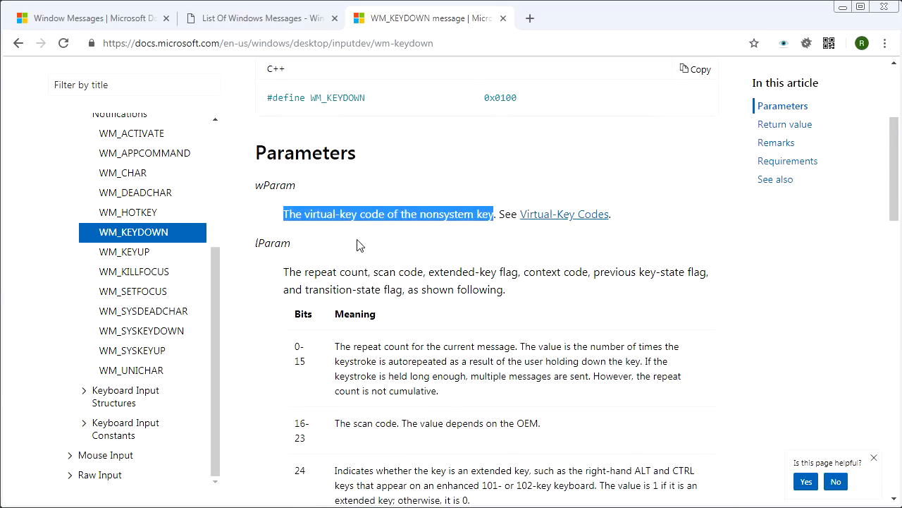
pyautogui.scroll(-3)
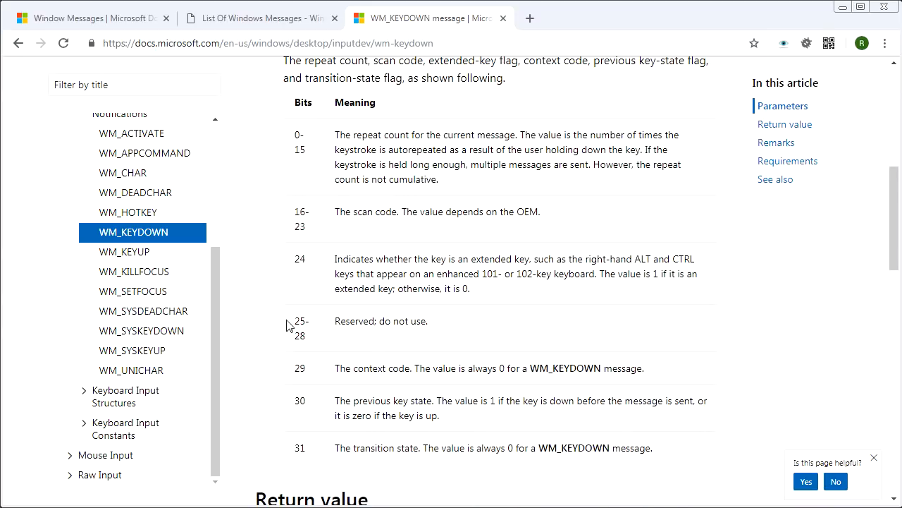
pyautogui.moveTo(471, 440)
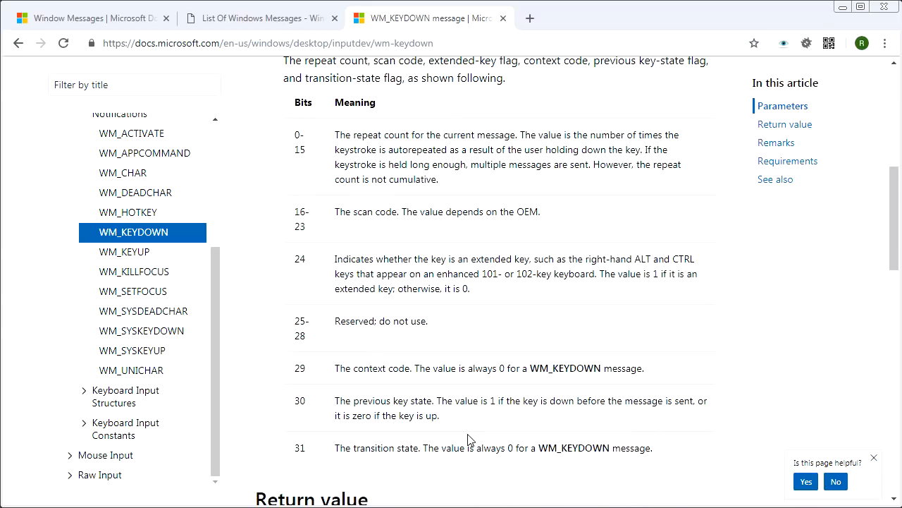
pyautogui.moveTo(474, 351)
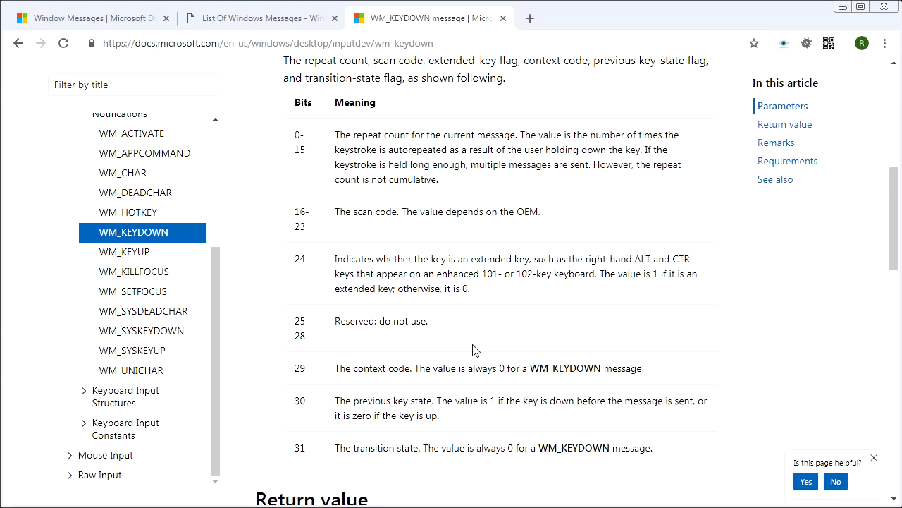
pyautogui.moveTo(307, 157)
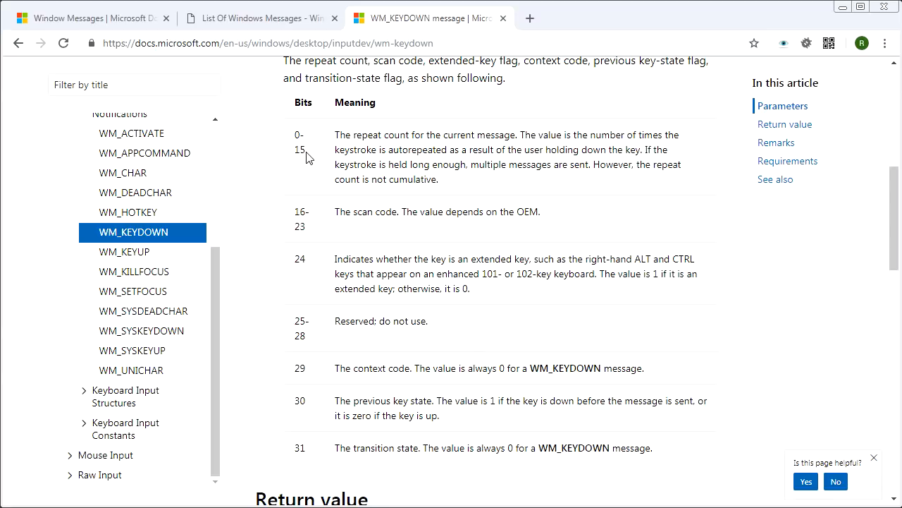
# - Highlight the lParam repeat count (bits 0-15), scan code (bits 16-23) and OEM entries
pyautogui.moveTo(377, 150); pyautogui.dragTo(437, 178)
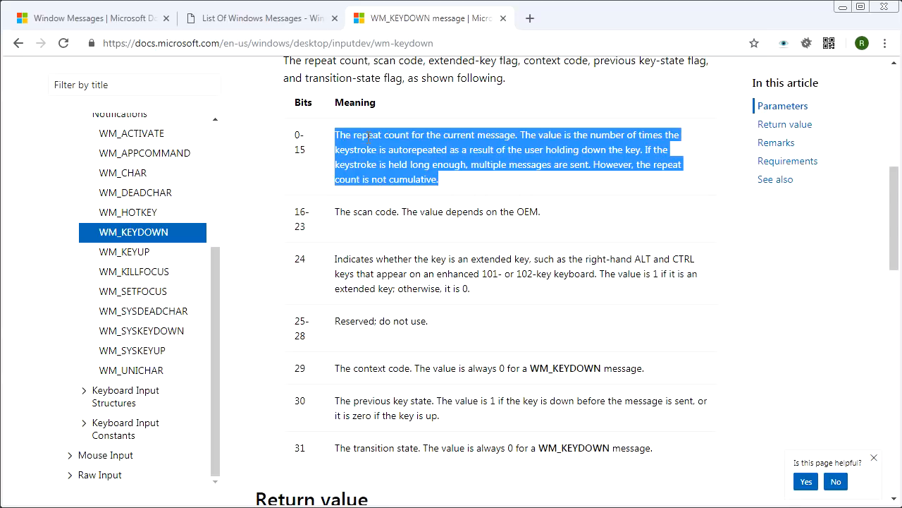
pyautogui.moveTo(493, 148)
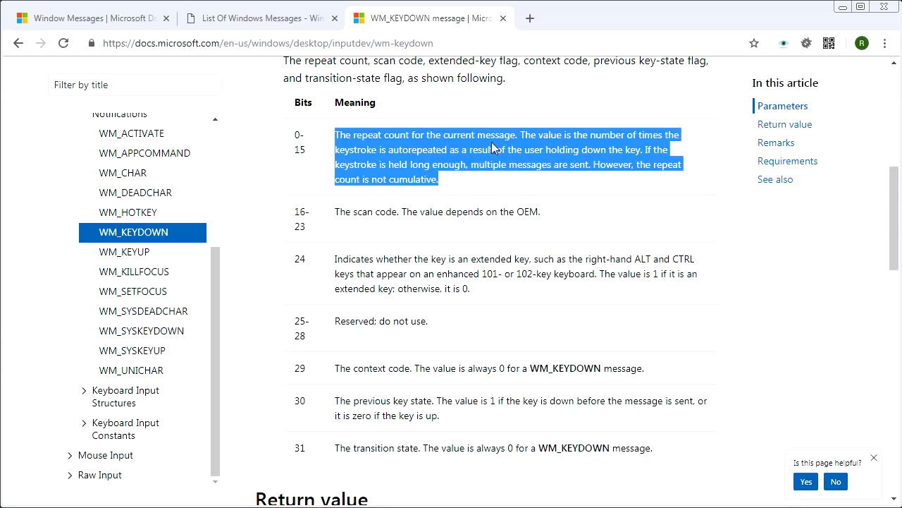
pyautogui.click(365, 164)
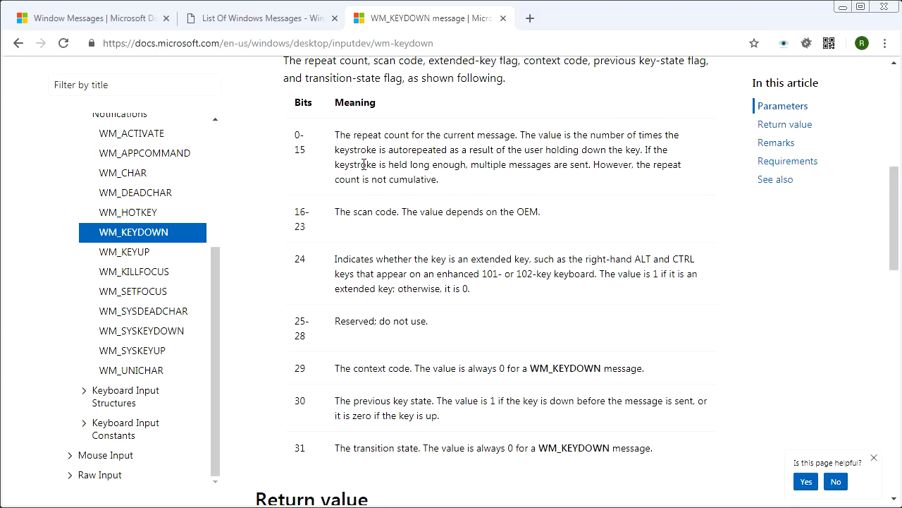
pyautogui.moveTo(335, 134); pyautogui.dragTo(438, 179)
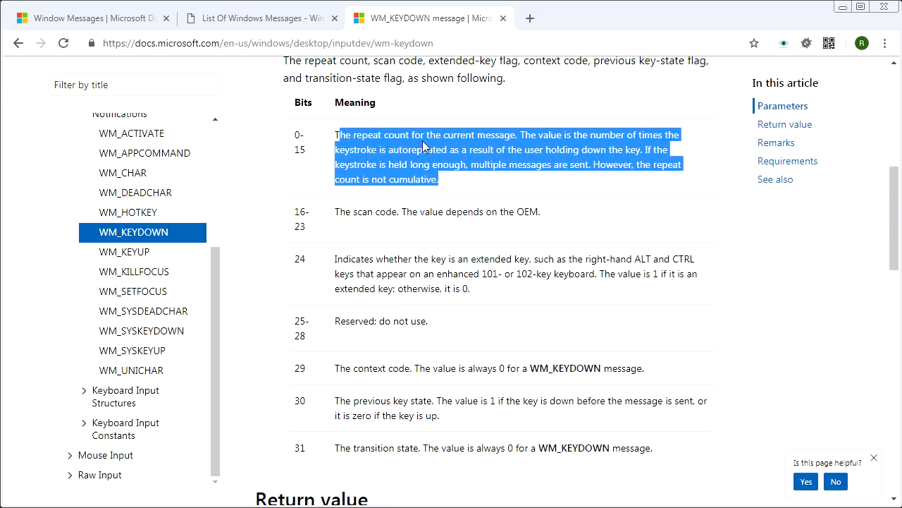
pyautogui.moveTo(423, 149)
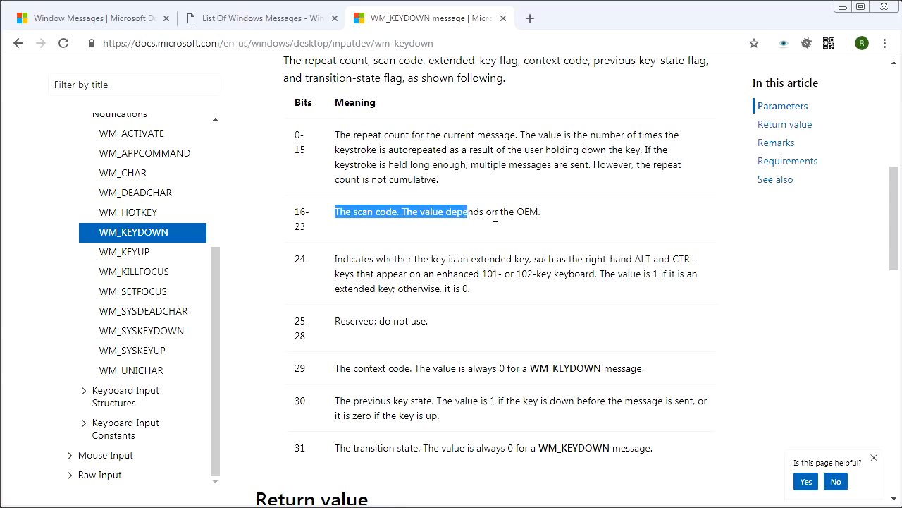
pyautogui.moveTo(458, 211); pyautogui.dragTo(540, 212)
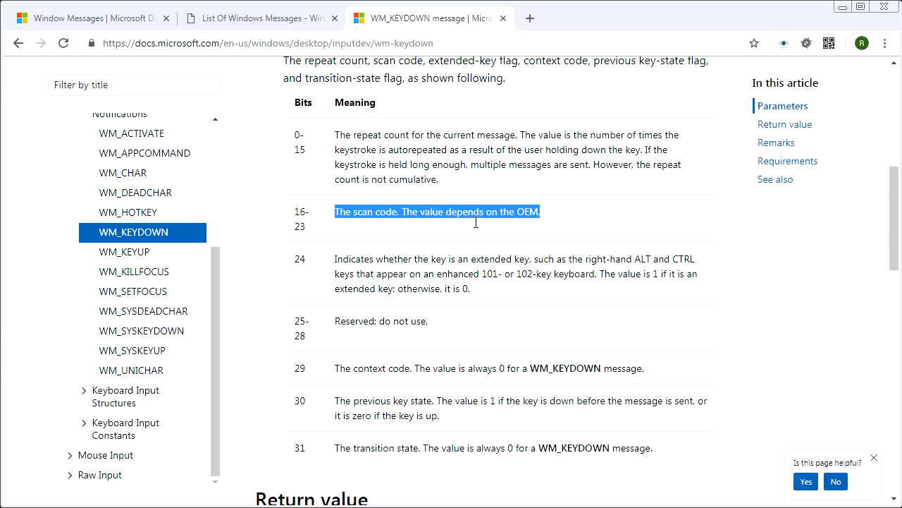
pyautogui.click(547, 219)
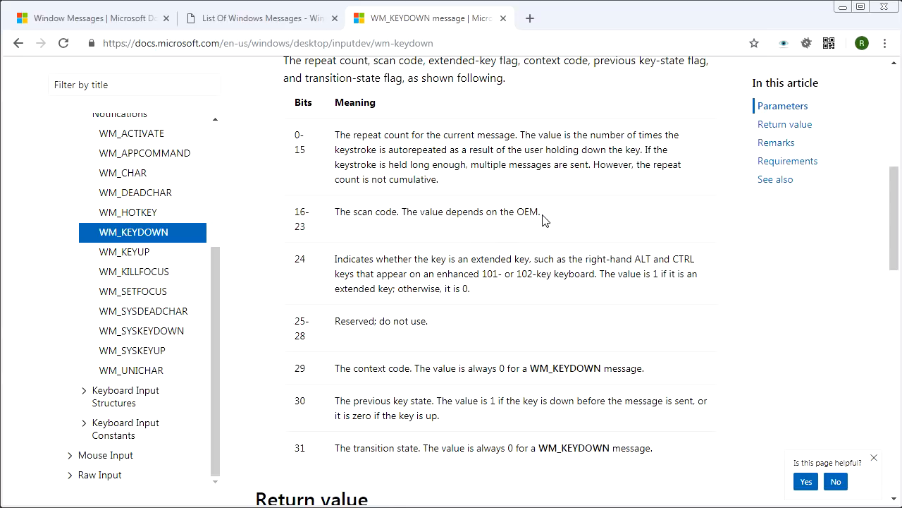
pyautogui.doubleClick(527, 211)
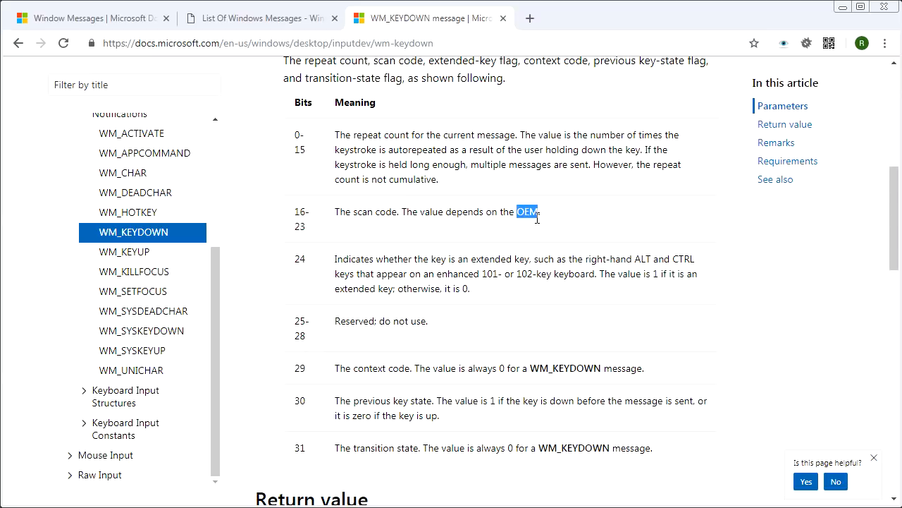
pyautogui.moveTo(504, 289)
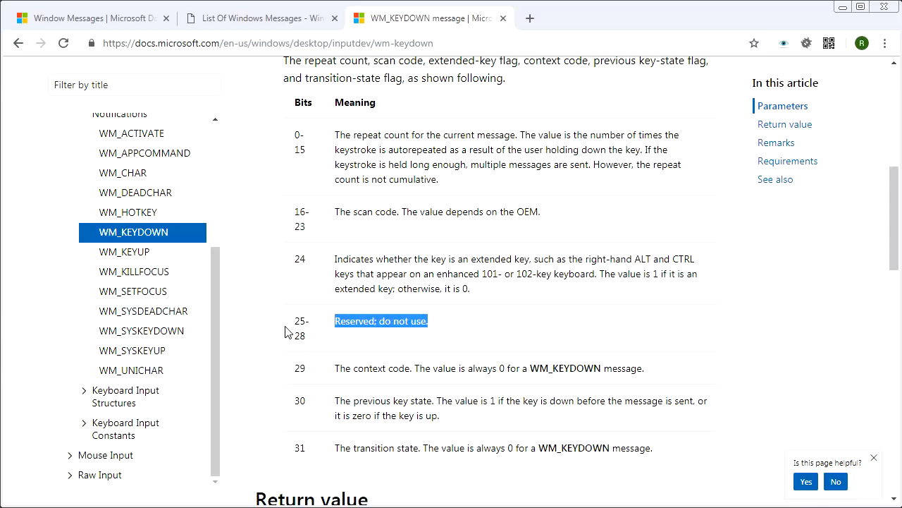
# - Re-read the repeat count bits, then follow wParam's Virtual-Key Codes link
pyautogui.scroll(-3)
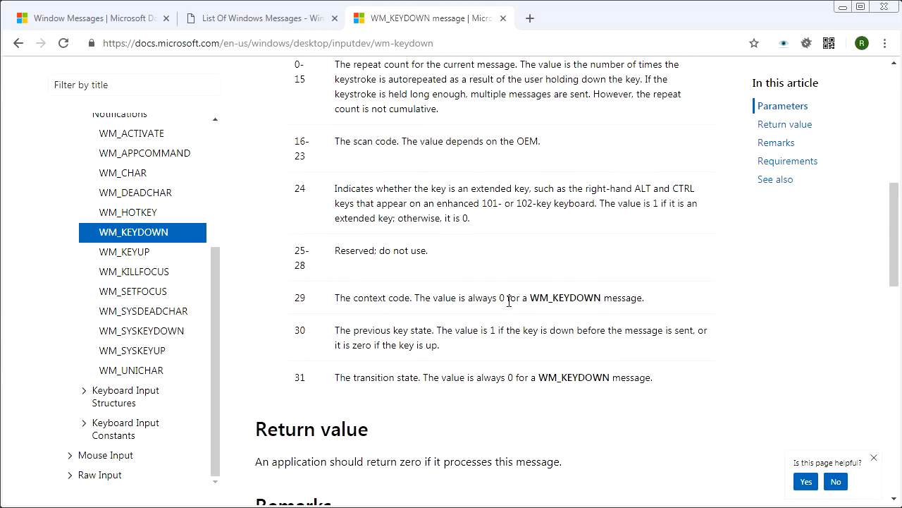
pyautogui.moveTo(514, 384)
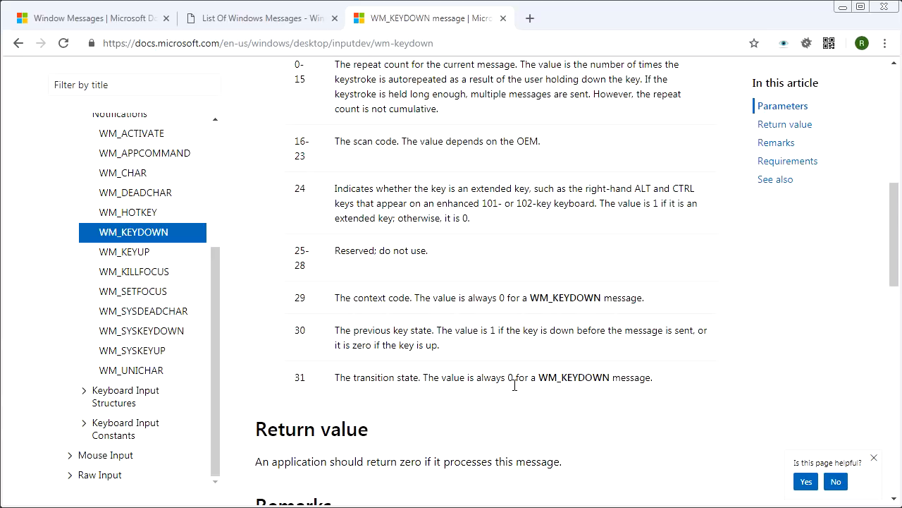
pyautogui.moveTo(343, 338)
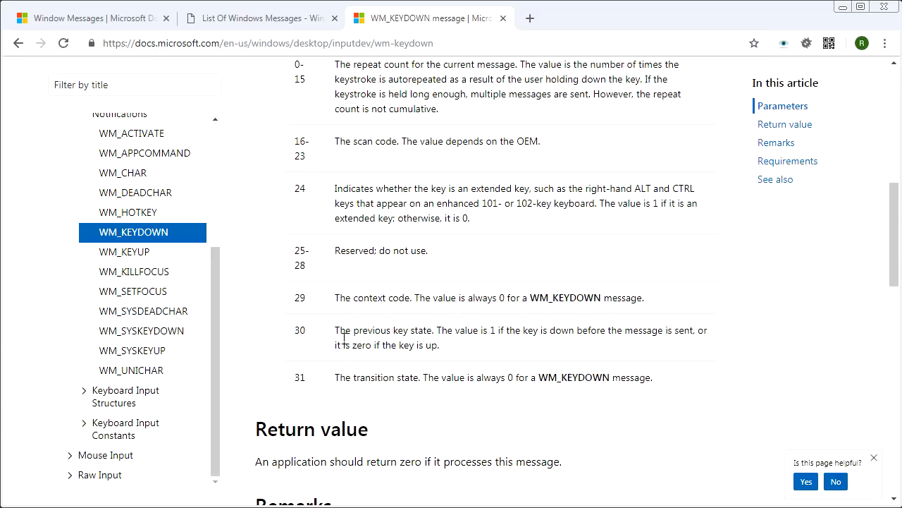
pyautogui.moveTo(515, 338)
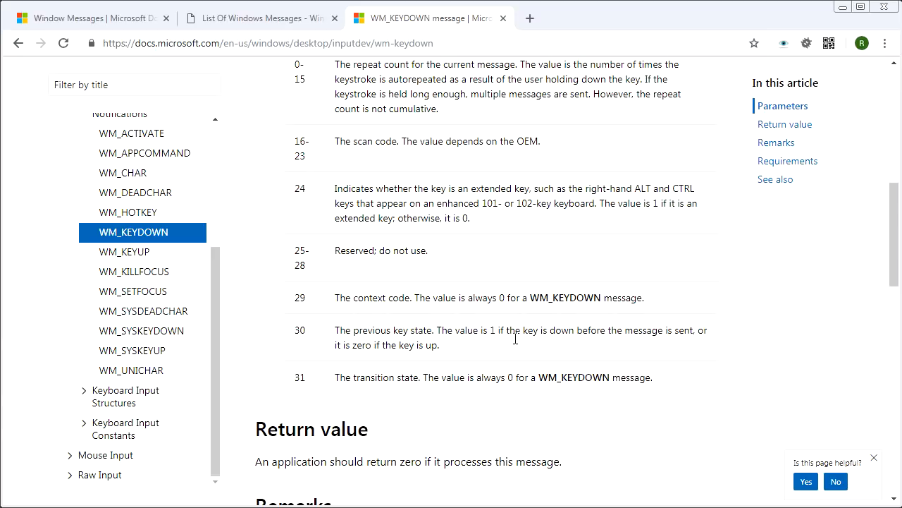
pyautogui.moveTo(703, 340)
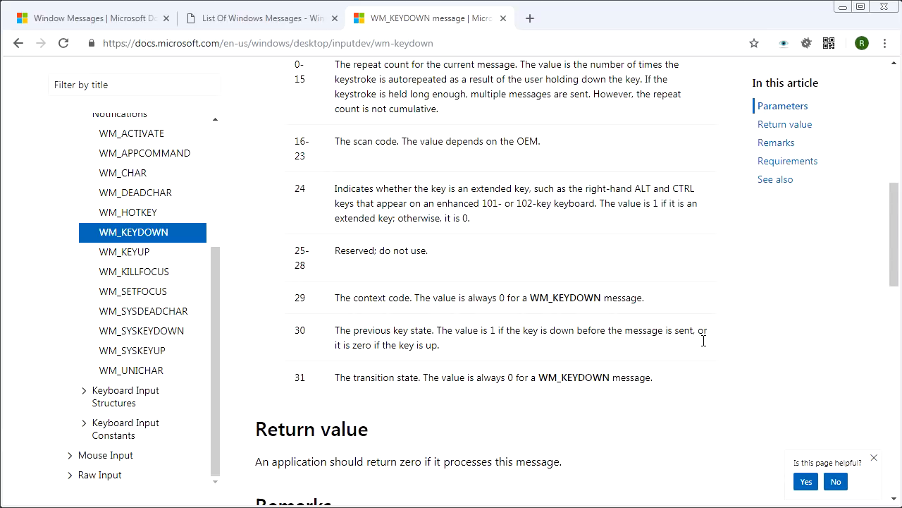
pyautogui.moveTo(391, 355)
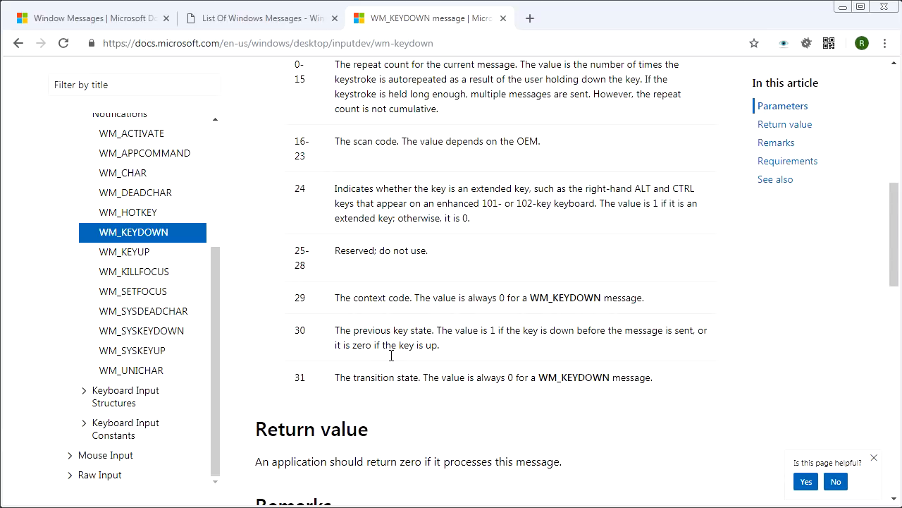
pyautogui.moveTo(498, 299)
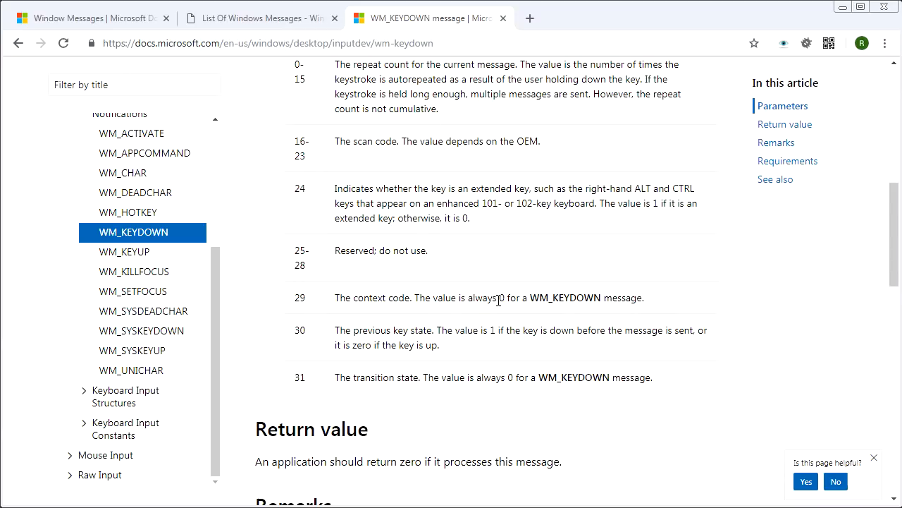
pyautogui.scroll(3)
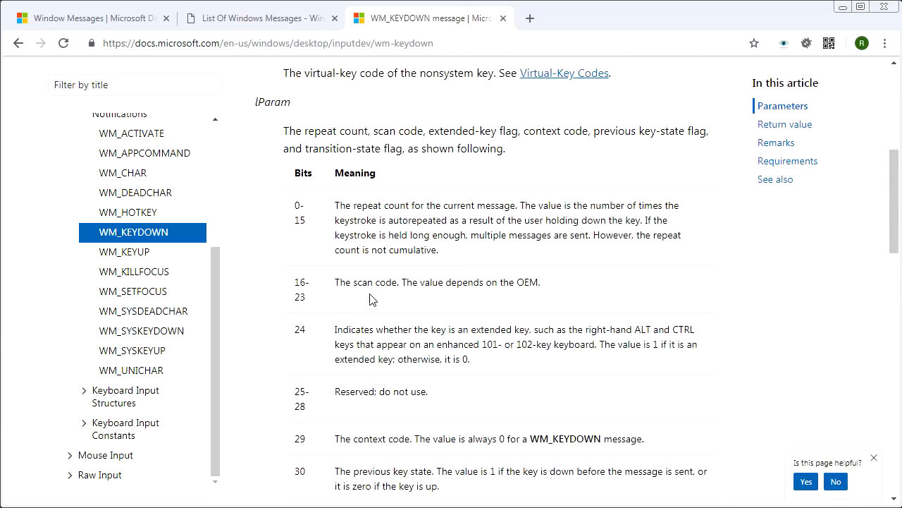
pyautogui.moveTo(490, 254)
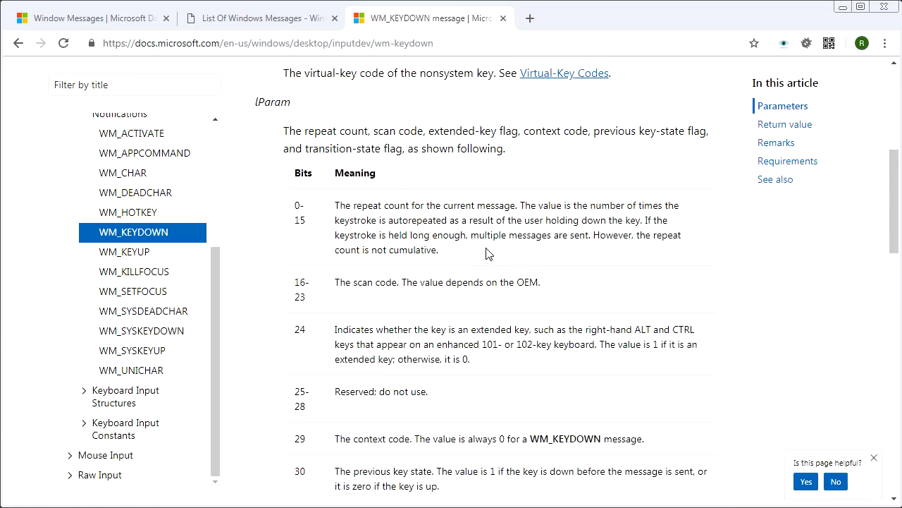
pyautogui.moveTo(342, 205); pyautogui.dragTo(437, 249)
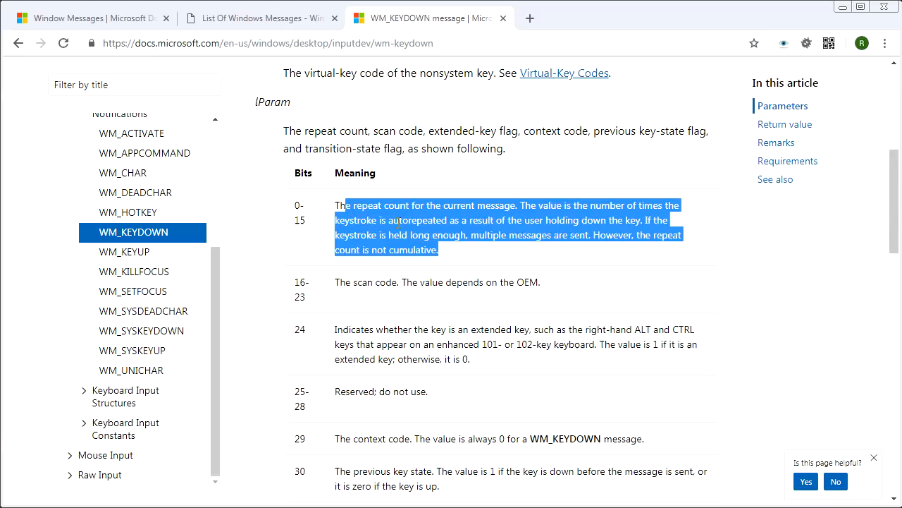
pyautogui.scroll(-3)
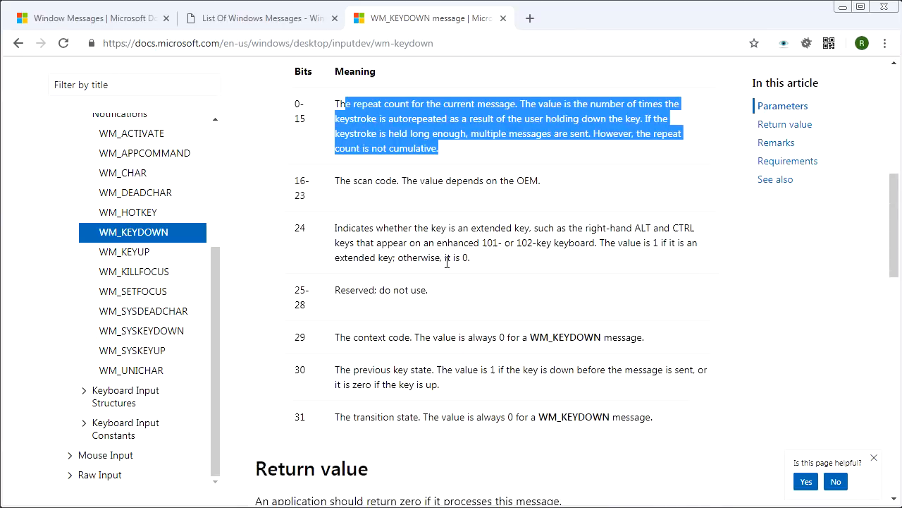
pyautogui.scroll(3)
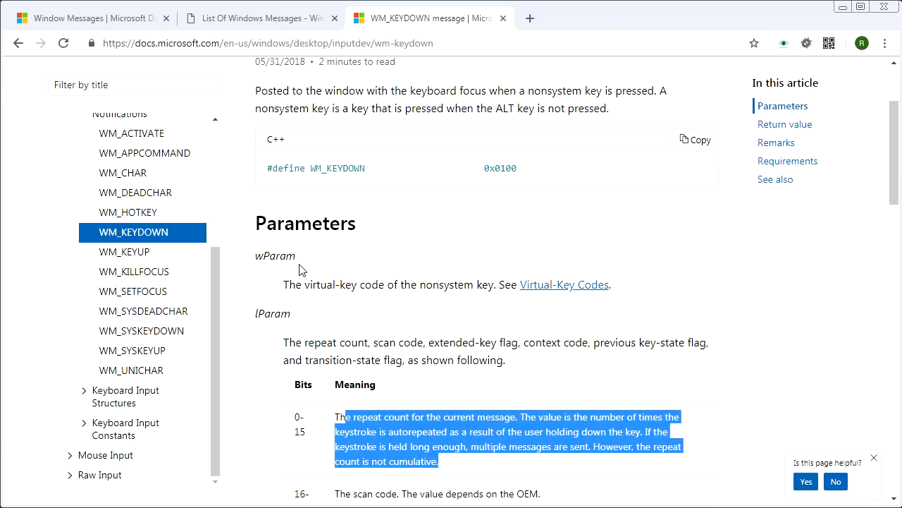
pyautogui.click(310, 289)
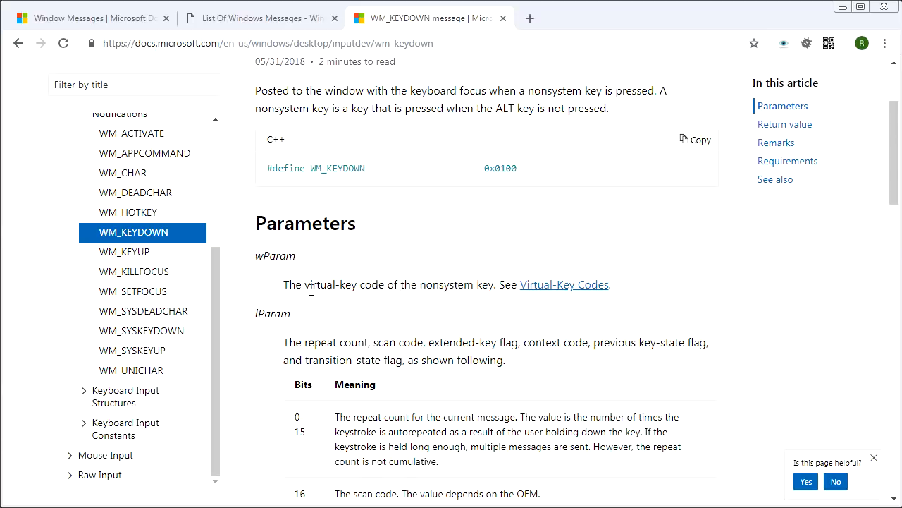
pyautogui.moveTo(296, 284); pyautogui.dragTo(493, 284)
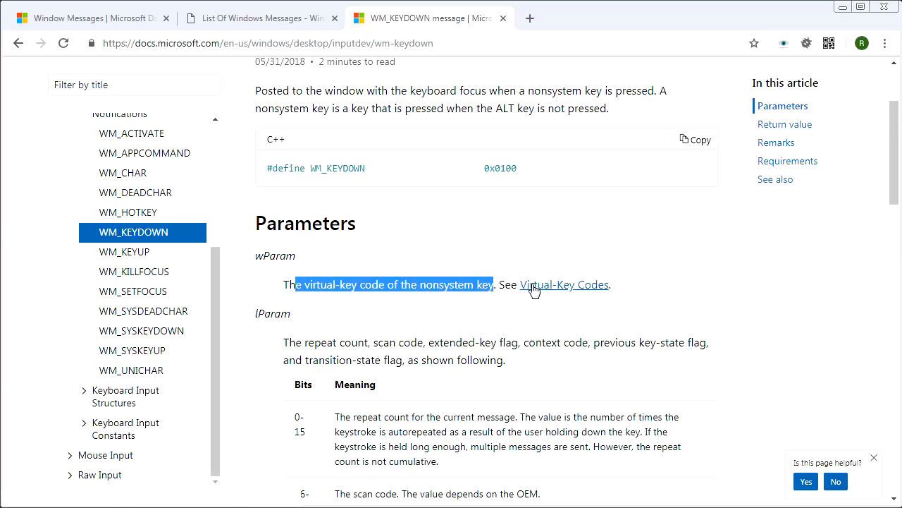
pyautogui.click(565, 285)
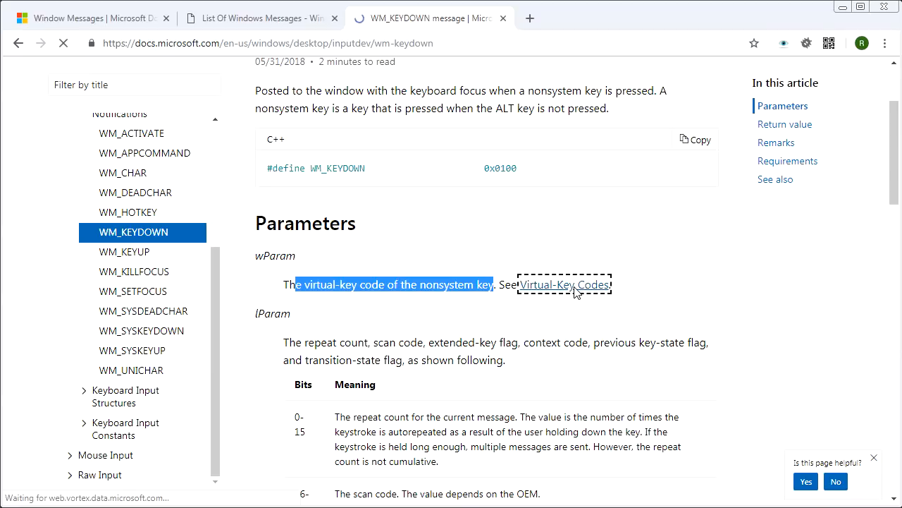
pyautogui.click(564, 284)
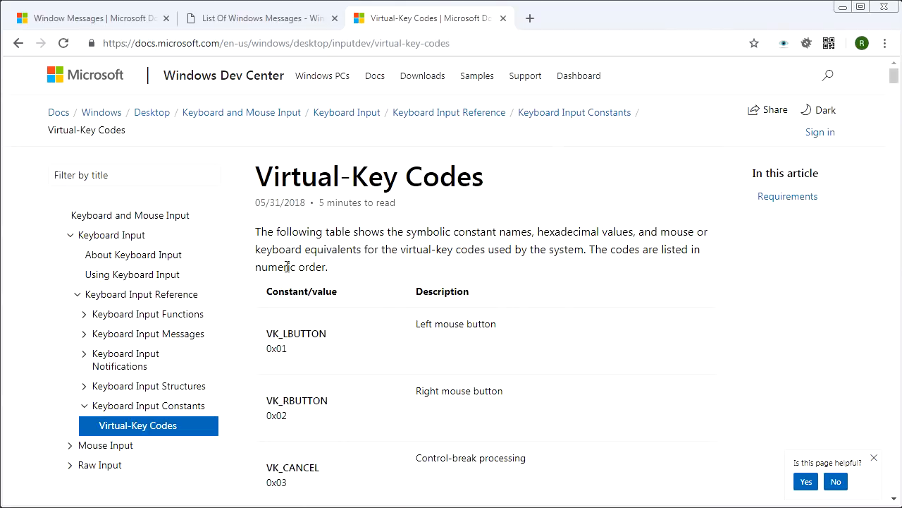
pyautogui.doubleClick(295, 333)
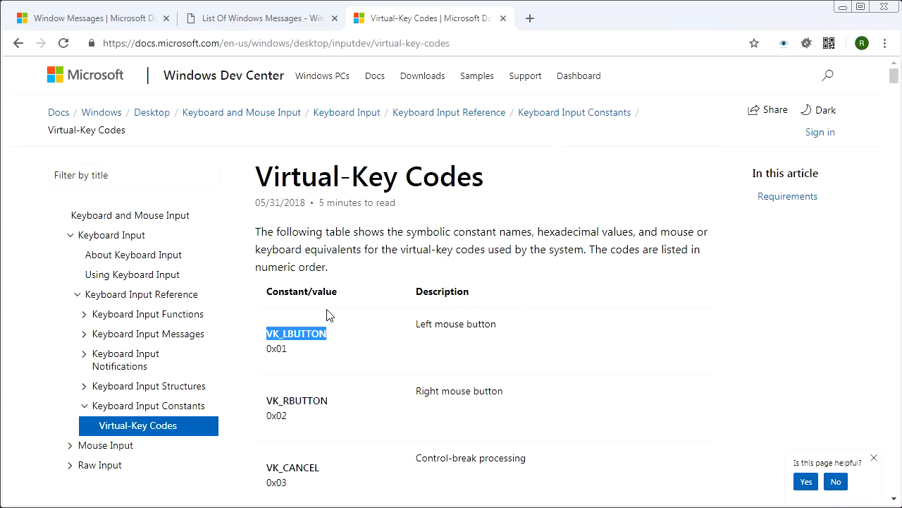
pyautogui.scroll(-3)
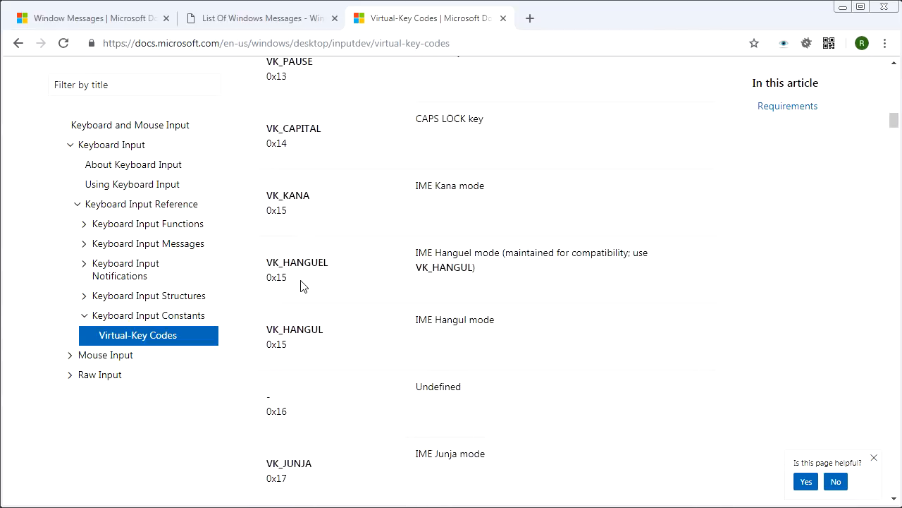
pyautogui.scroll(-3)
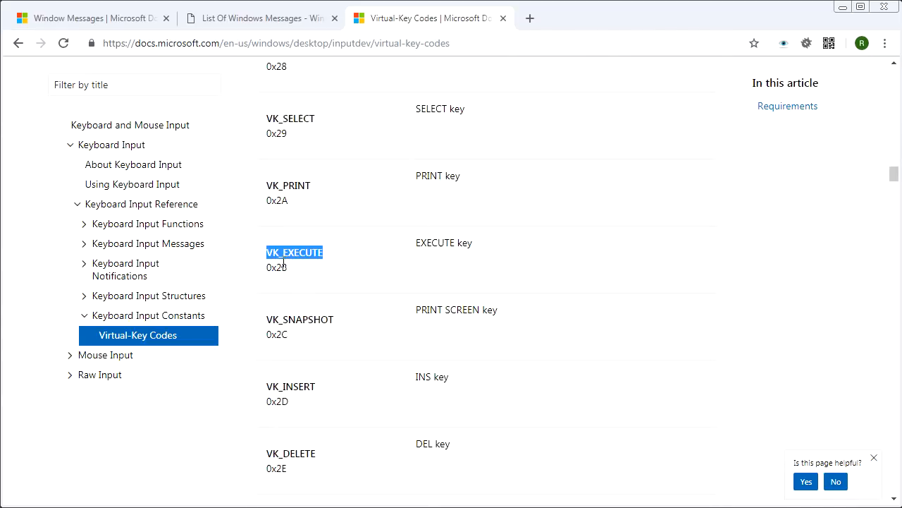
pyautogui.doubleClick(299, 319)
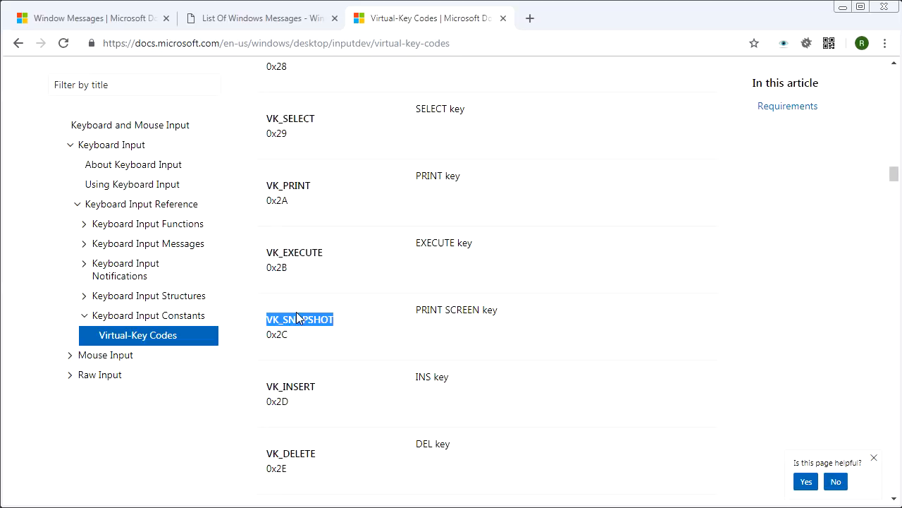
pyautogui.scroll(3)
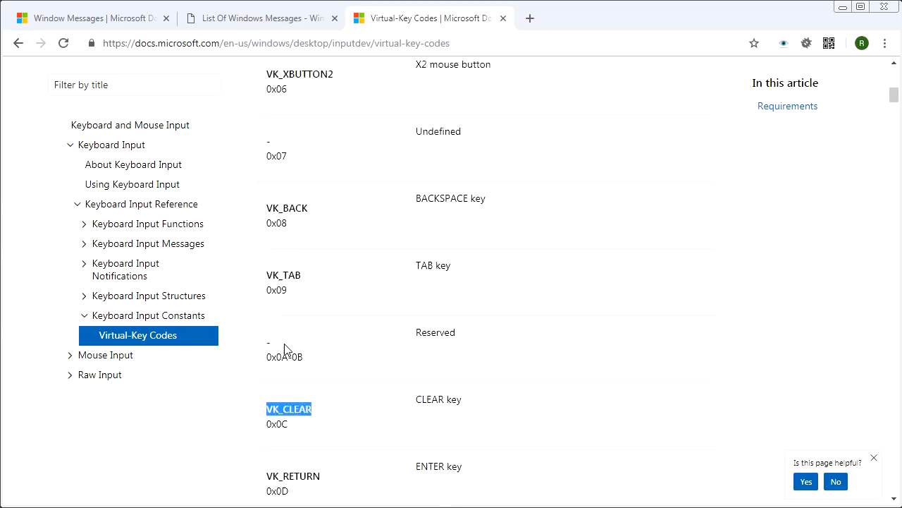
pyautogui.scroll(-3)
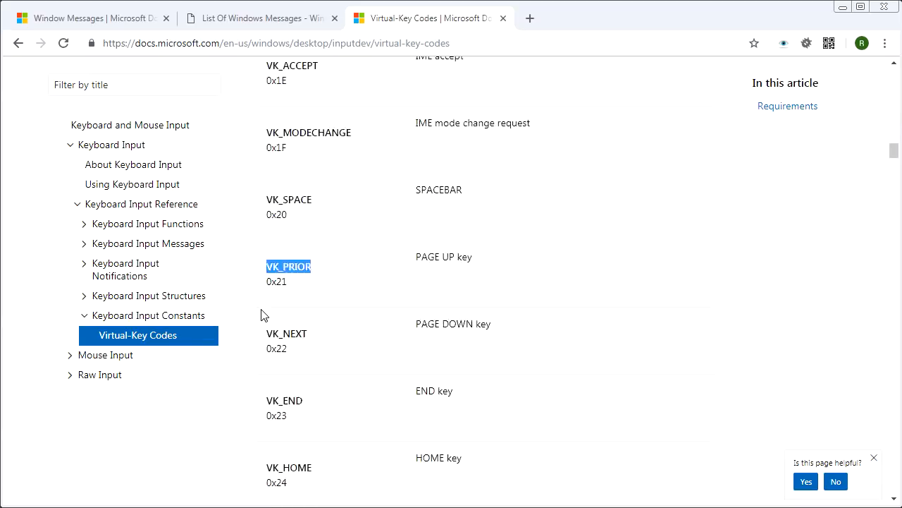
pyautogui.scroll(-3)
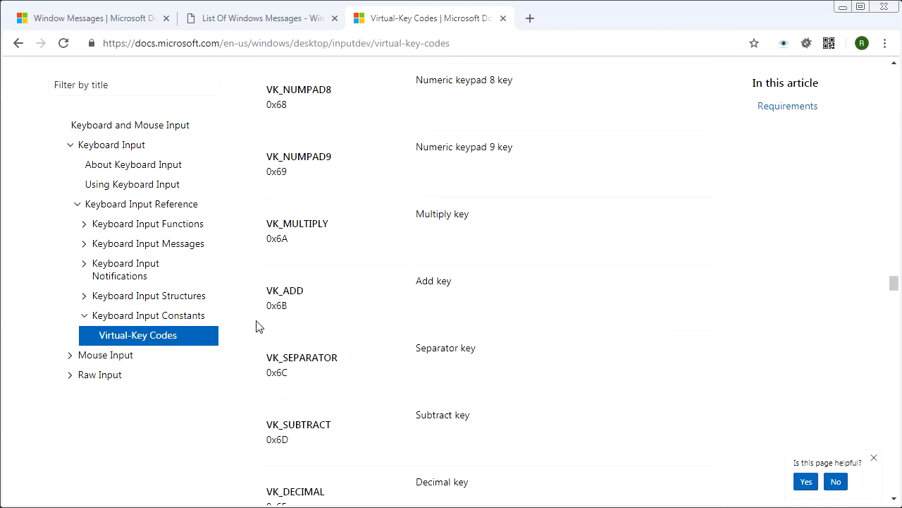
pyautogui.moveTo(281, 245)
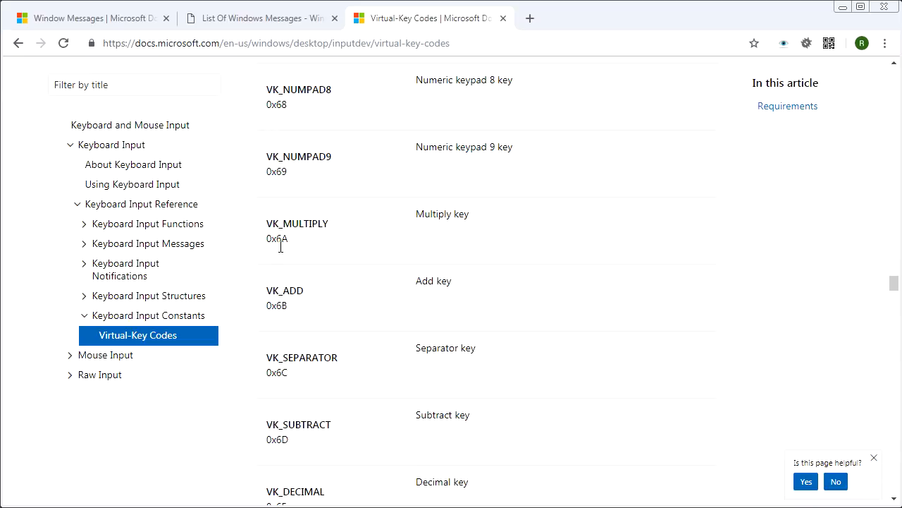
pyautogui.scroll(-3)
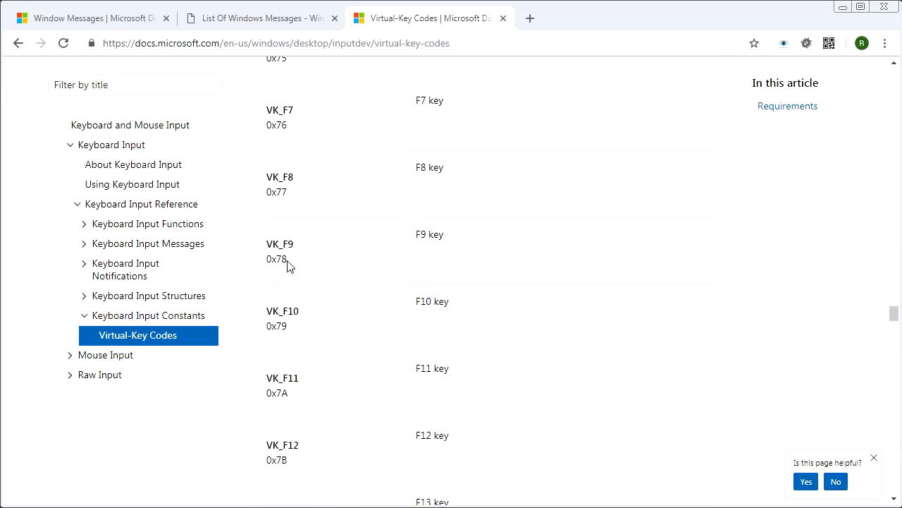
pyautogui.scroll(3)
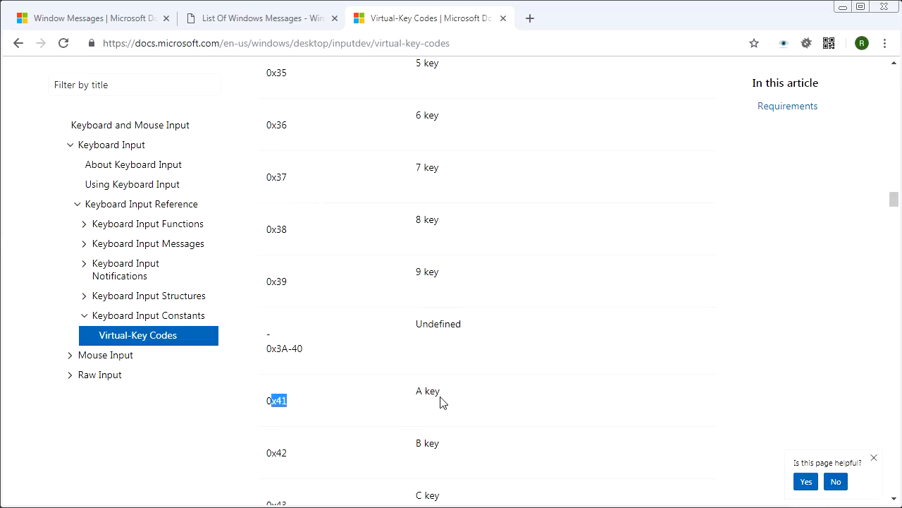
pyautogui.scroll(-3)
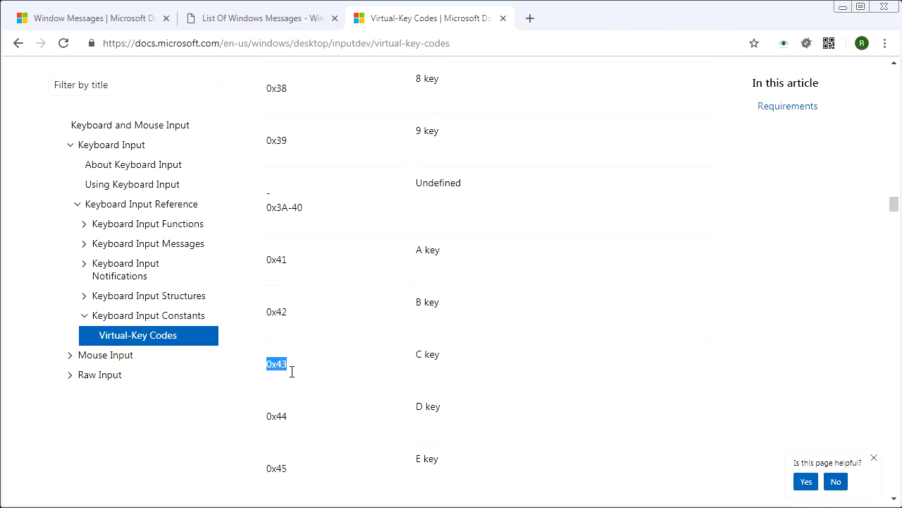
pyautogui.moveTo(297, 368)
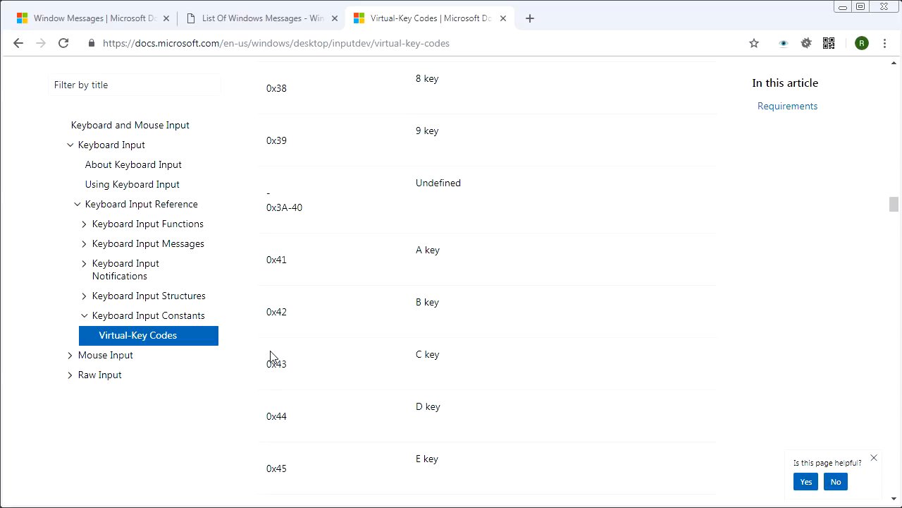
pyautogui.moveTo(296, 374)
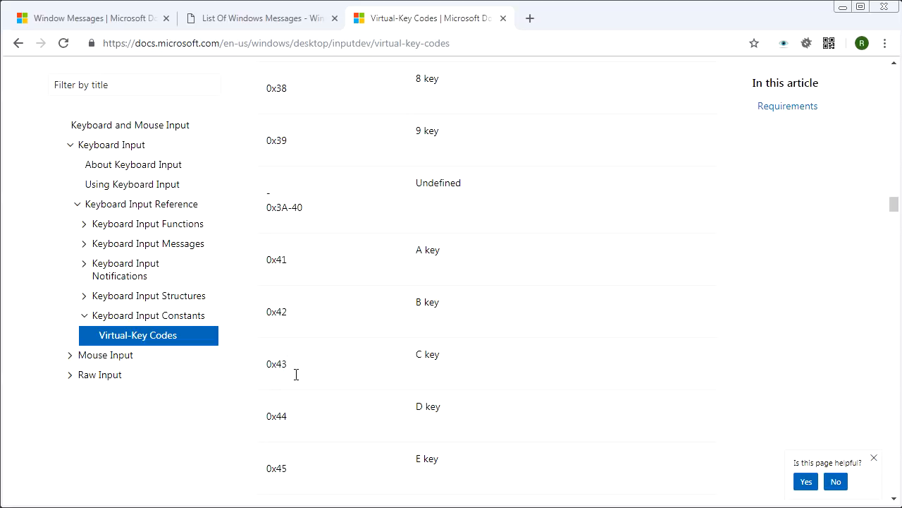
pyautogui.moveTo(319, 386)
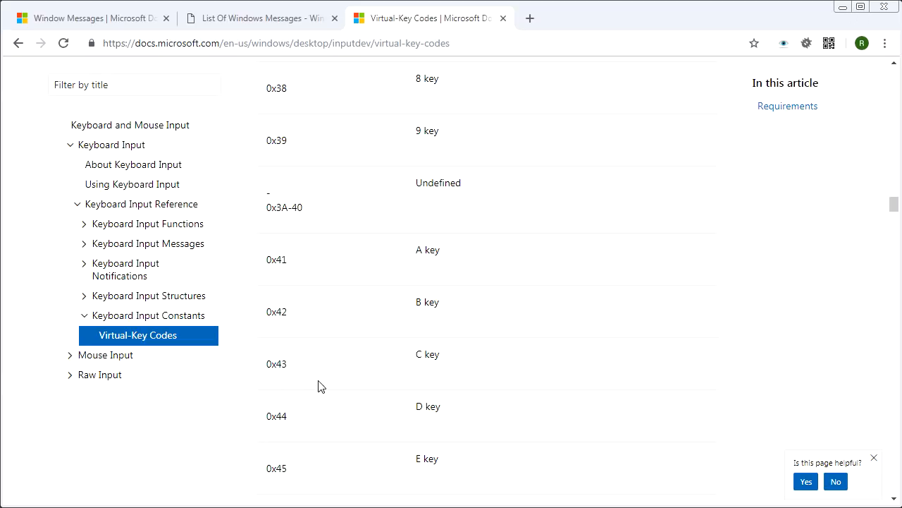
pyautogui.moveTo(293, 370)
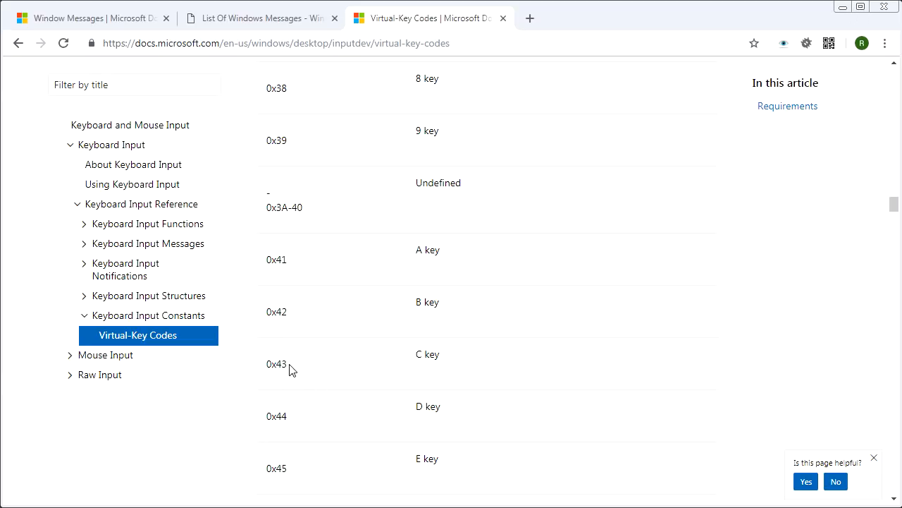
pyautogui.doubleClick(275, 364)
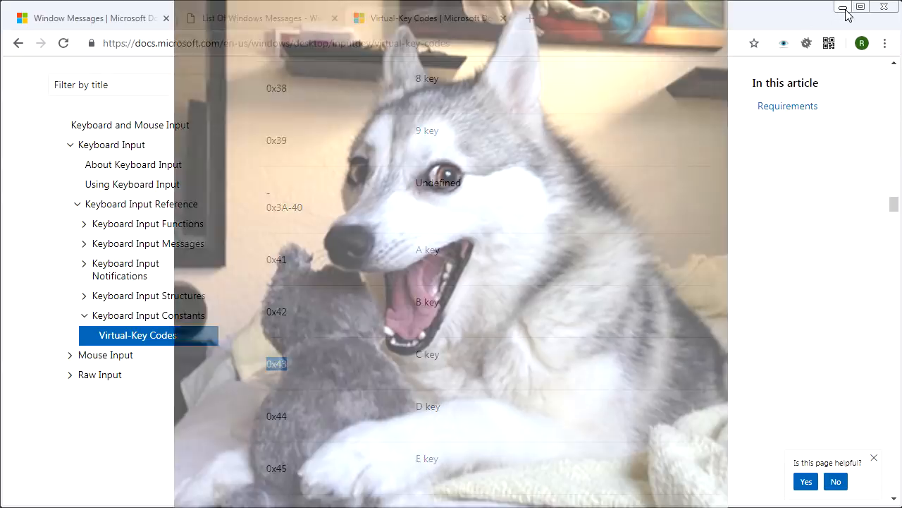
# - Back in WinMain.cpp, add if( wParam == 'F' ) { } under case WM_KEYDOWN
pyautogui.click(843, 7)
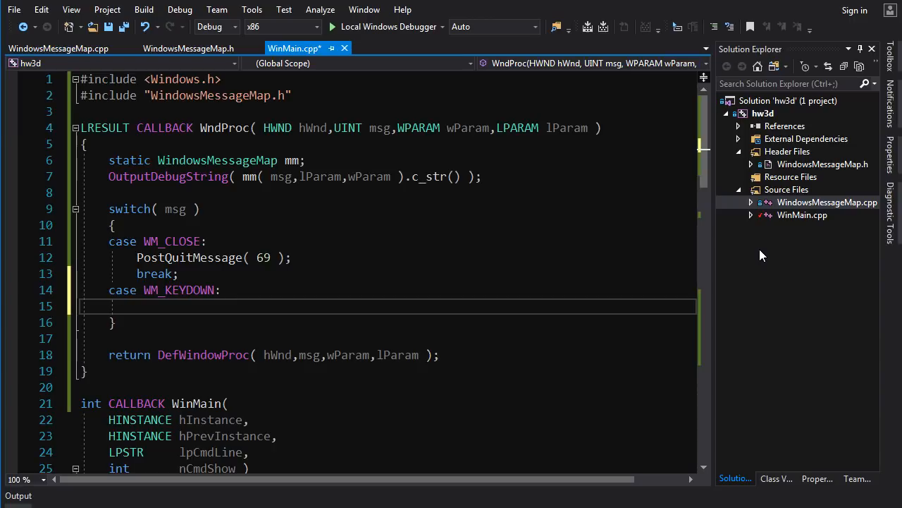
pyautogui.write('if')
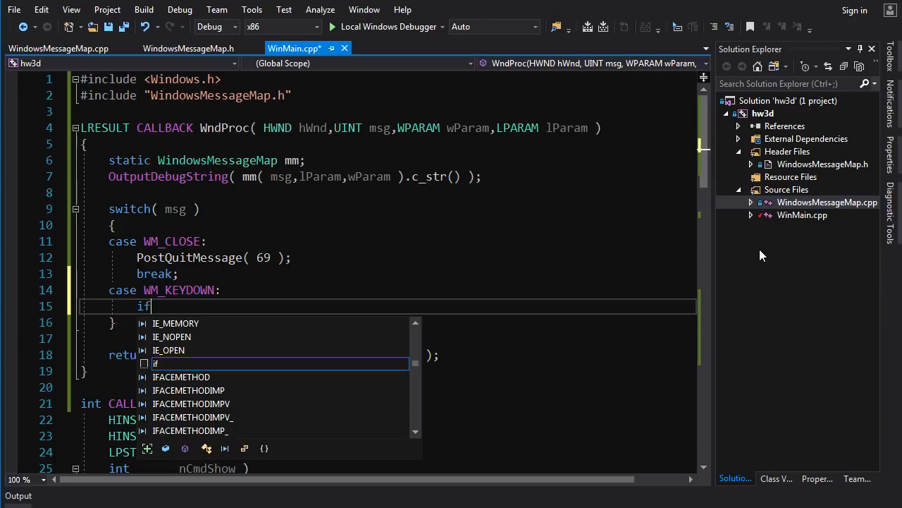
pyautogui.write("( wParam == ''")
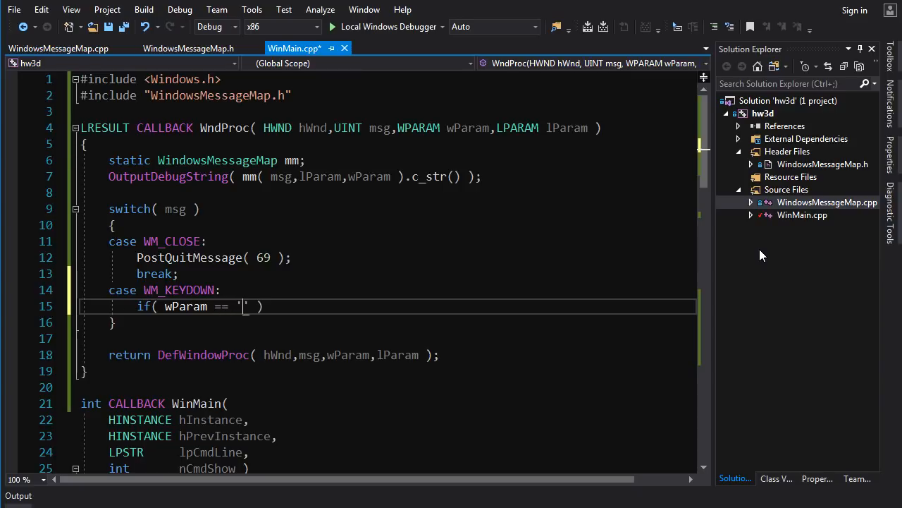
pyautogui.write('F')
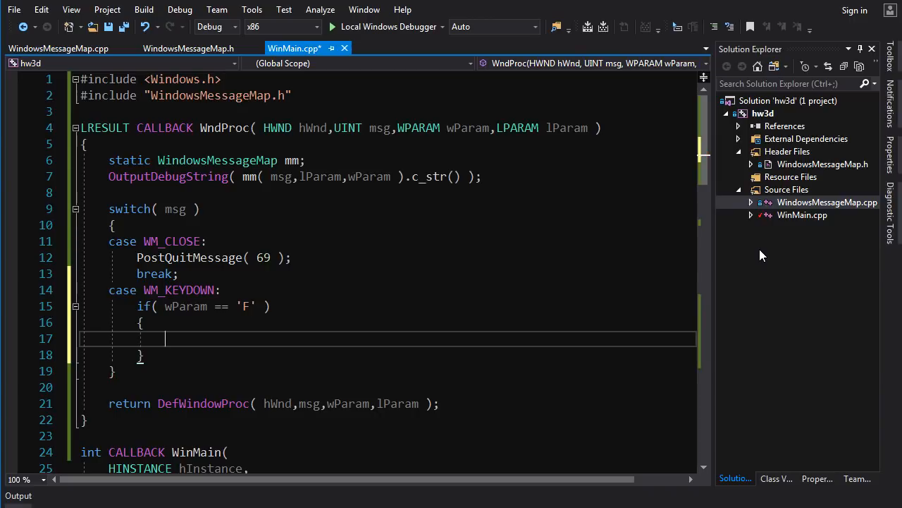
pyautogui.moveTo(307, 275)
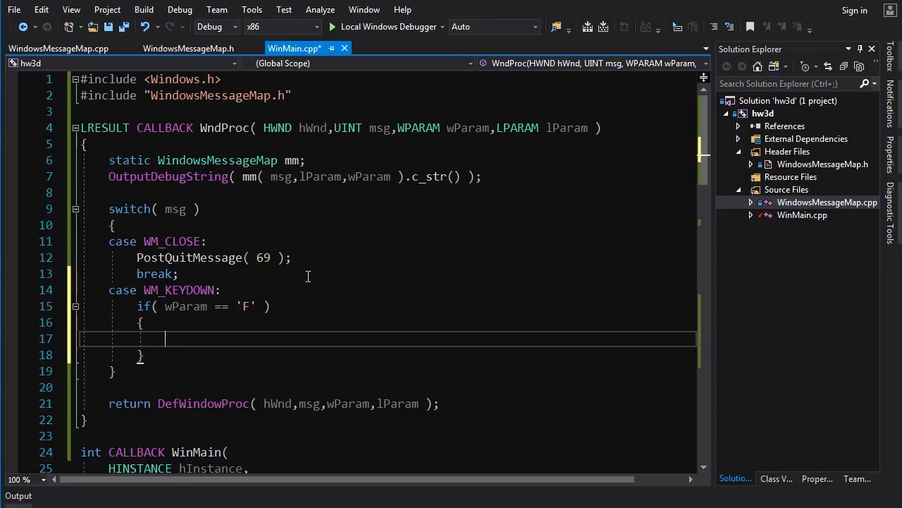
pyautogui.moveTo(182, 346)
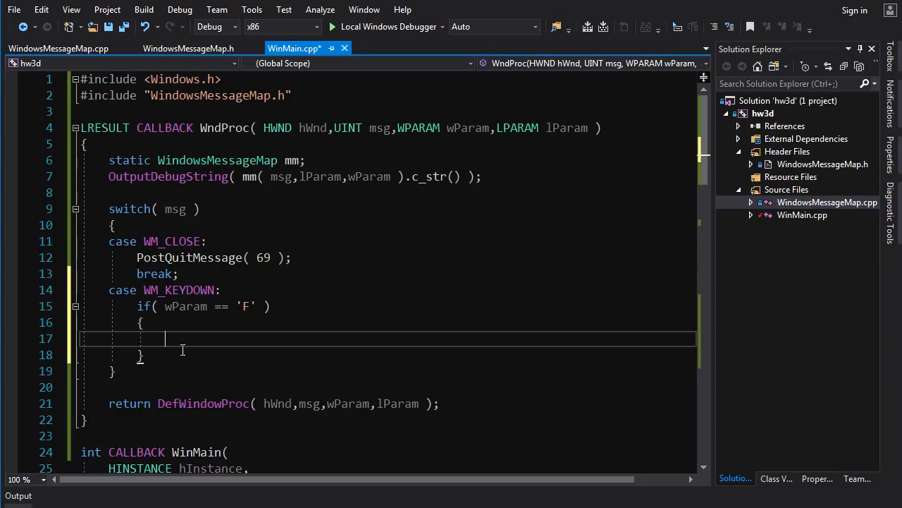
pyautogui.moveTo(224, 346)
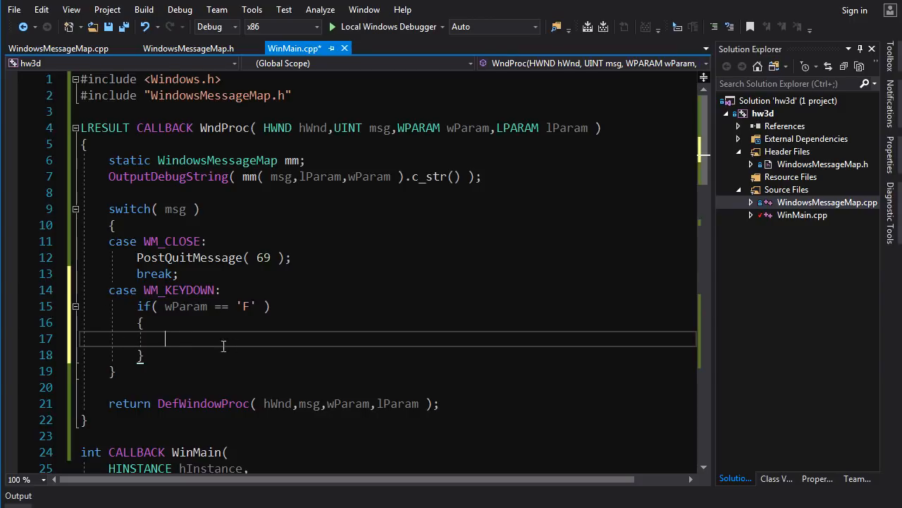
pyautogui.moveTo(316, 214)
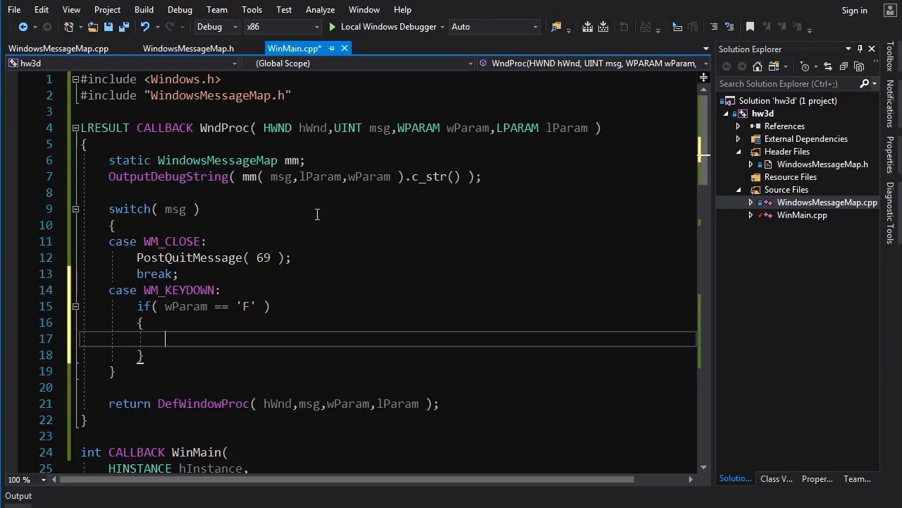
pyautogui.moveTo(349, 437)
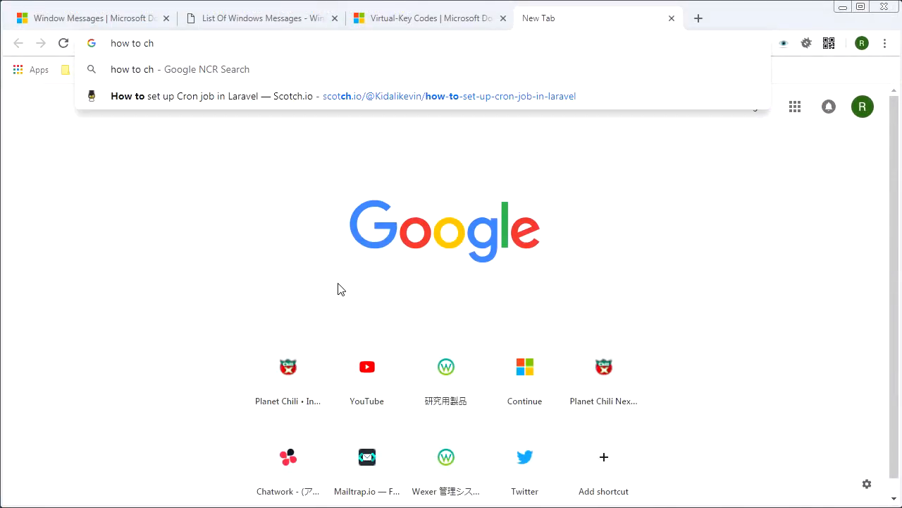
# - Google 'how to change window title winapi'
pyautogui.write('ange window title win')
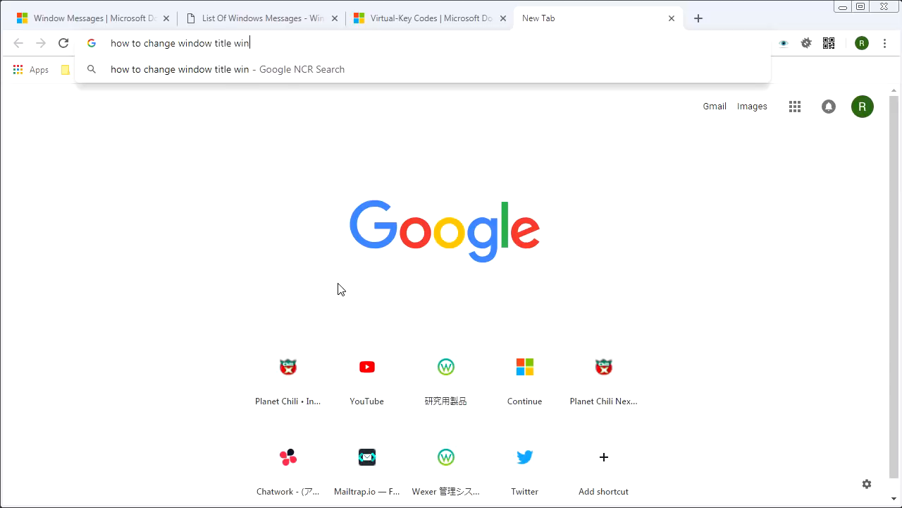
pyautogui.press('Return')
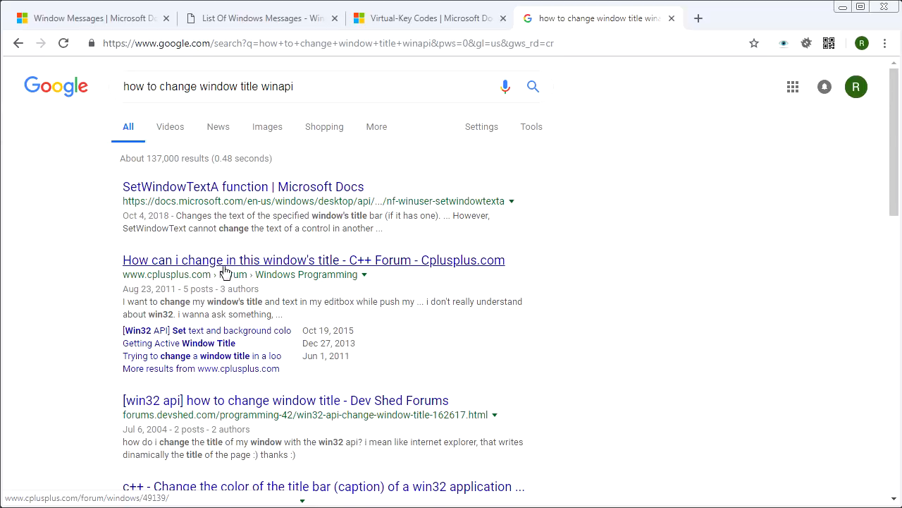
pyautogui.moveTo(259, 270)
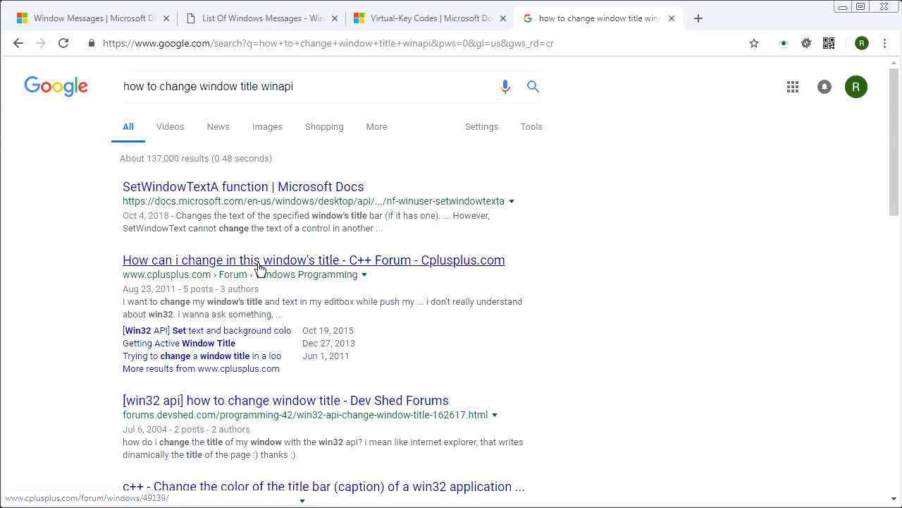
pyautogui.moveTo(214, 196)
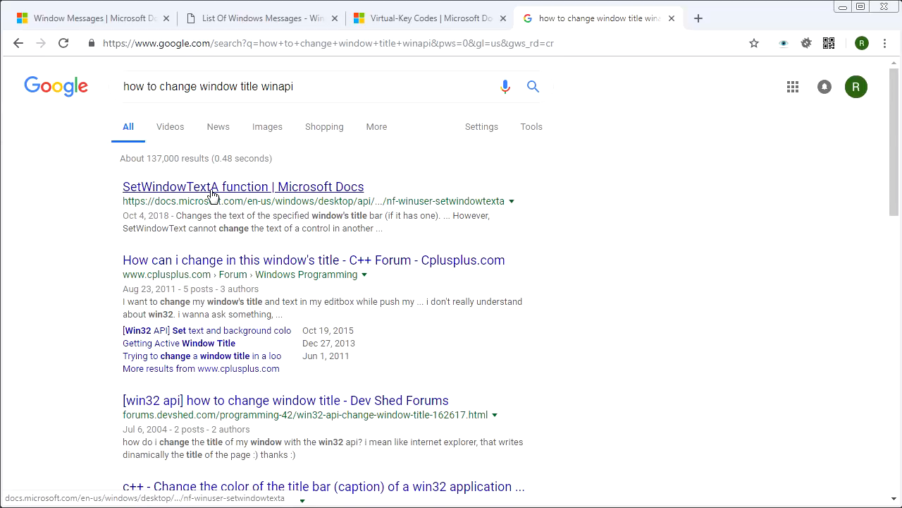
pyautogui.moveTo(675, 127)
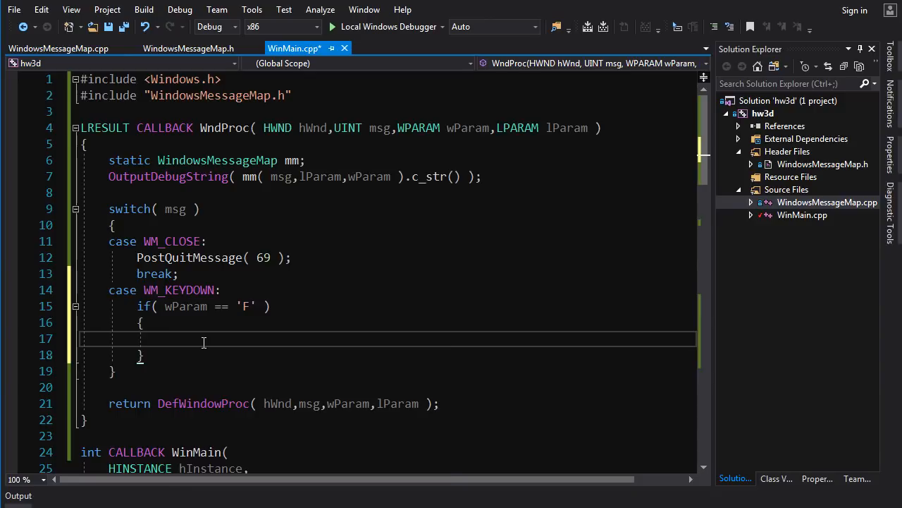
# - Inside the 'F' check, call SetWindowText( hWnd, "Respects" ) and add break; after the block
pyautogui.write('SetW')
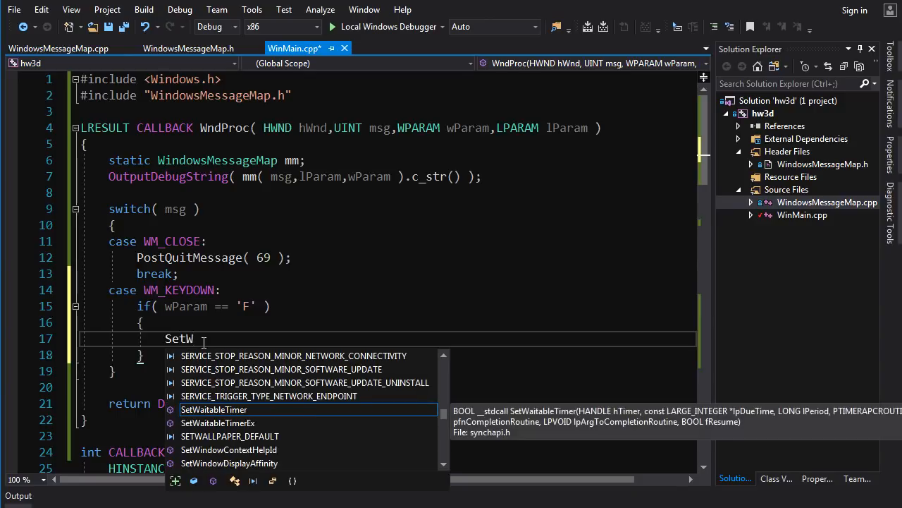
pyautogui.write('indowText(')
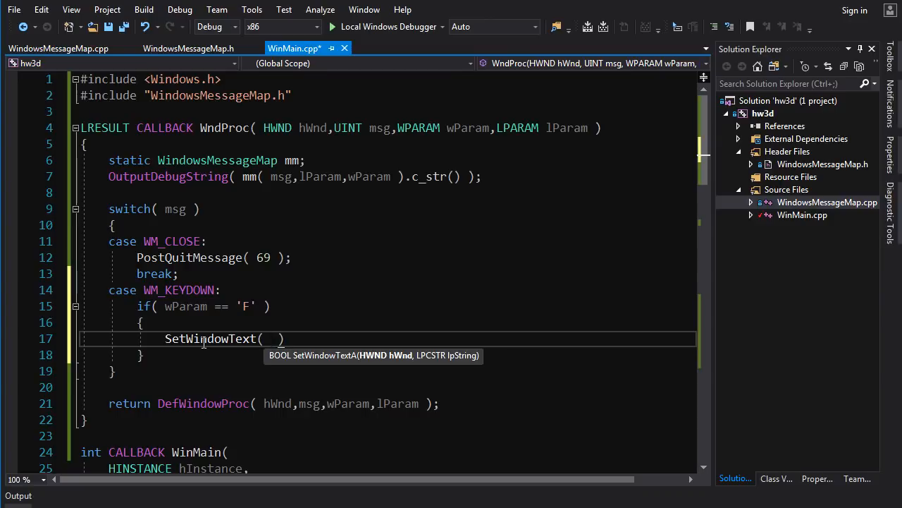
pyautogui.write('hWnd,')
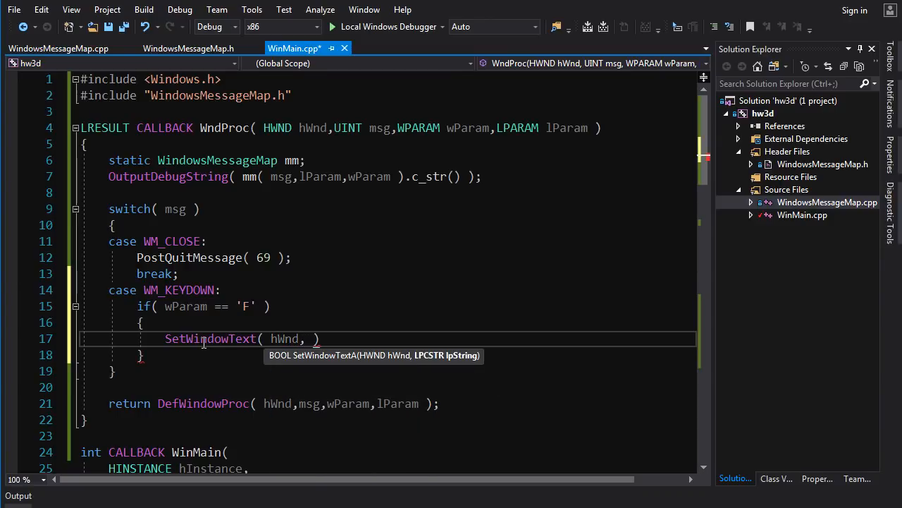
pyautogui.write('"F"')
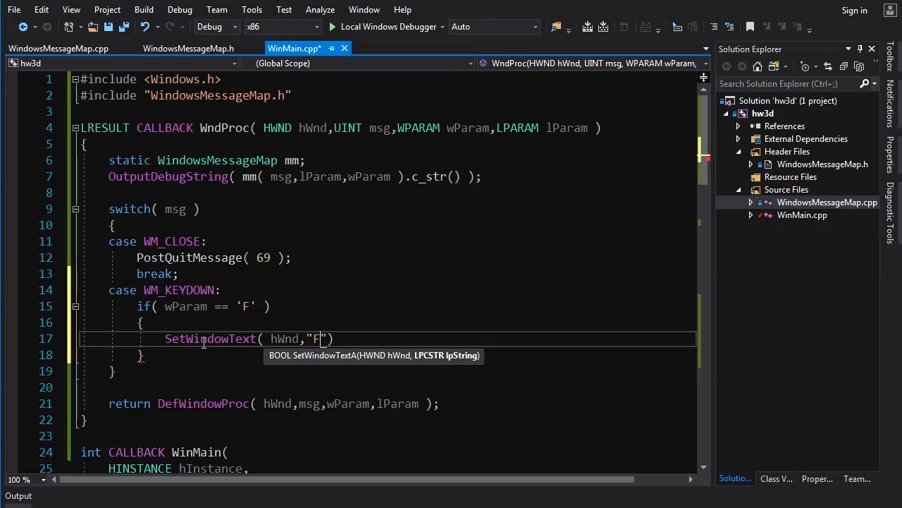
pyautogui.write('es')
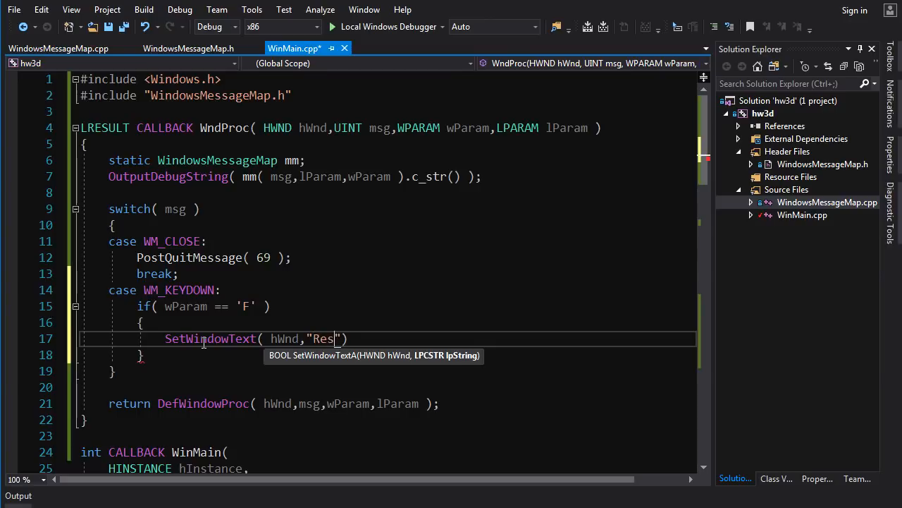
pyautogui.write('pects')
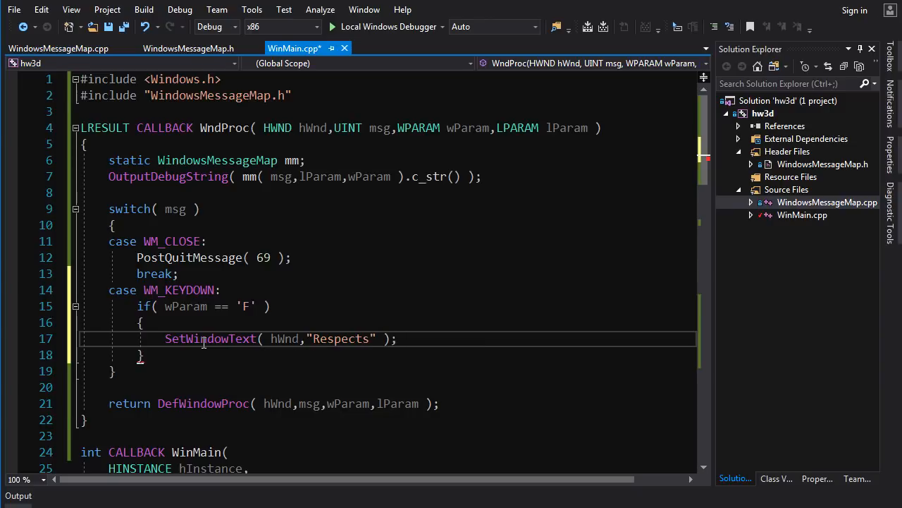
pyautogui.write('bre')
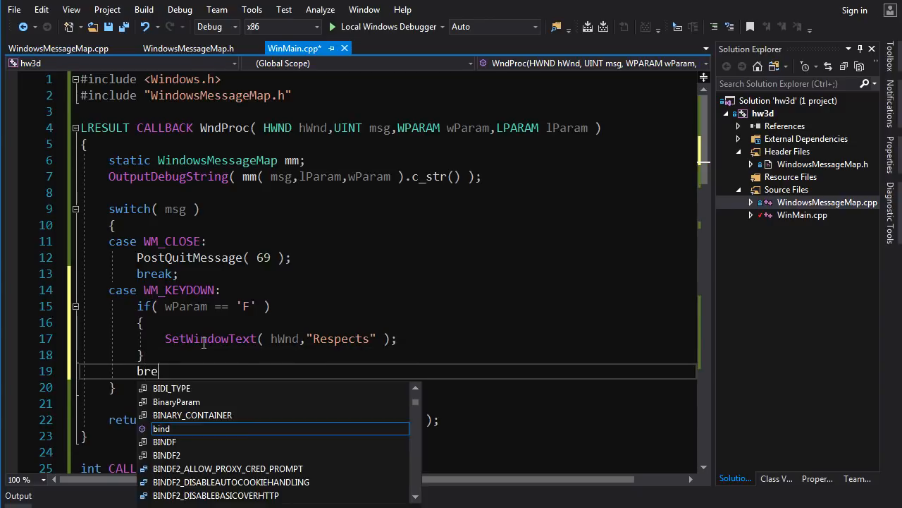
pyautogui.write('ak;')
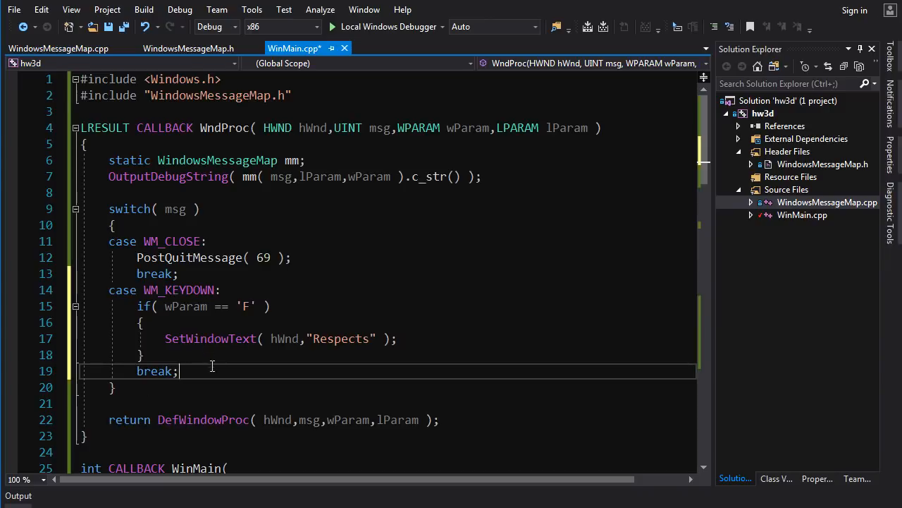
pyautogui.moveTo(255, 400)
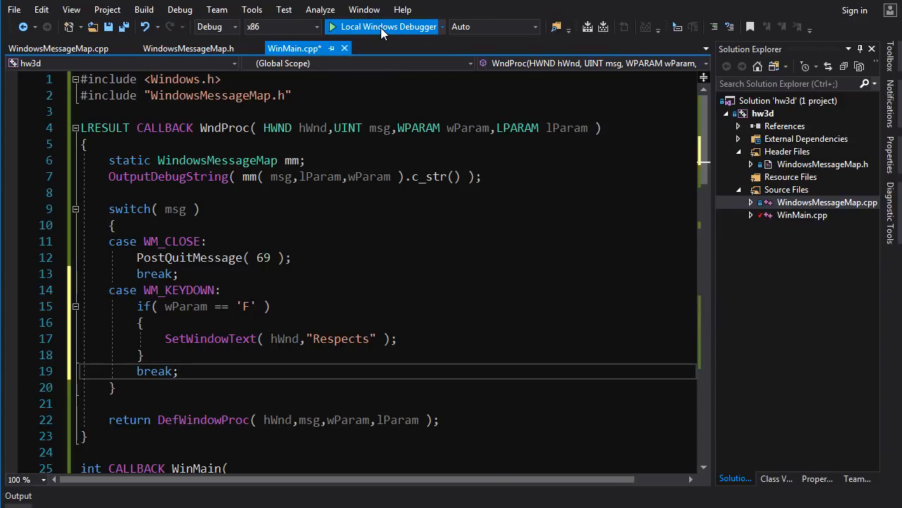
# - Start Local Windows Debugger and confirm rebuilding the out-of-date hw3d project
pyautogui.click(388, 26)
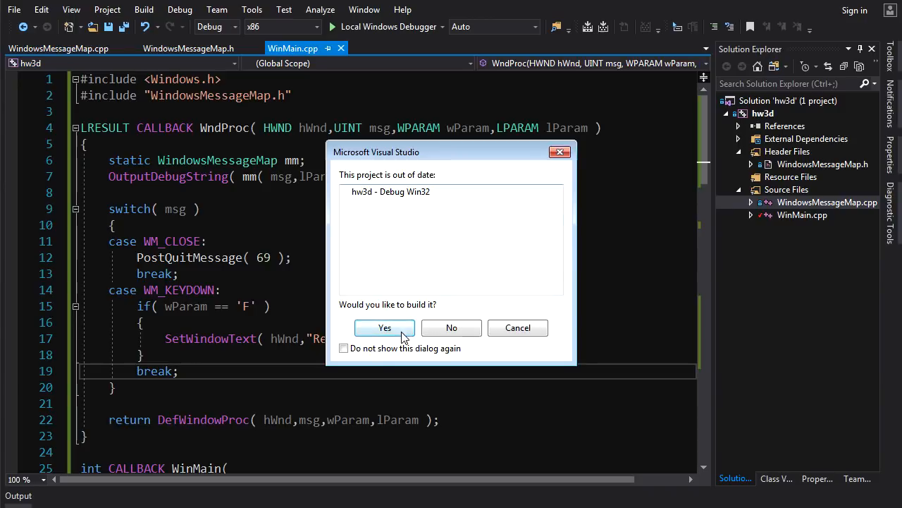
pyautogui.click(385, 327)
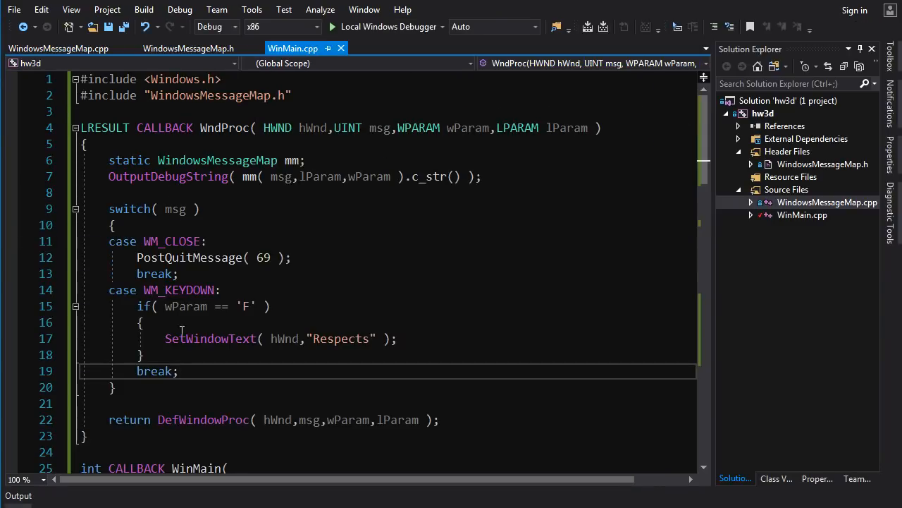
pyautogui.moveTo(229, 289)
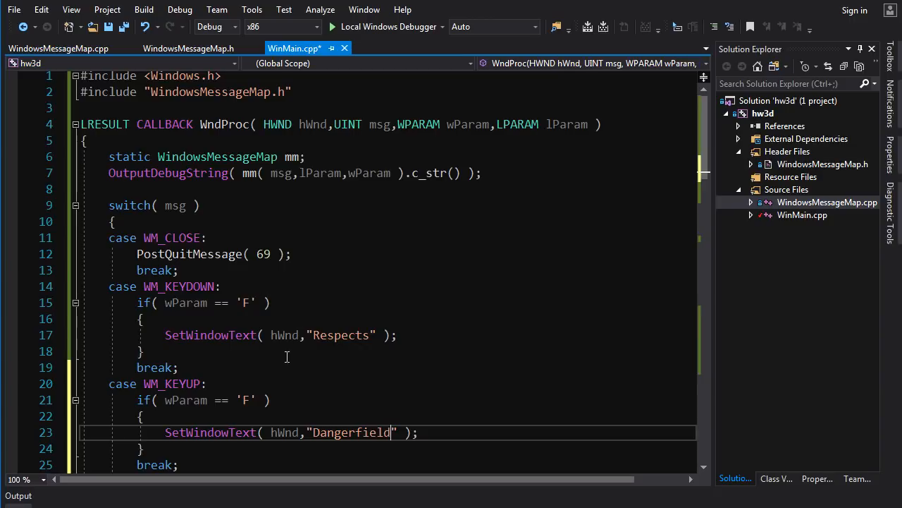
pyautogui.moveTo(222, 383)
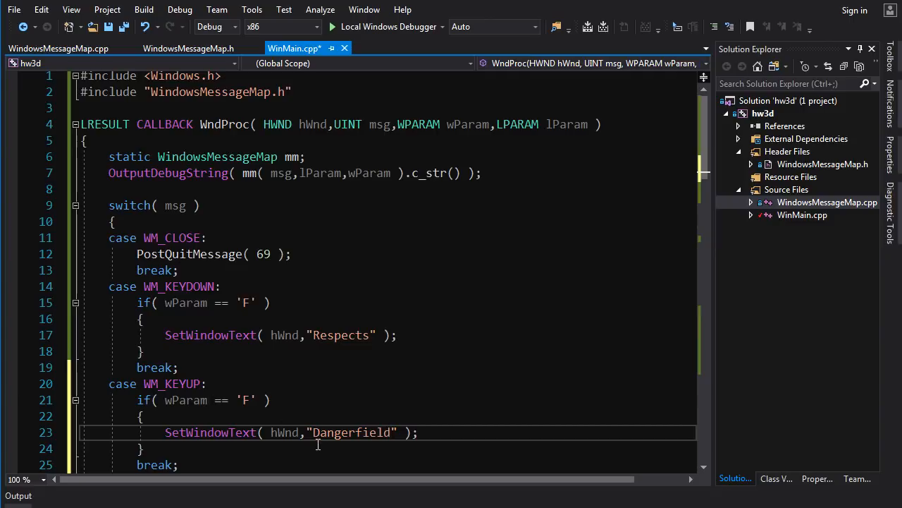
pyautogui.moveTo(384, 27)
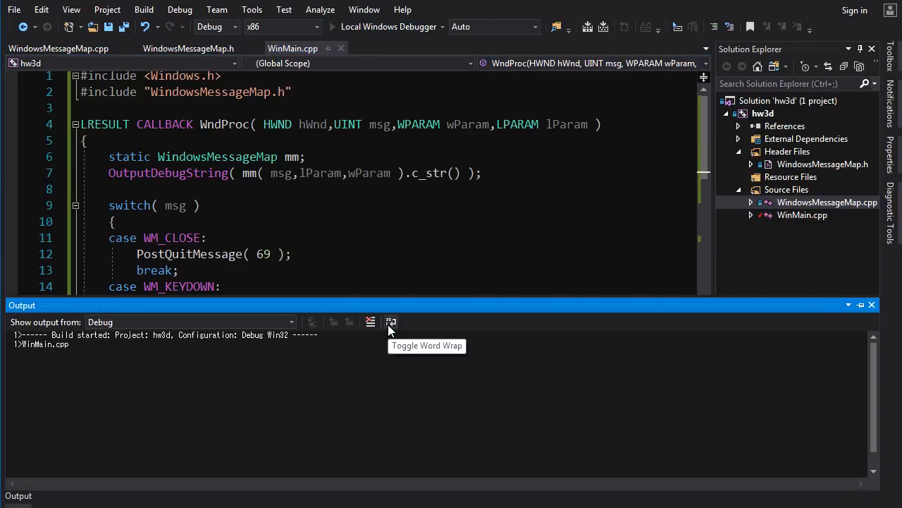
# - Run hw3d with the new WM_KEYUP case setting the title to "Dangerfield"
pyautogui.click(331, 27)
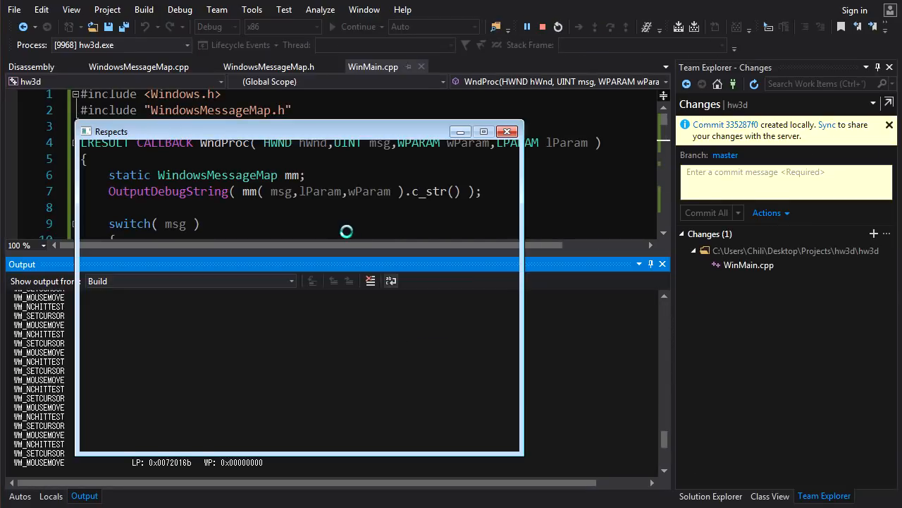